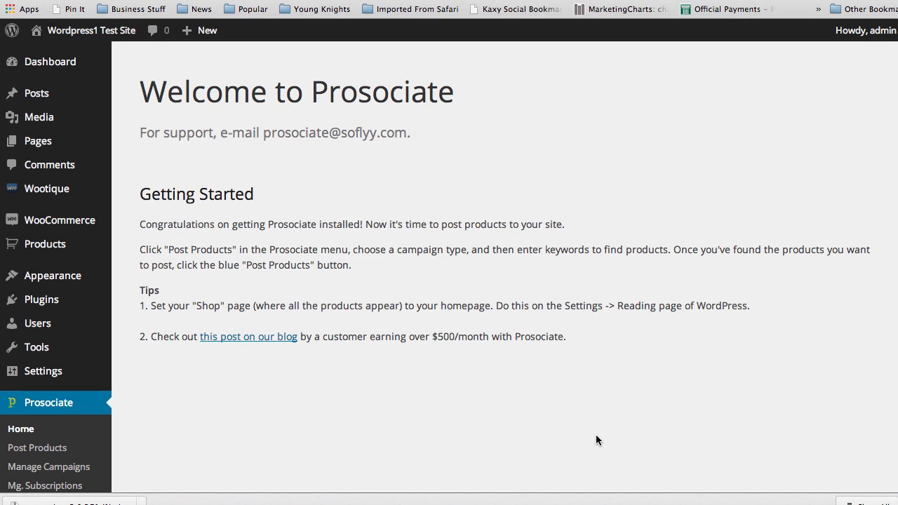
mouse_move(236, 427)
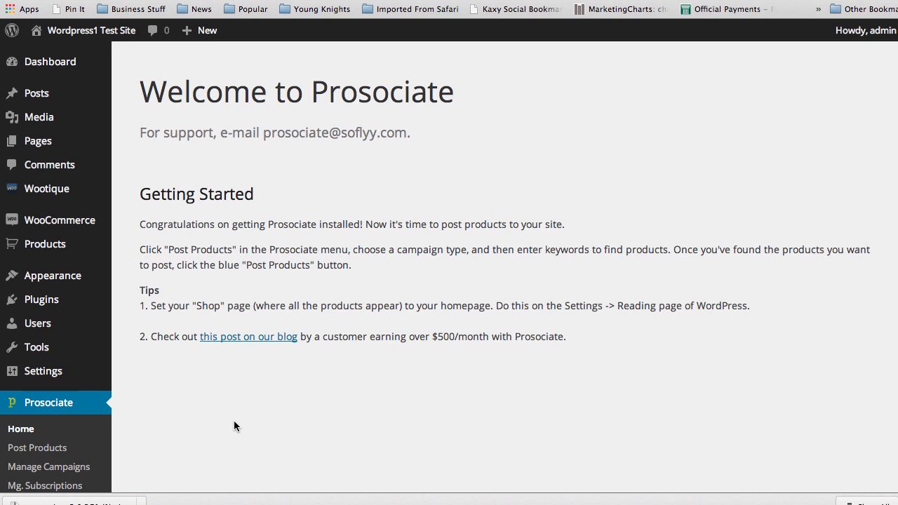
- Scroll down the Prosociate welcome page past the getting-started tips
scroll(down, 3)
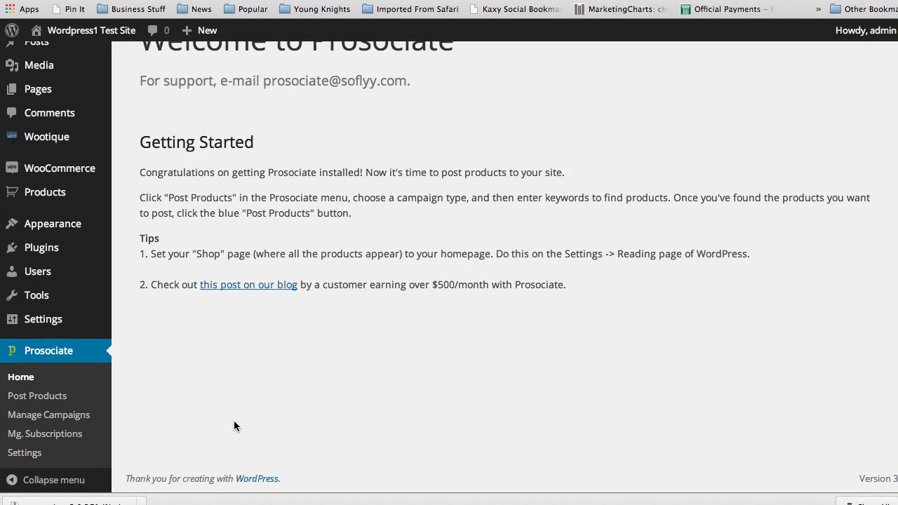
mouse_move(255, 410)
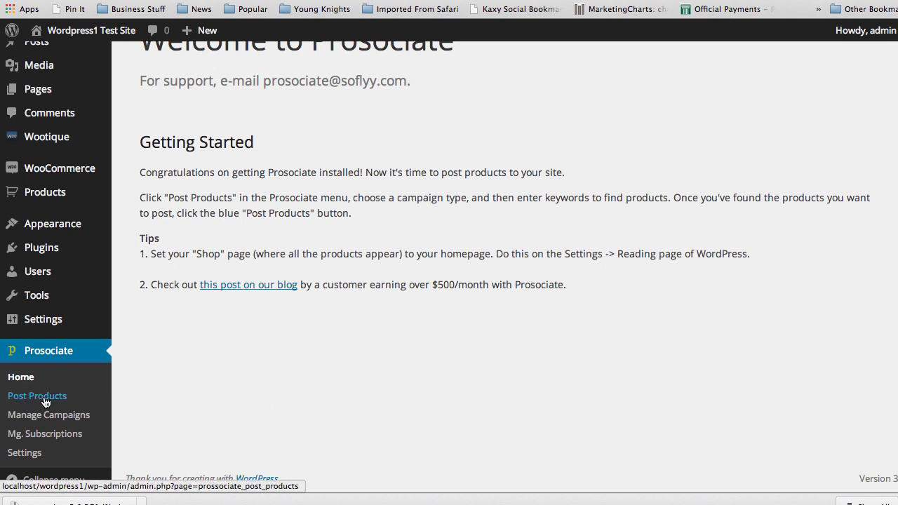
mouse_move(36, 398)
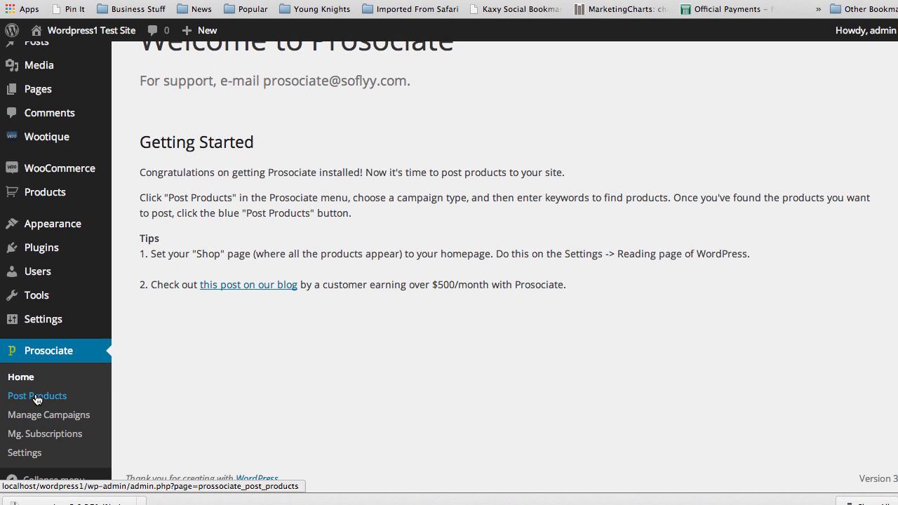
- Start Post Products and choose Standard Campaign as the campaign type
click(37, 395)
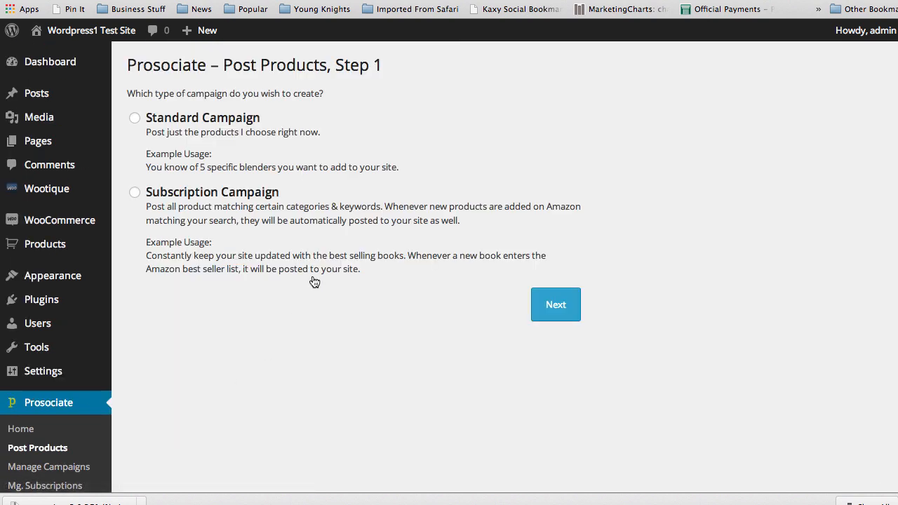
mouse_move(238, 233)
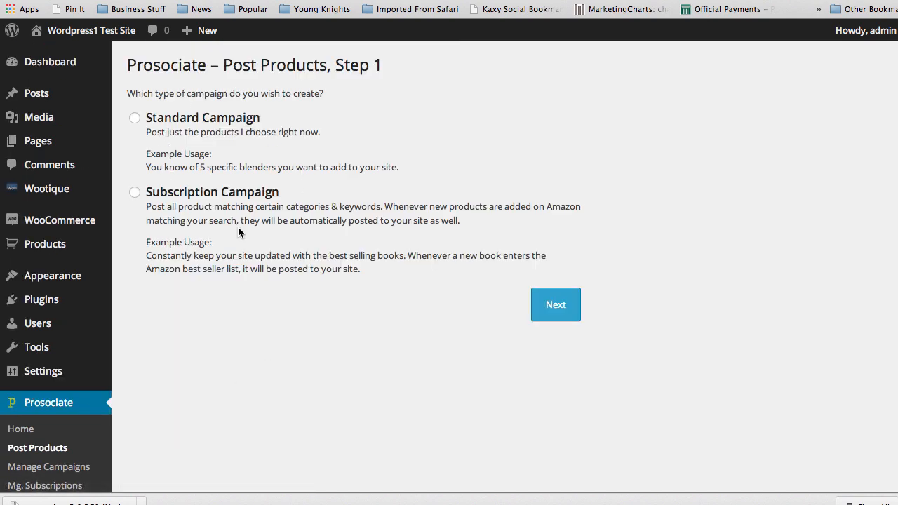
mouse_move(289, 213)
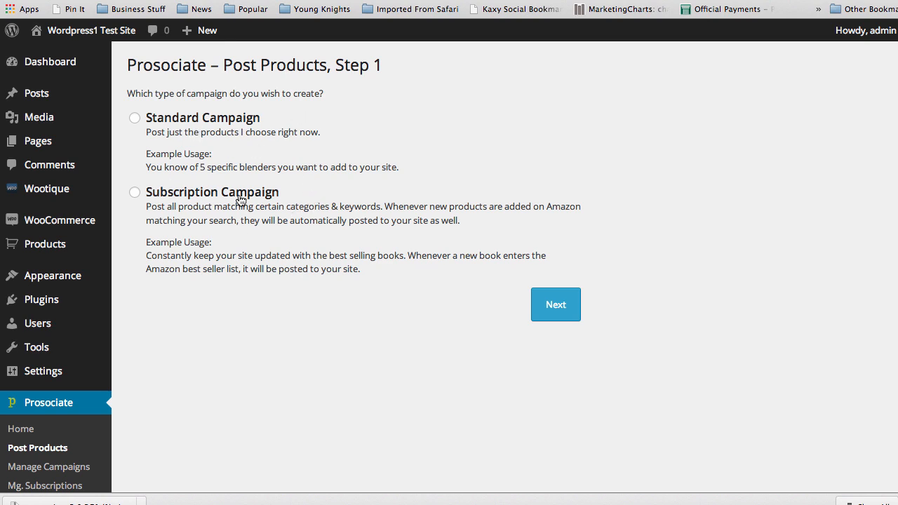
mouse_move(353, 182)
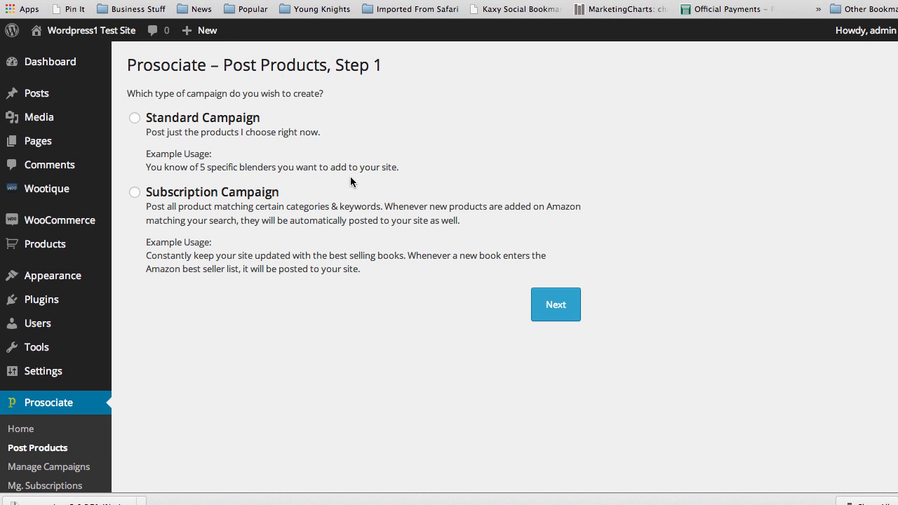
mouse_move(336, 180)
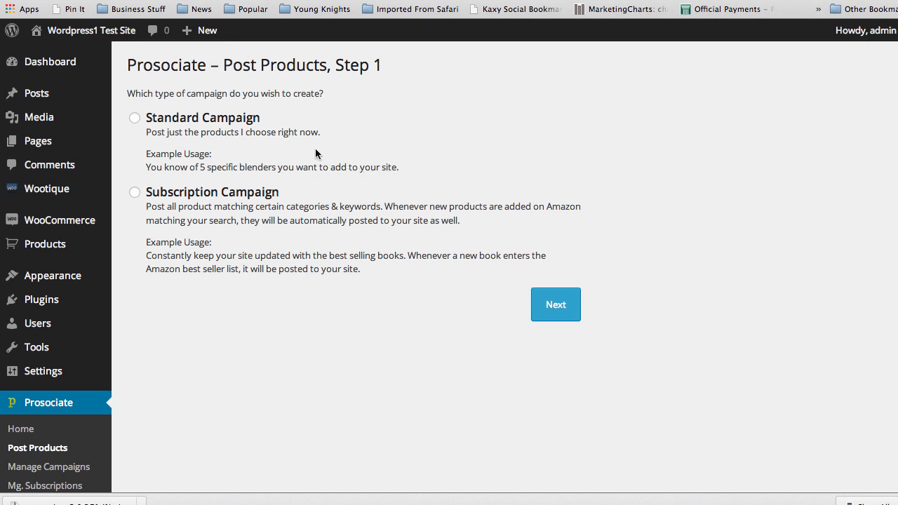
mouse_move(308, 155)
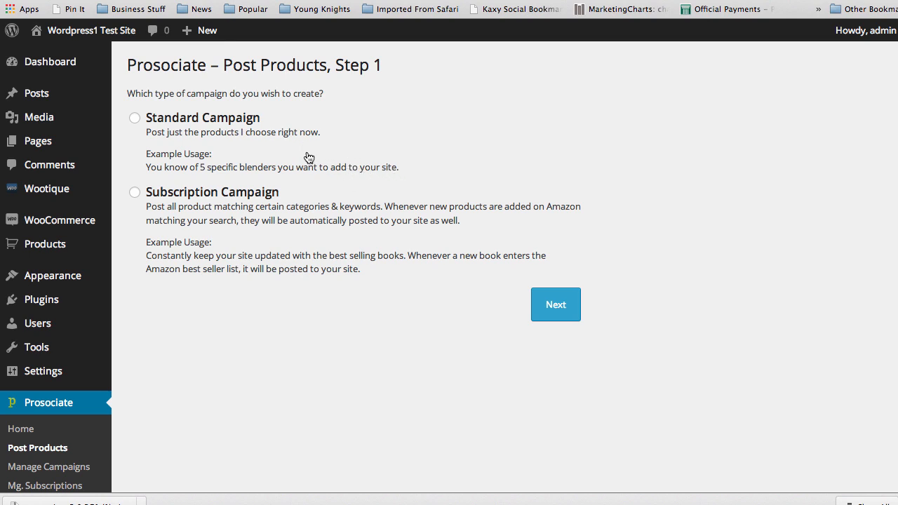
mouse_move(287, 171)
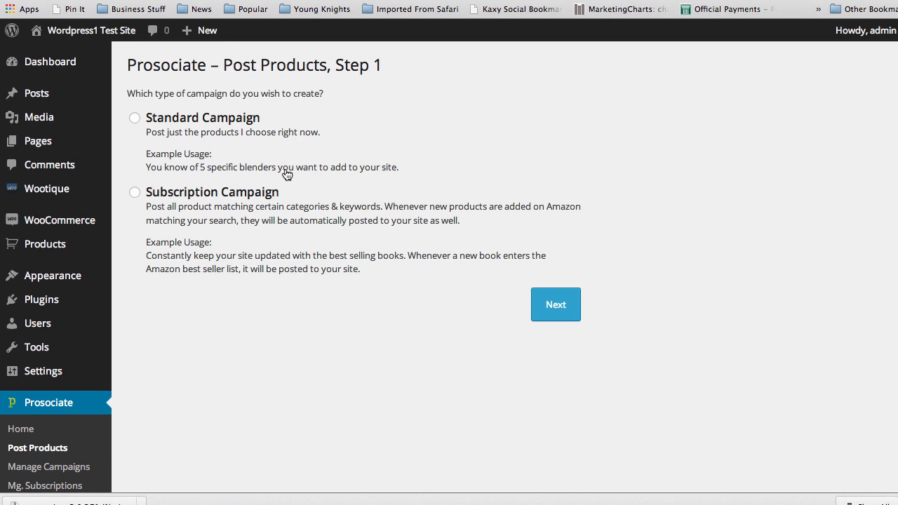
mouse_move(359, 183)
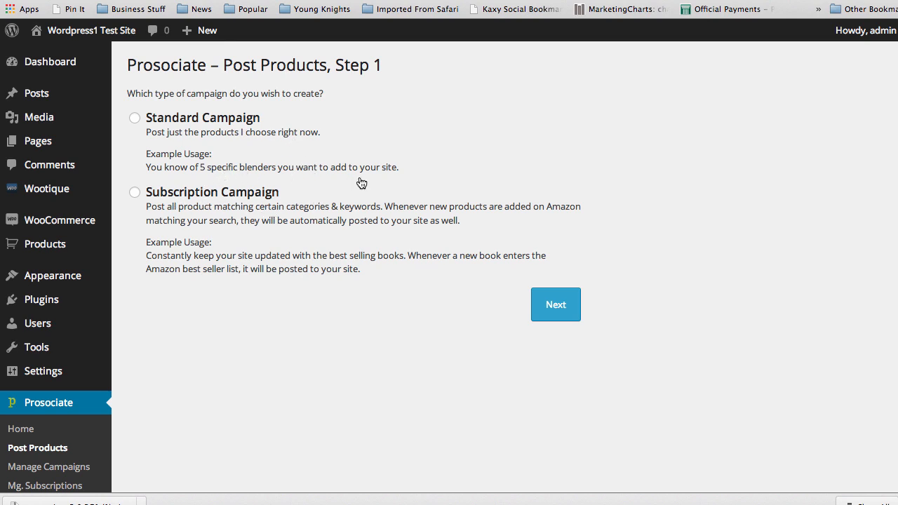
mouse_move(425, 139)
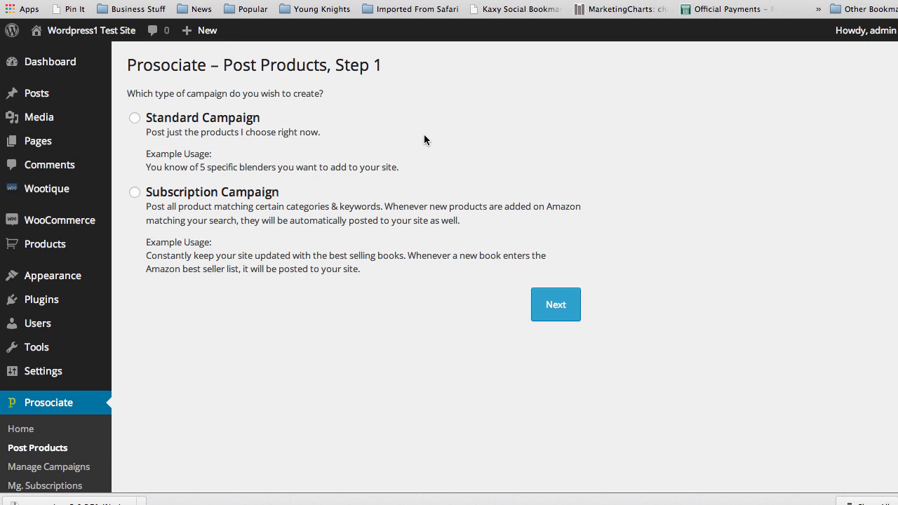
mouse_move(414, 143)
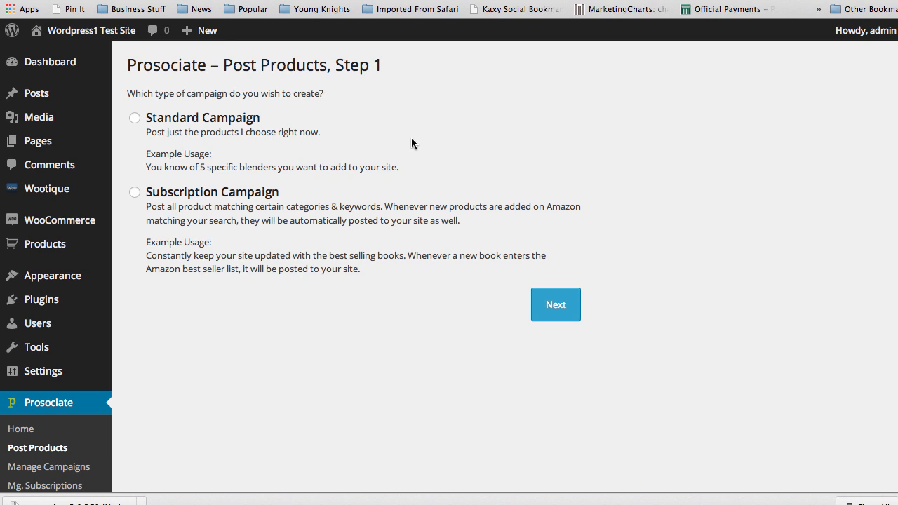
mouse_move(385, 216)
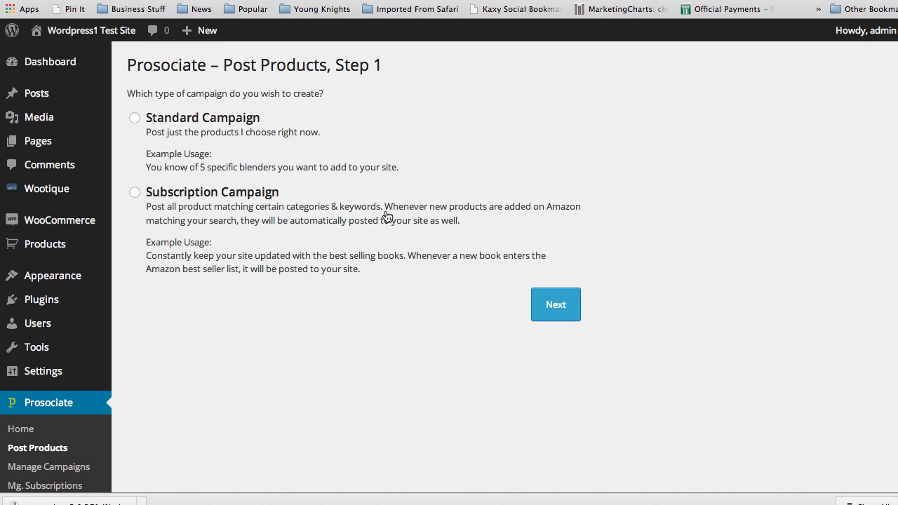
mouse_move(413, 168)
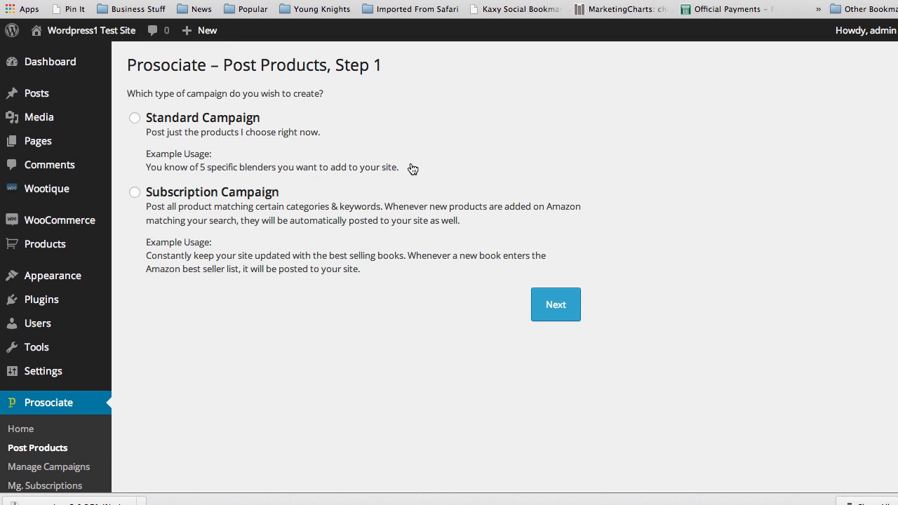
mouse_move(174, 269)
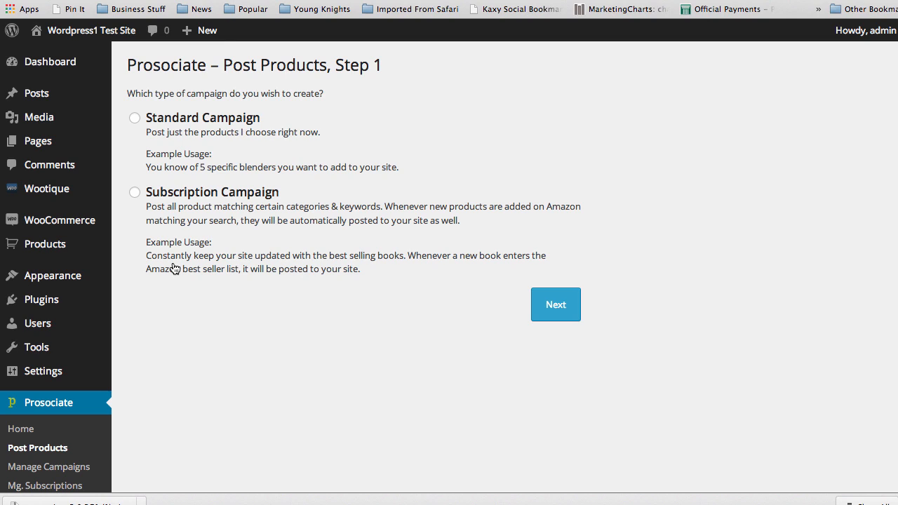
mouse_move(221, 315)
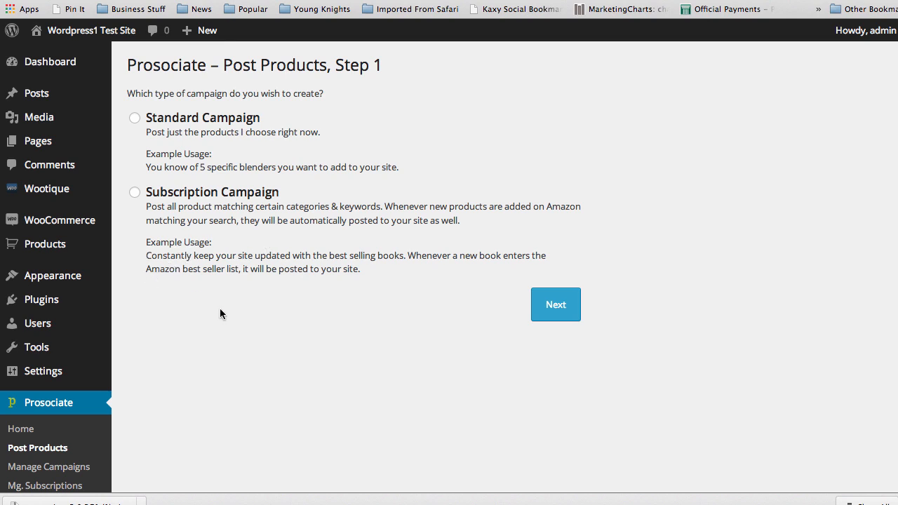
mouse_move(294, 310)
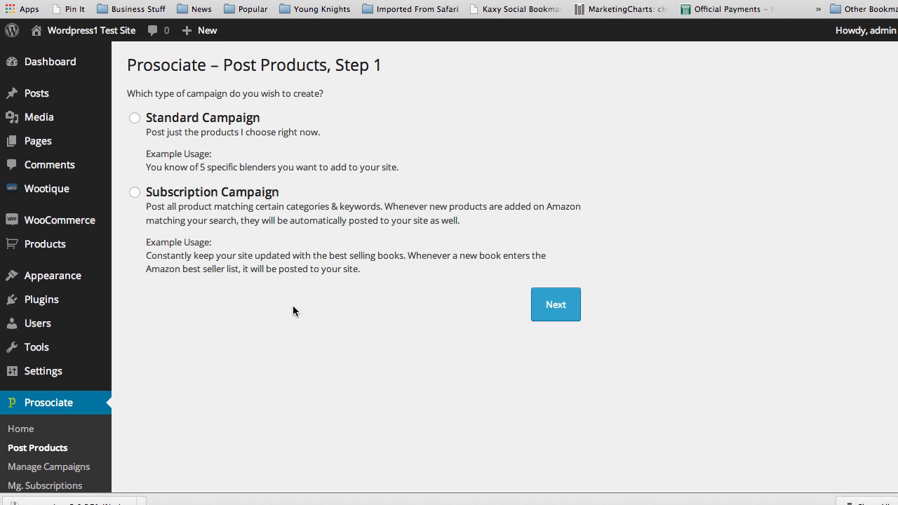
mouse_move(298, 312)
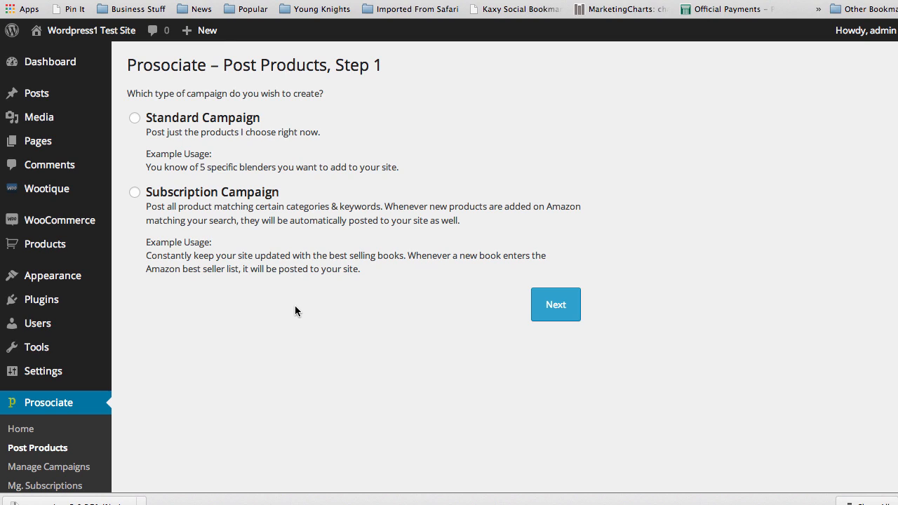
mouse_move(266, 279)
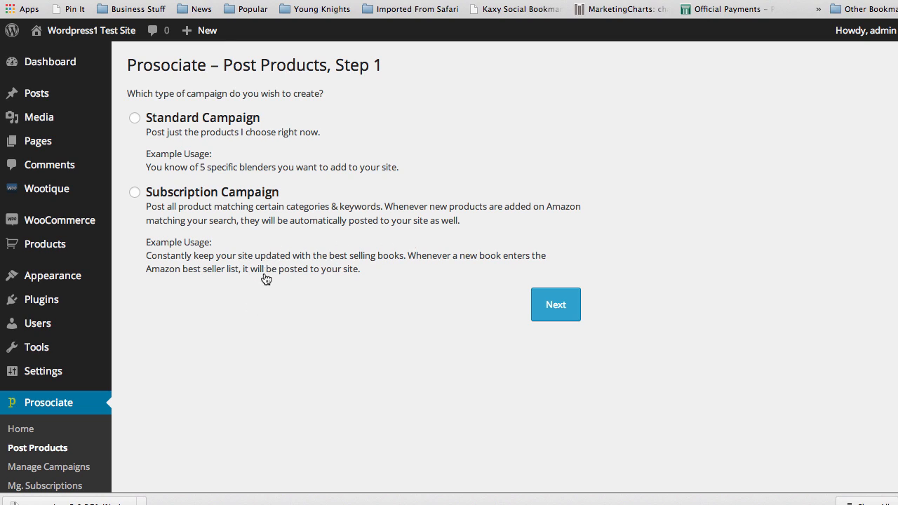
mouse_move(174, 171)
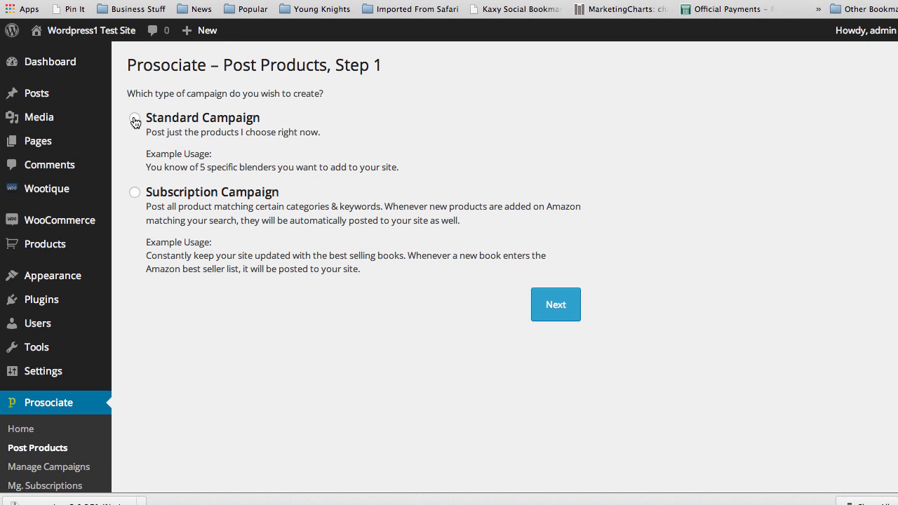
click(135, 118)
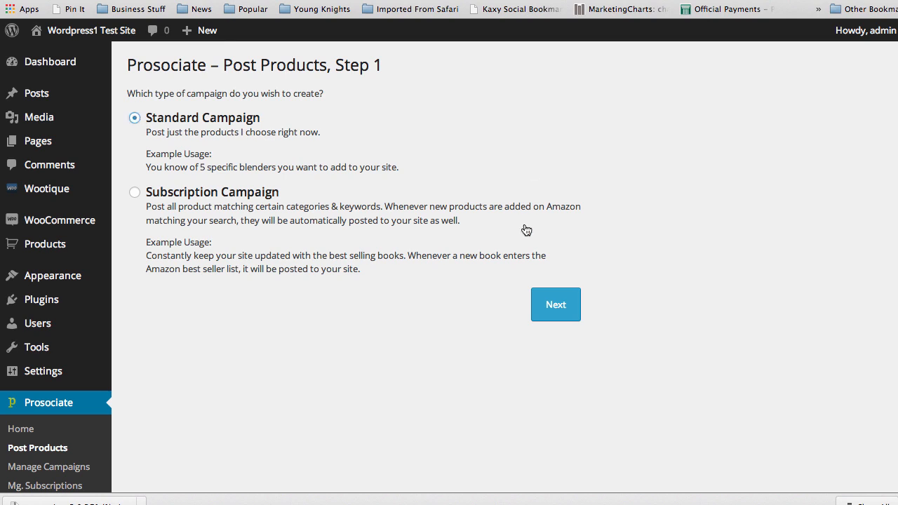
click(556, 304)
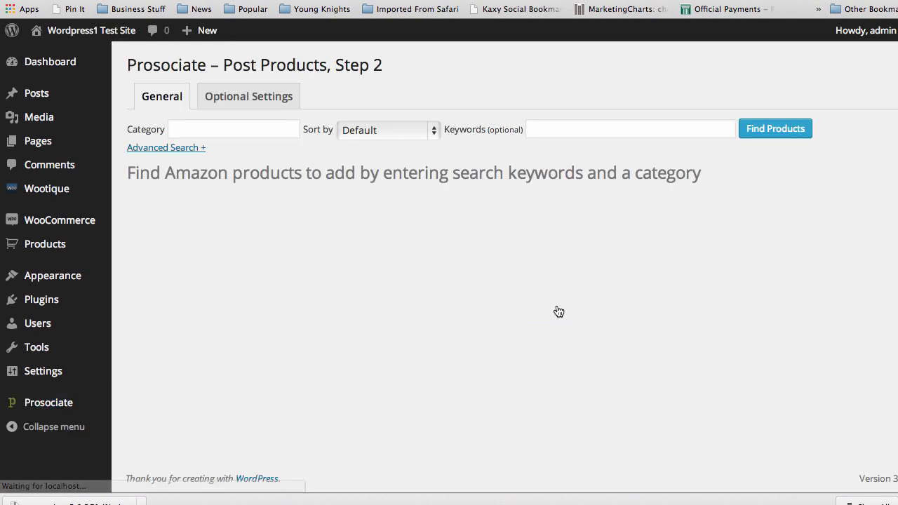
mouse_move(367, 206)
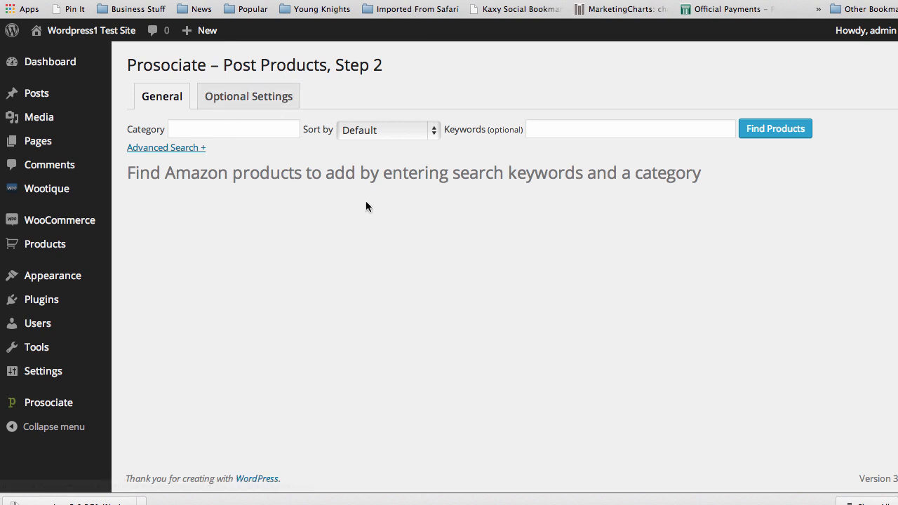
mouse_move(300, 219)
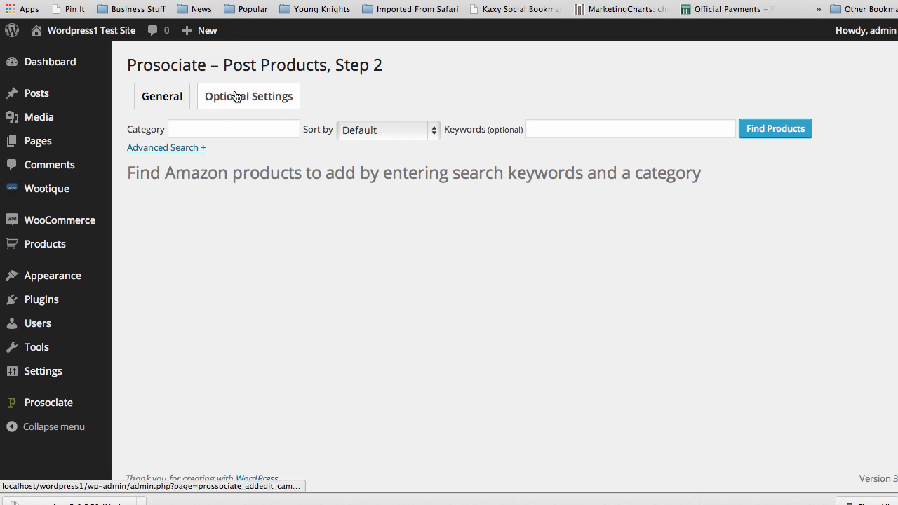
click(248, 95)
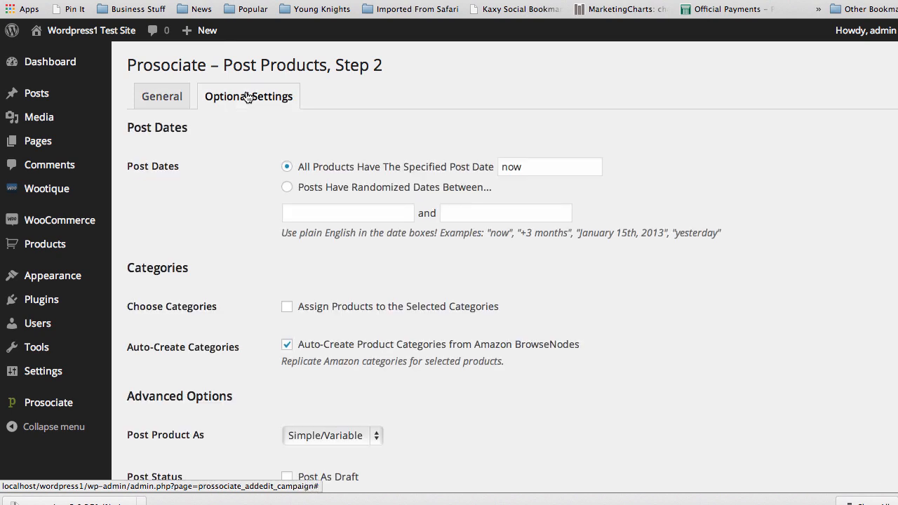
scroll(down, 3)
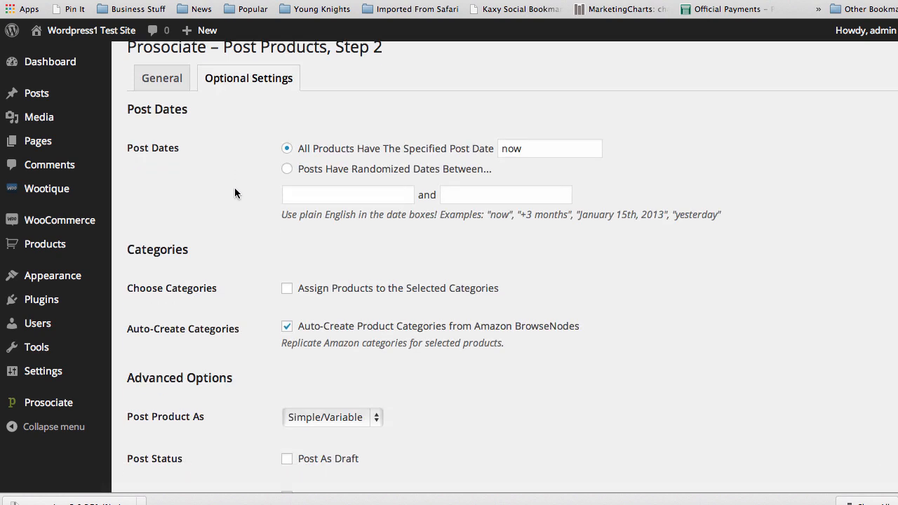
scroll(down, 3)
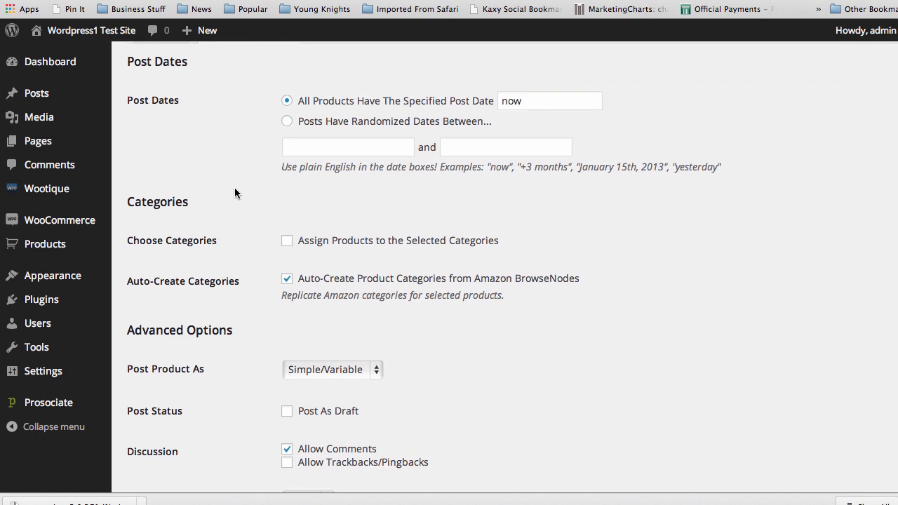
mouse_move(212, 31)
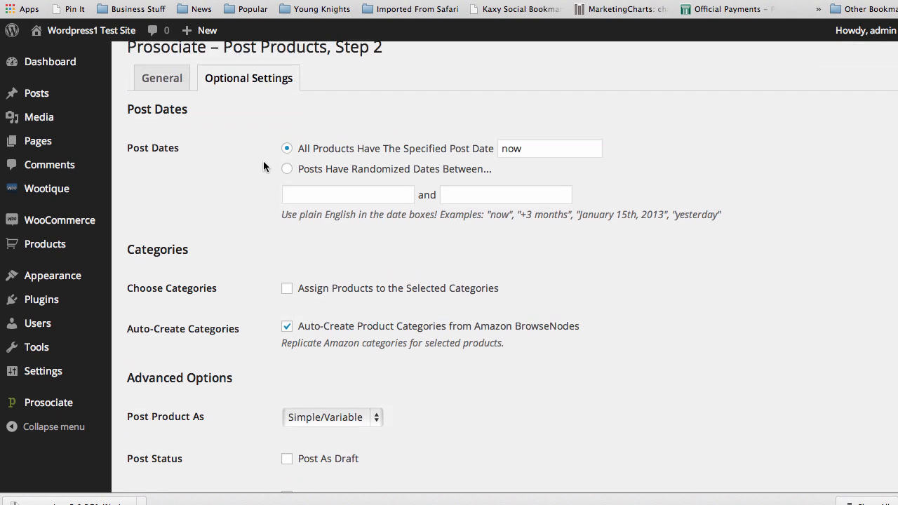
mouse_move(439, 166)
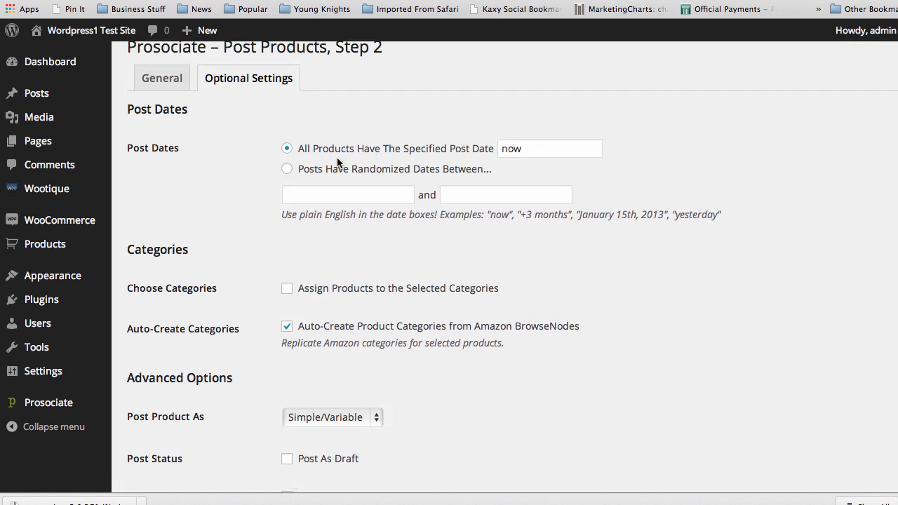
mouse_move(295, 186)
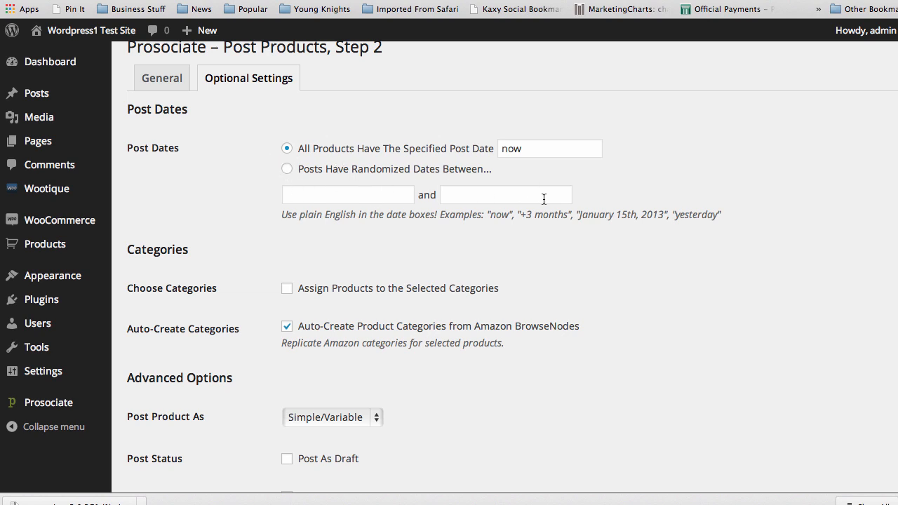
mouse_move(236, 214)
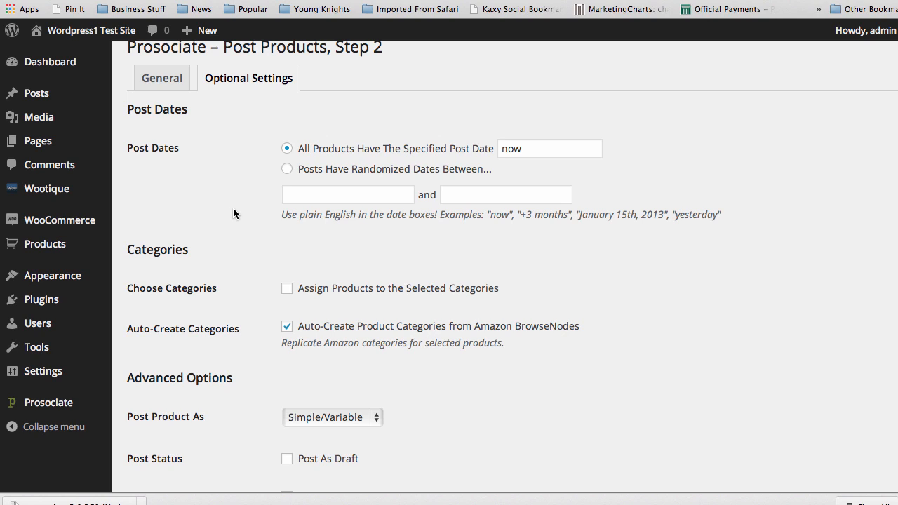
mouse_move(261, 219)
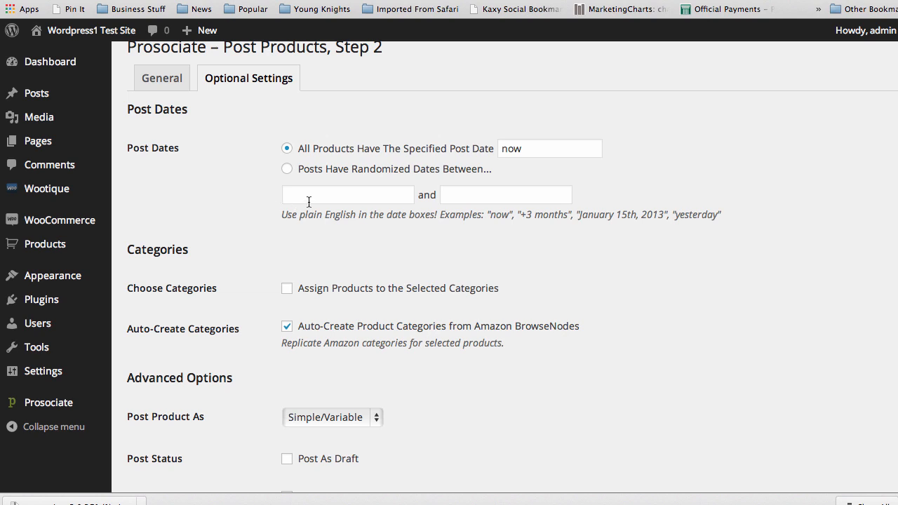
mouse_move(422, 153)
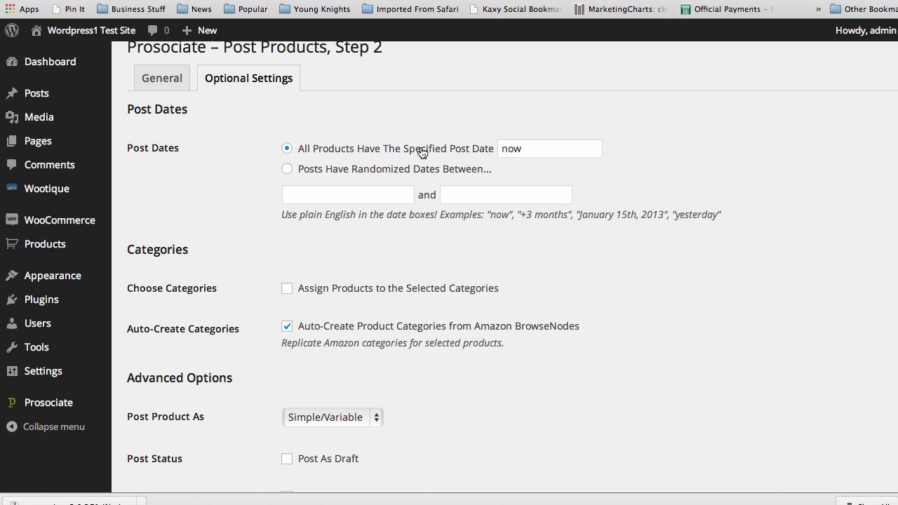
mouse_move(315, 208)
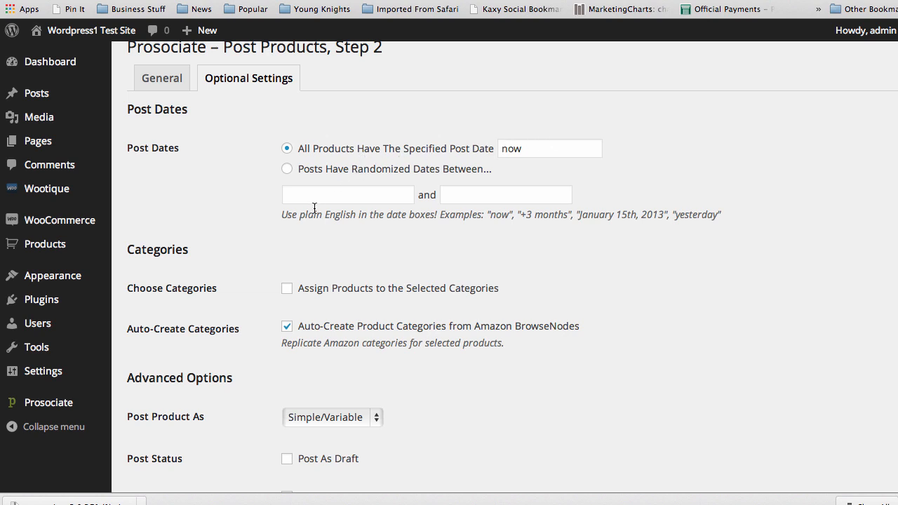
- Pick 04/14/2014 as the range start date and browse the end-date calendar
click(348, 194)
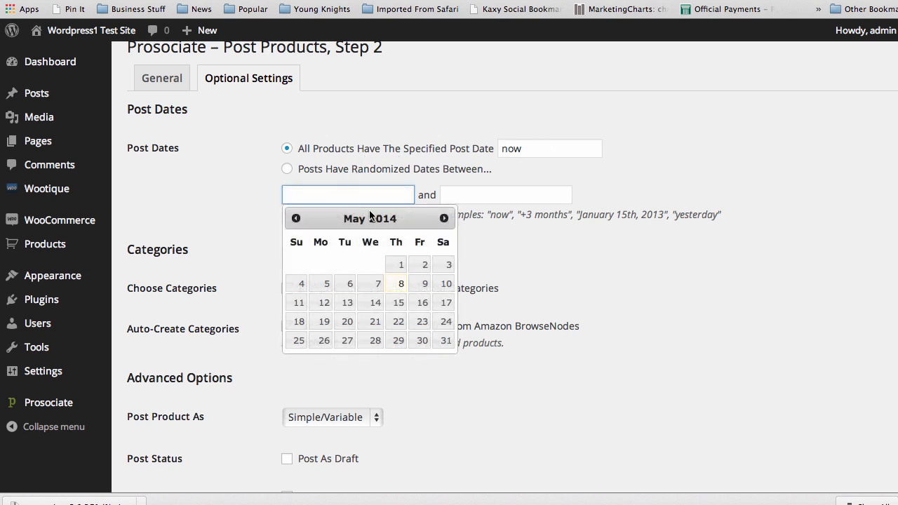
click(295, 219)
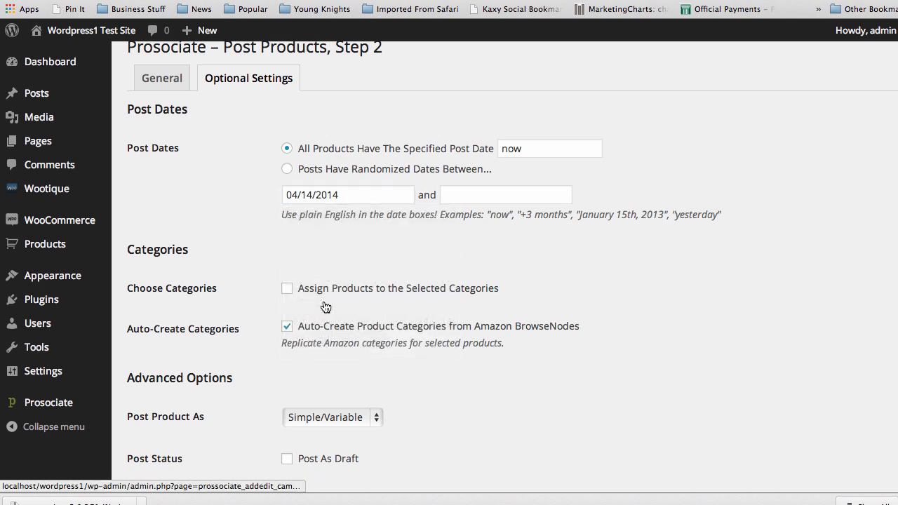
click(505, 193)
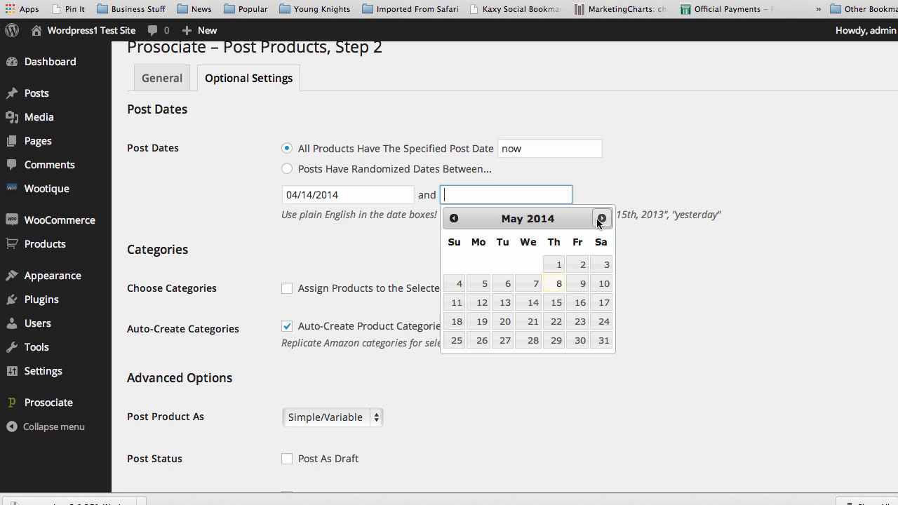
click(602, 219)
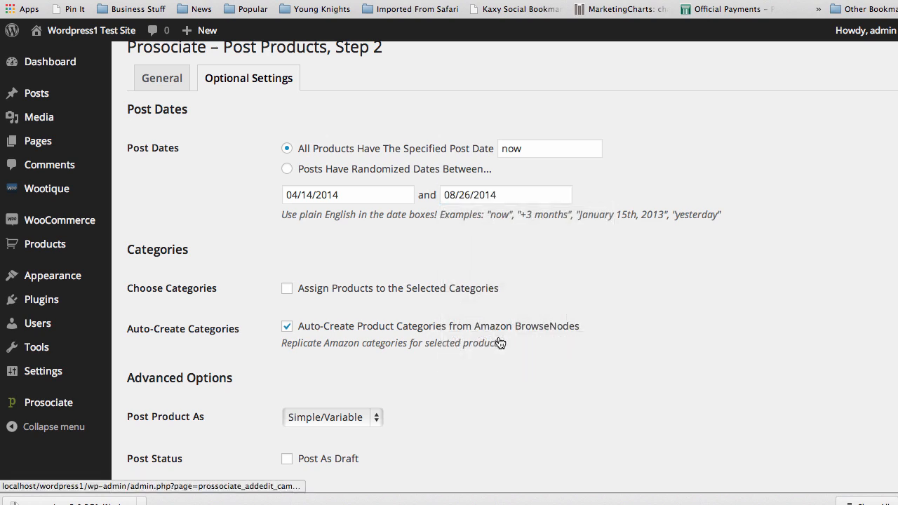
mouse_move(238, 283)
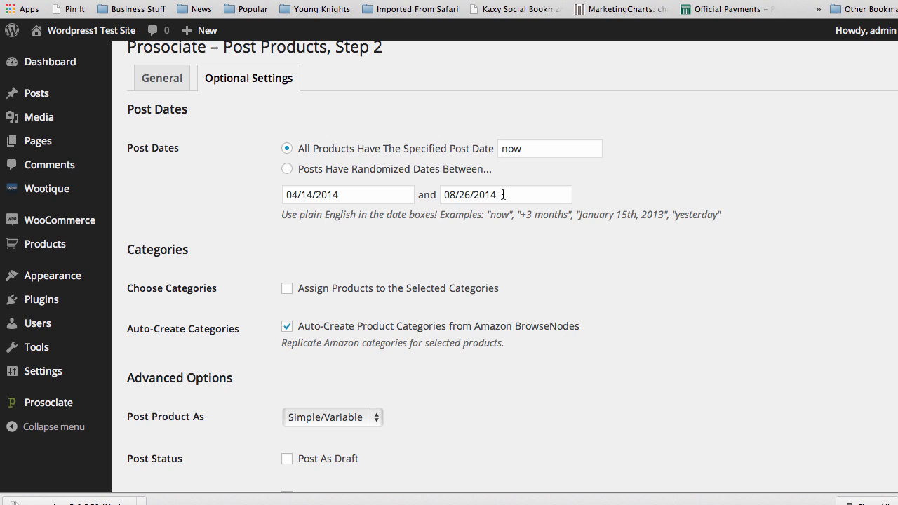
mouse_move(399, 264)
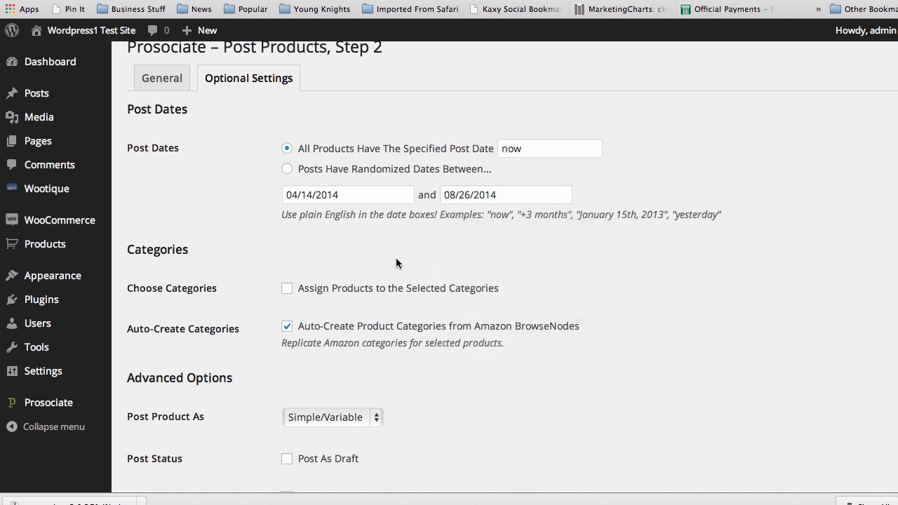
- Enter +3 months as the end date, resolving it to 07/16/2014
click(505, 194)
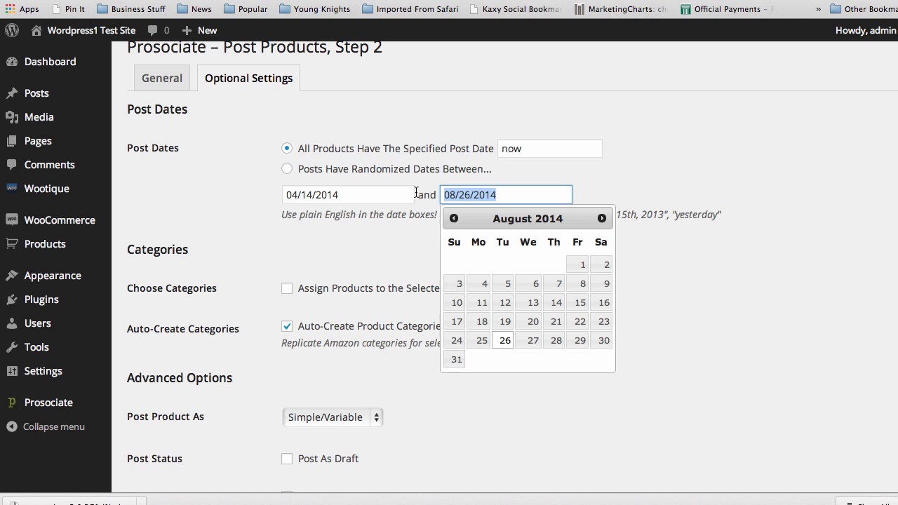
text(=3)
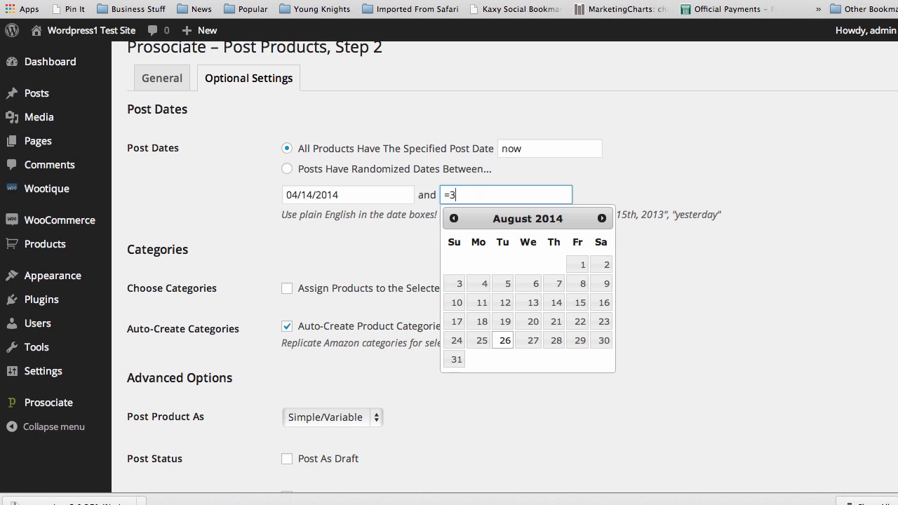
text(months)
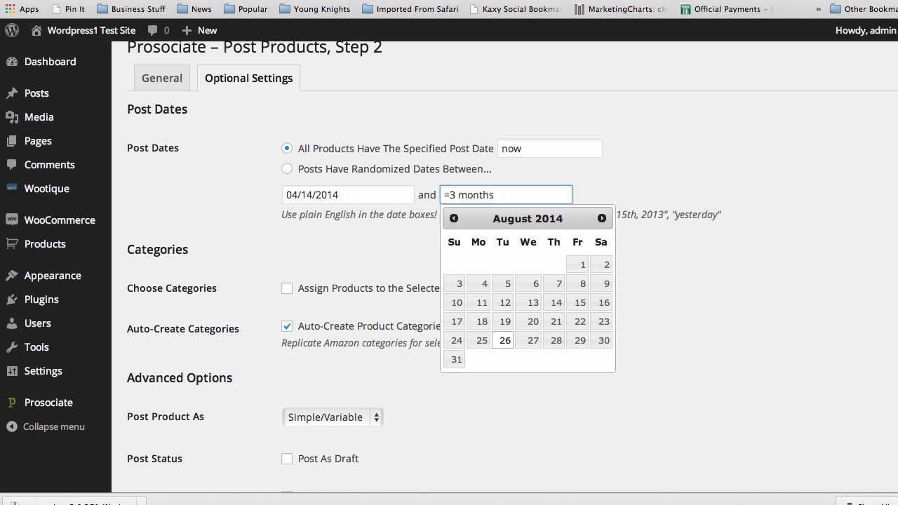
key(Backspace)
text(+)
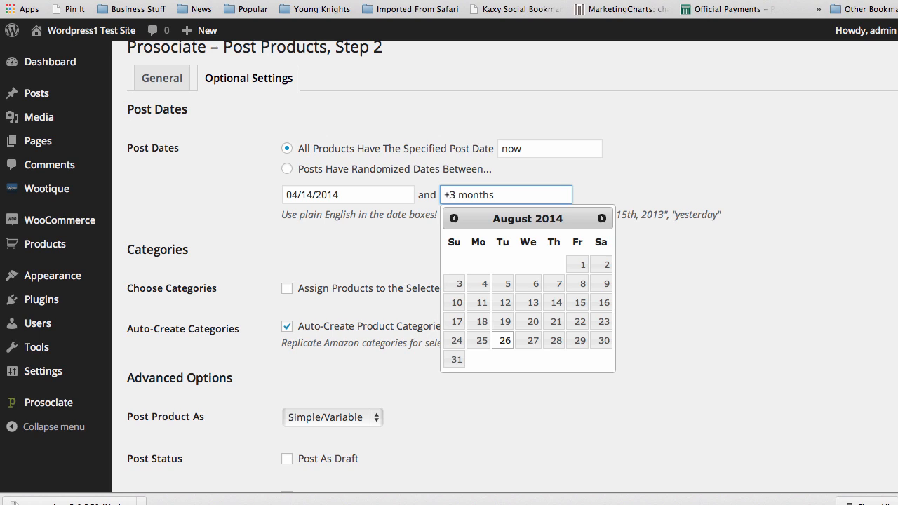
click(514, 260)
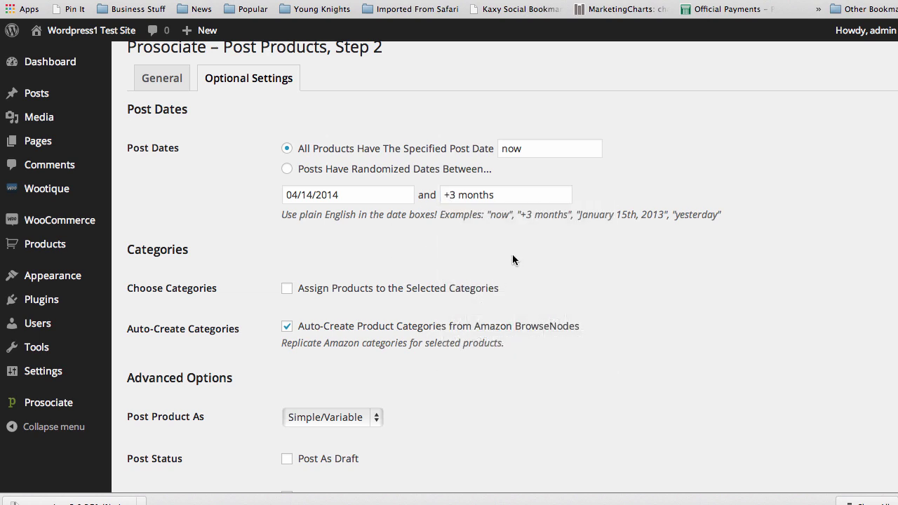
click(505, 194)
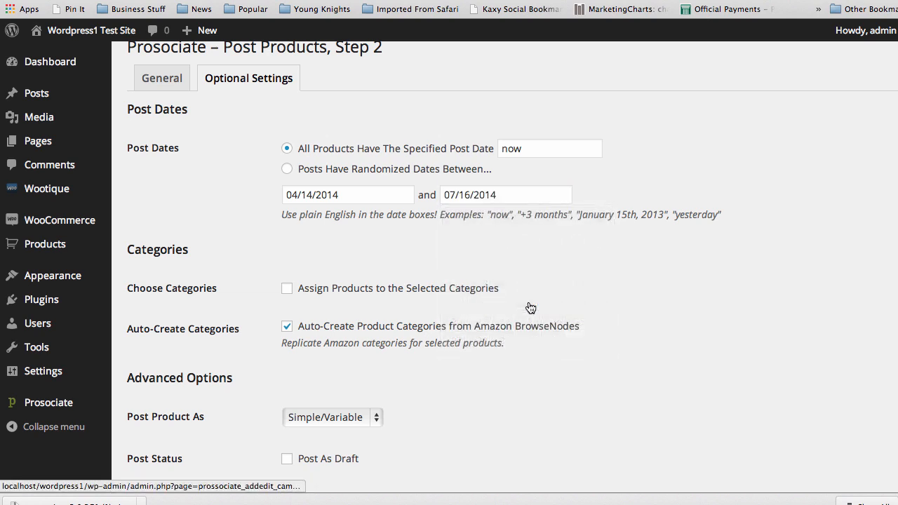
mouse_move(250, 273)
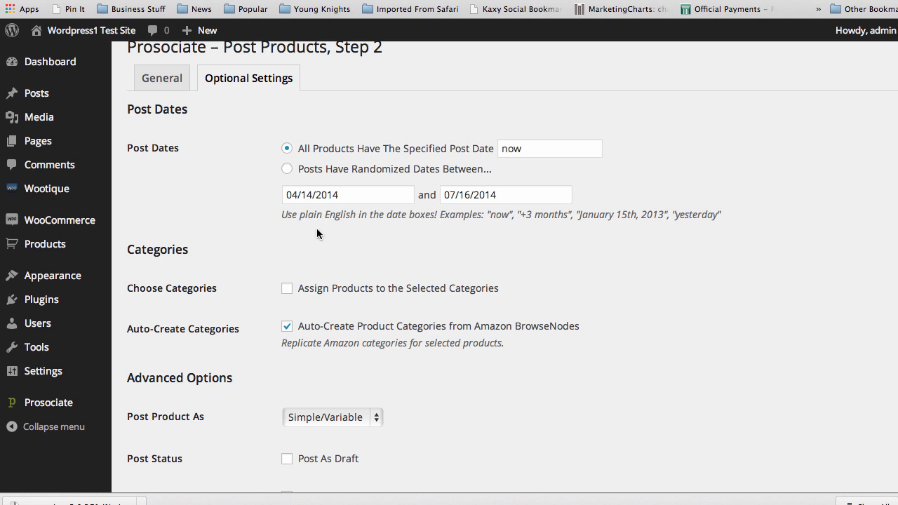
mouse_move(275, 235)
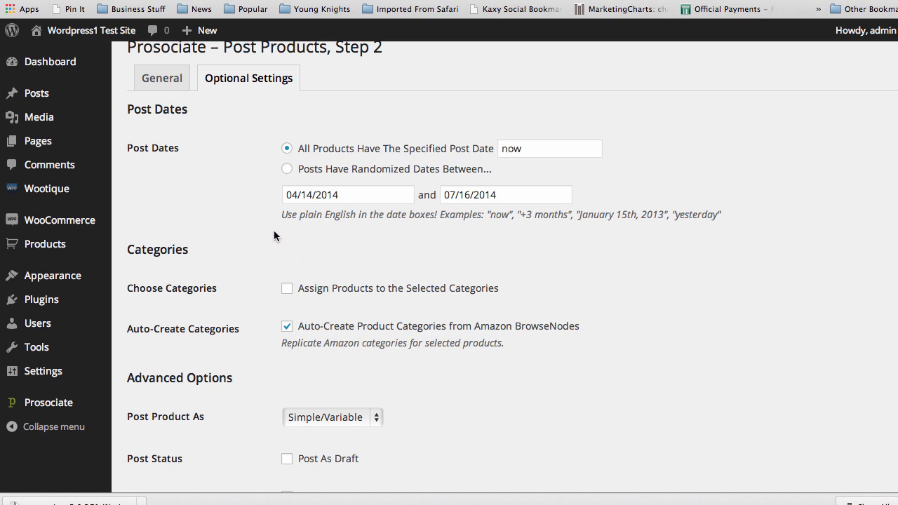
mouse_move(272, 199)
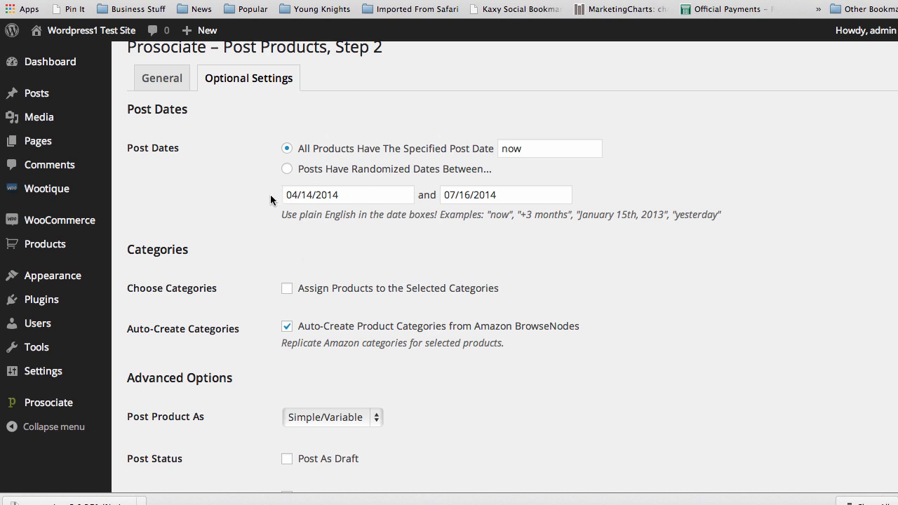
mouse_move(244, 210)
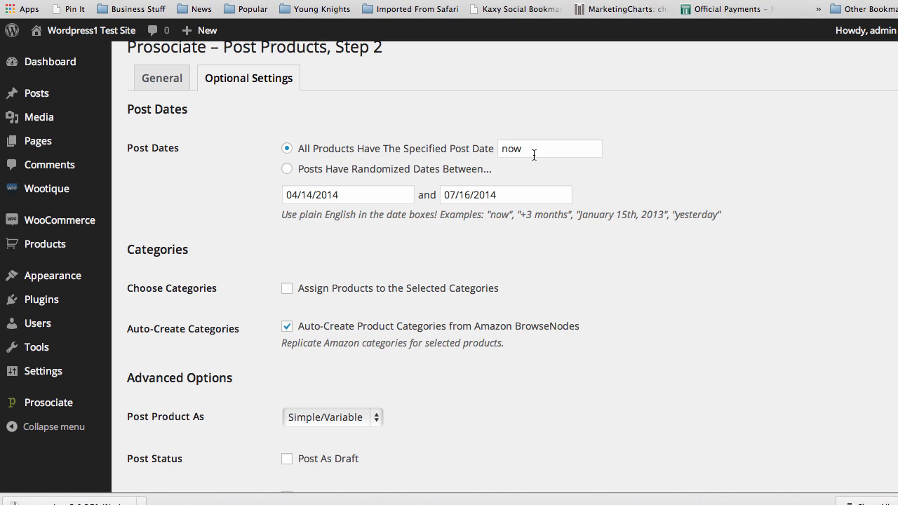
mouse_move(261, 238)
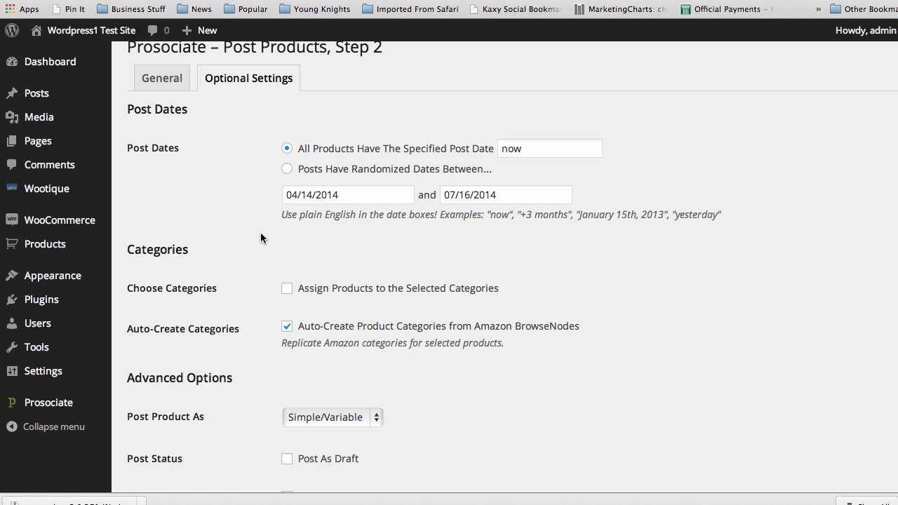
- Switch the post dates to randomized dates between the range
click(284, 168)
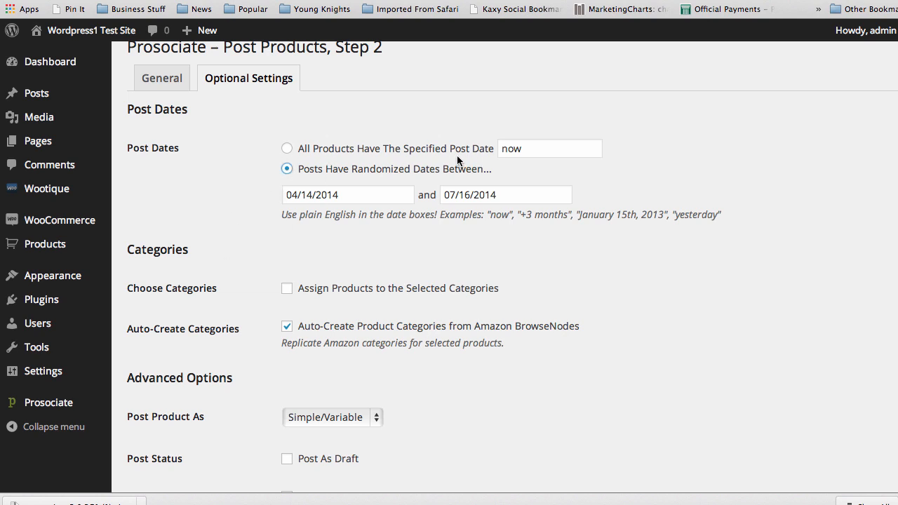
mouse_move(249, 239)
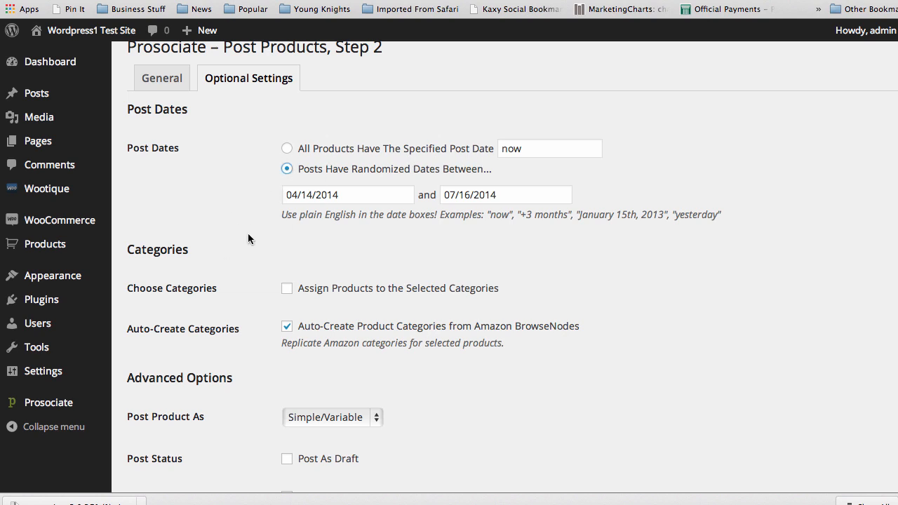
scroll(down, 3)
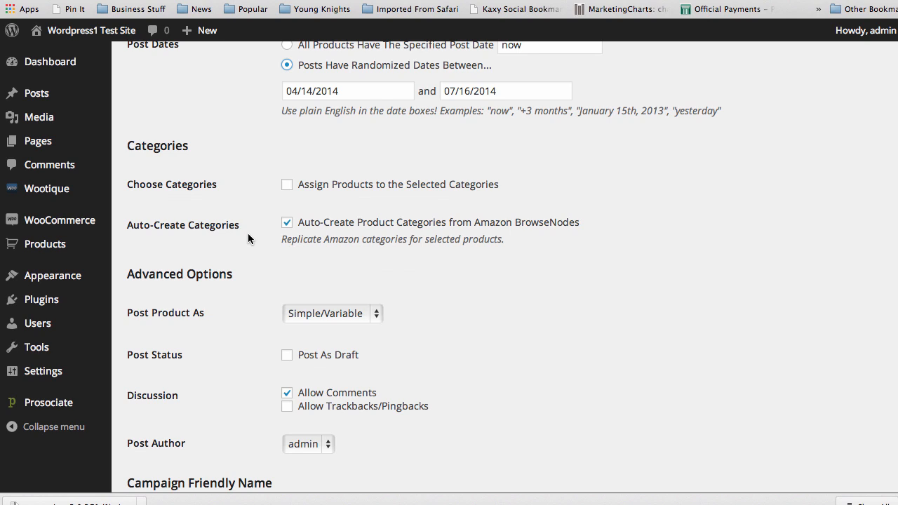
scroll(down, 3)
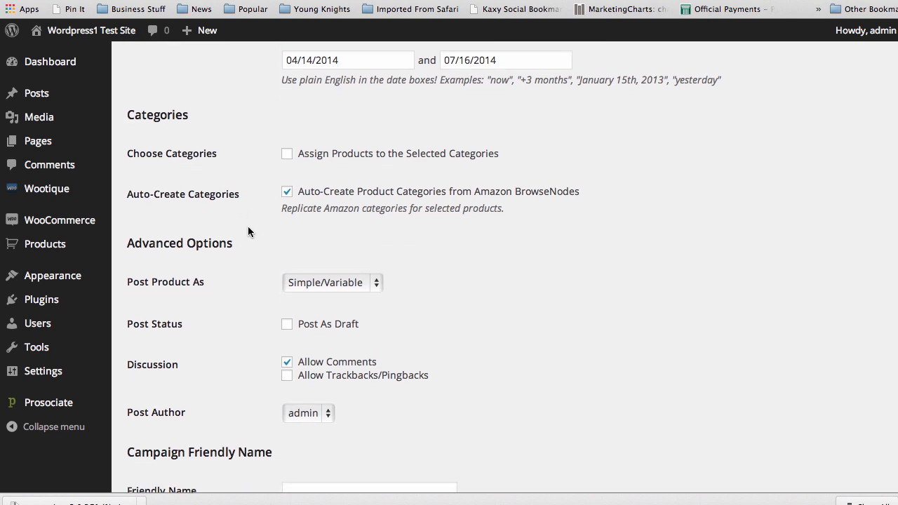
mouse_move(250, 244)
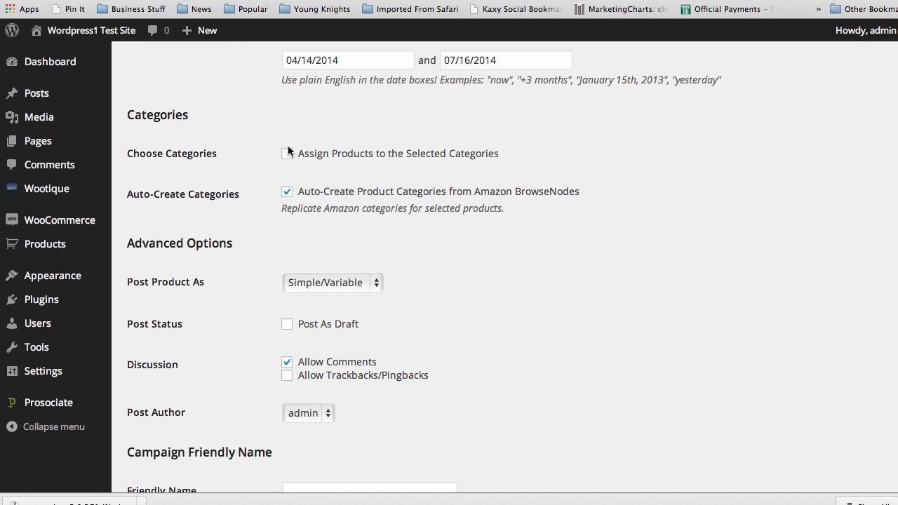
click(286, 153)
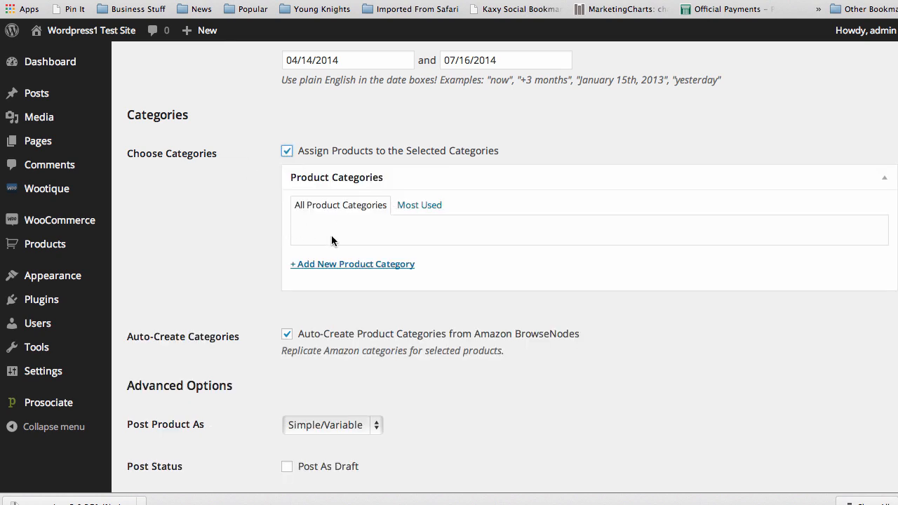
mouse_move(351, 273)
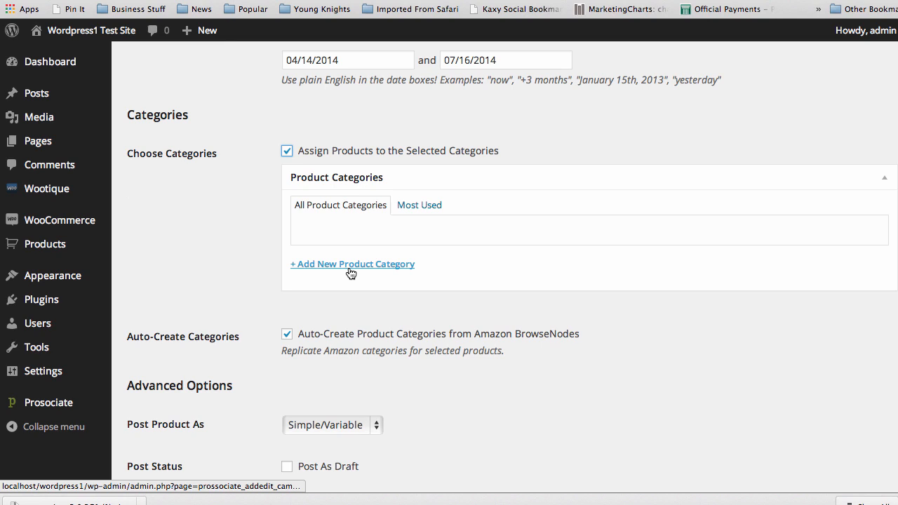
click(352, 264)
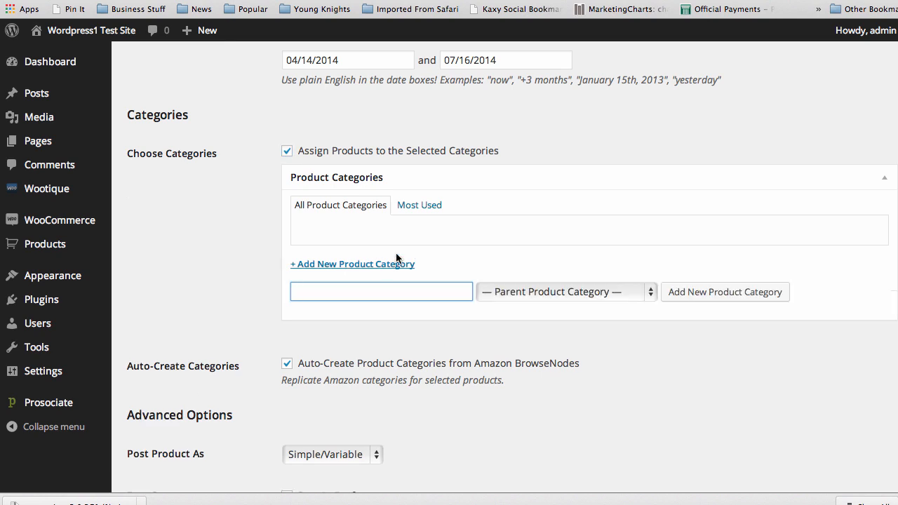
text(Test)
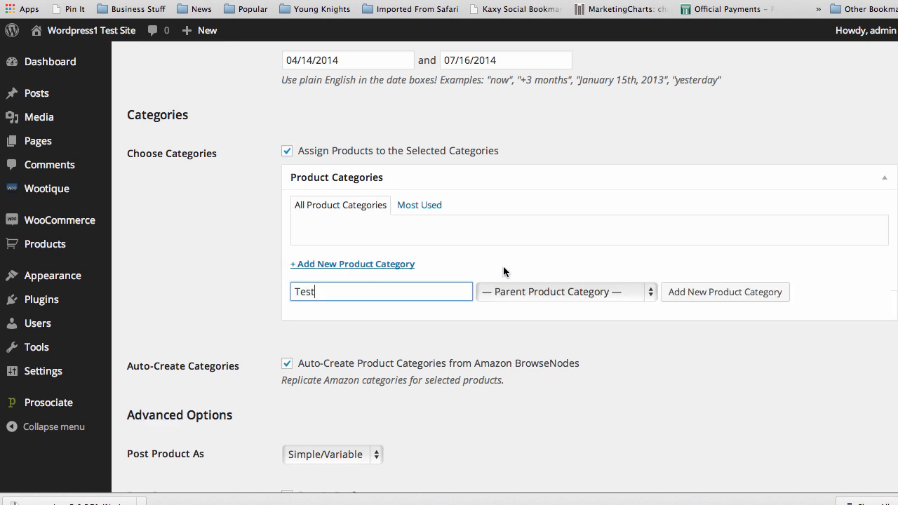
click(724, 292)
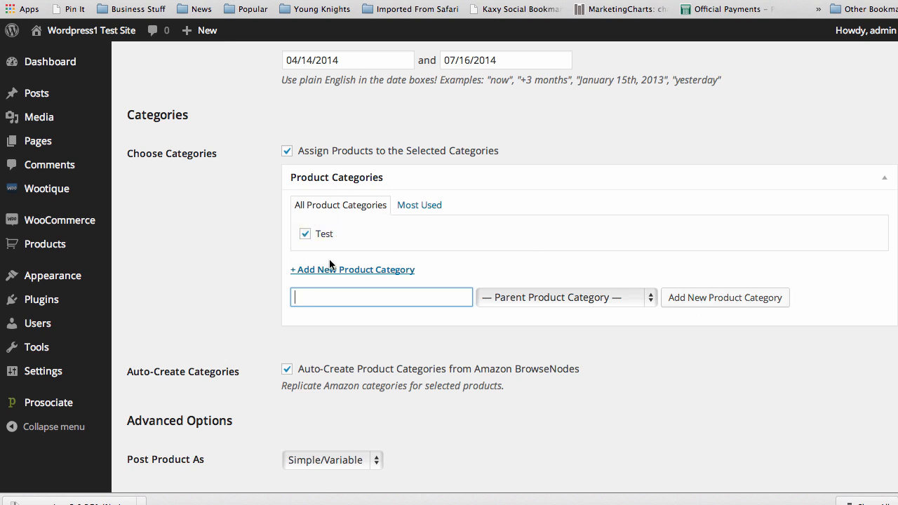
scroll(down, 3)
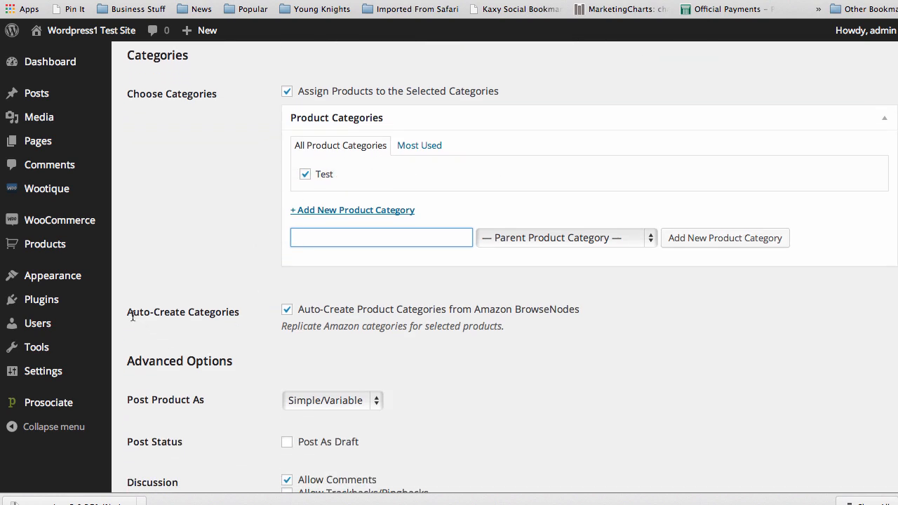
double_click(182, 311)
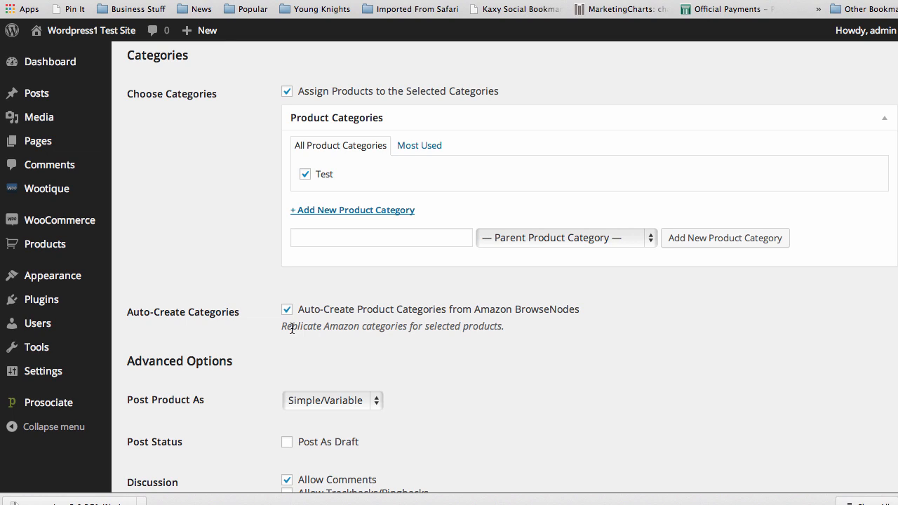
drag(282, 326, 502, 325)
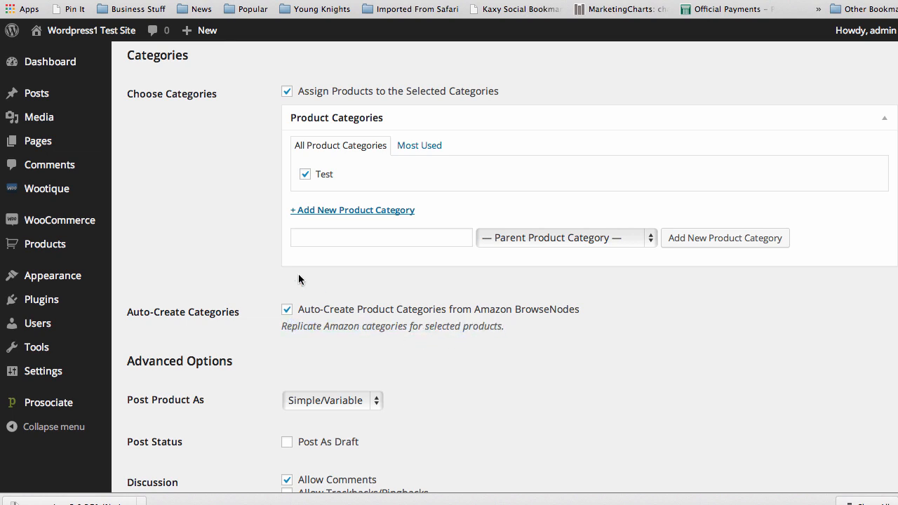
mouse_move(445, 289)
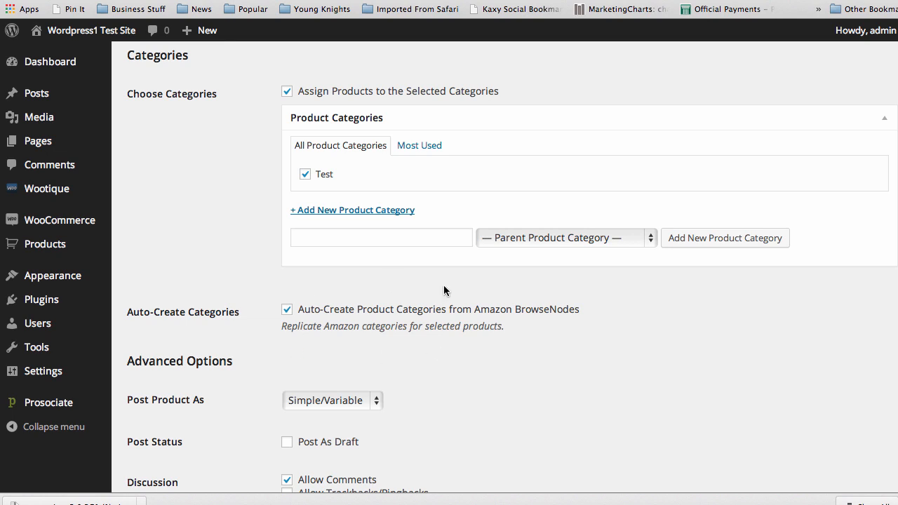
mouse_move(254, 304)
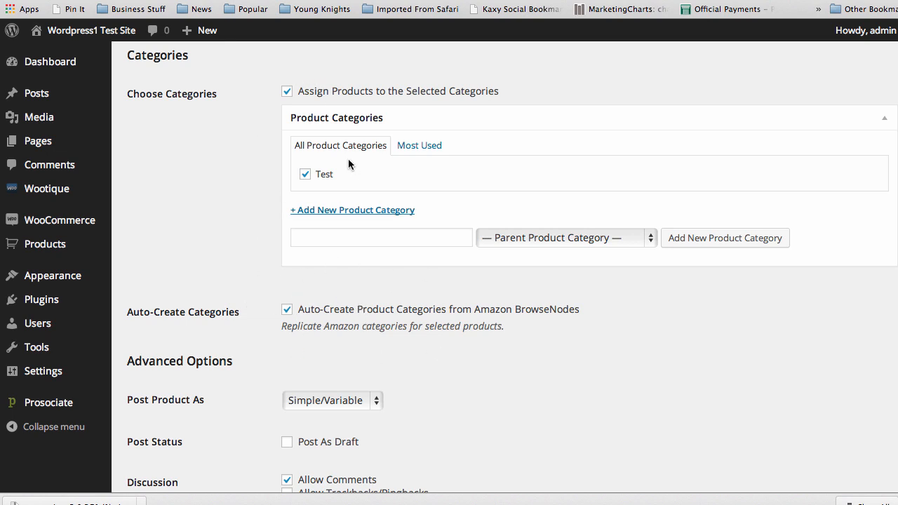
mouse_move(261, 243)
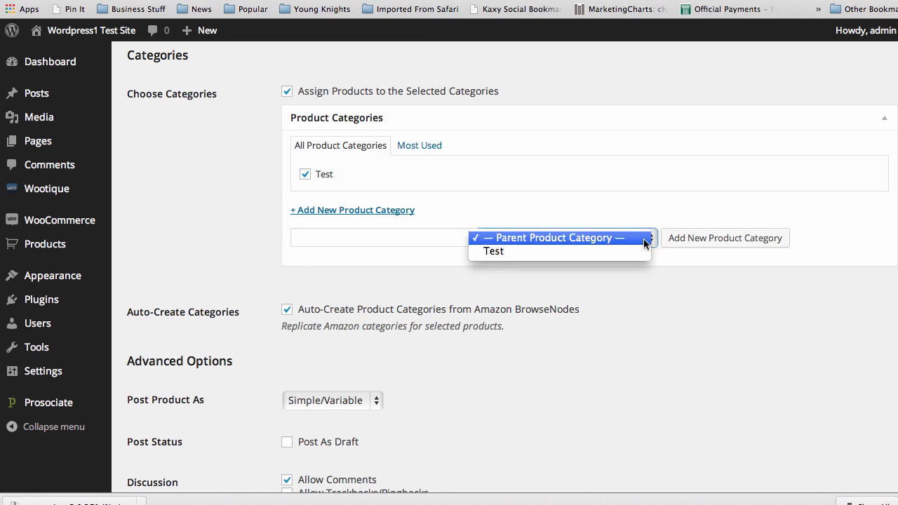
click(564, 237)
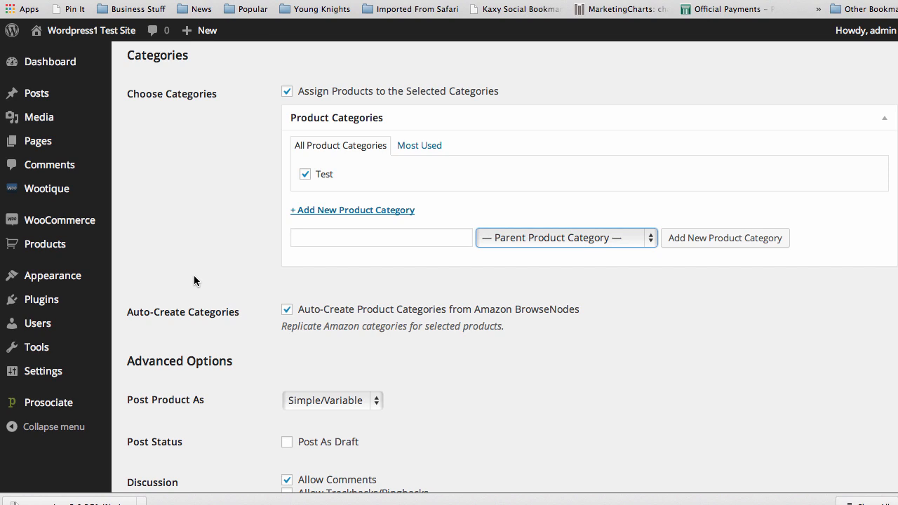
scroll(down, 3)
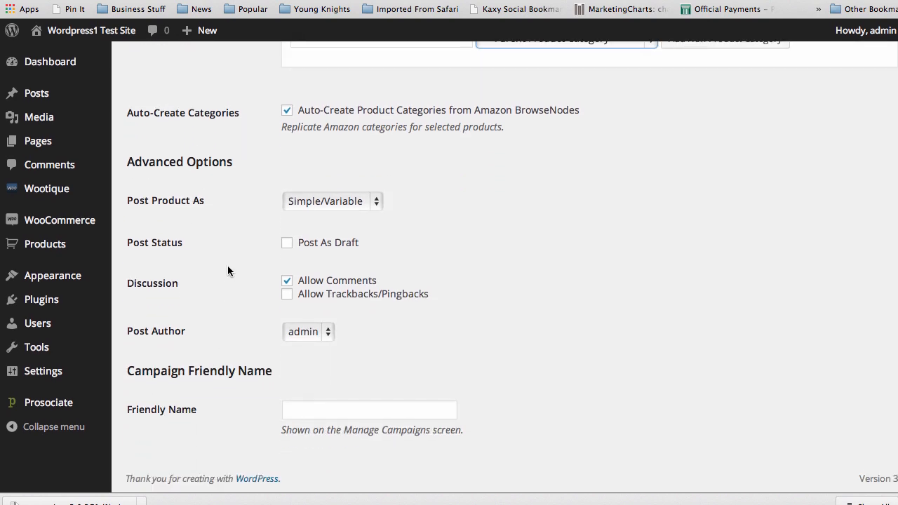
mouse_move(379, 204)
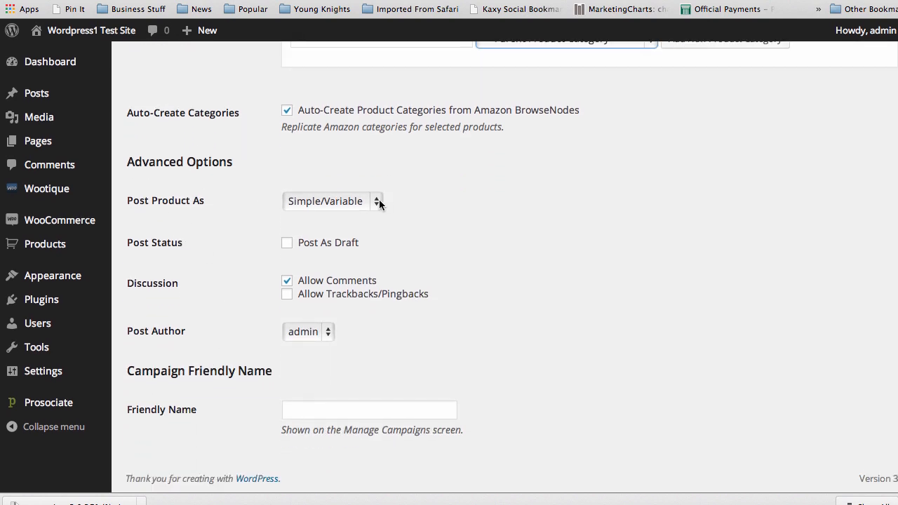
click(331, 202)
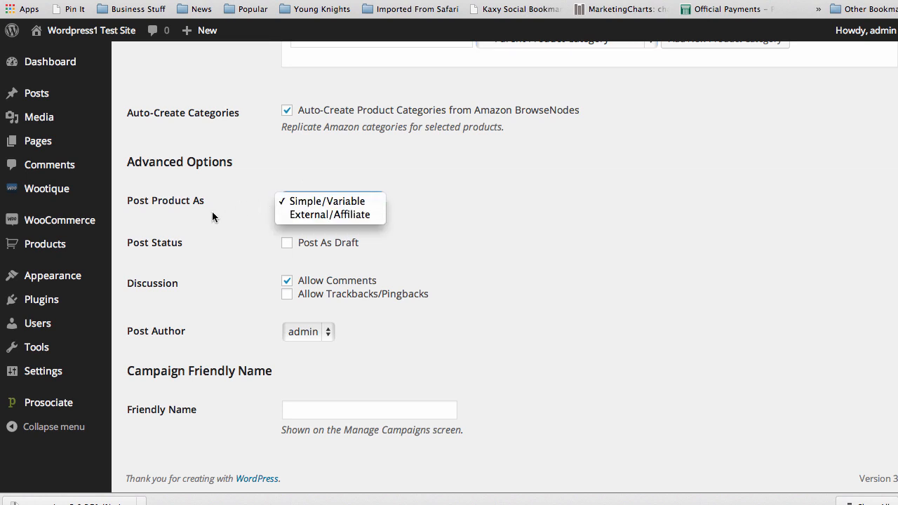
mouse_move(329, 202)
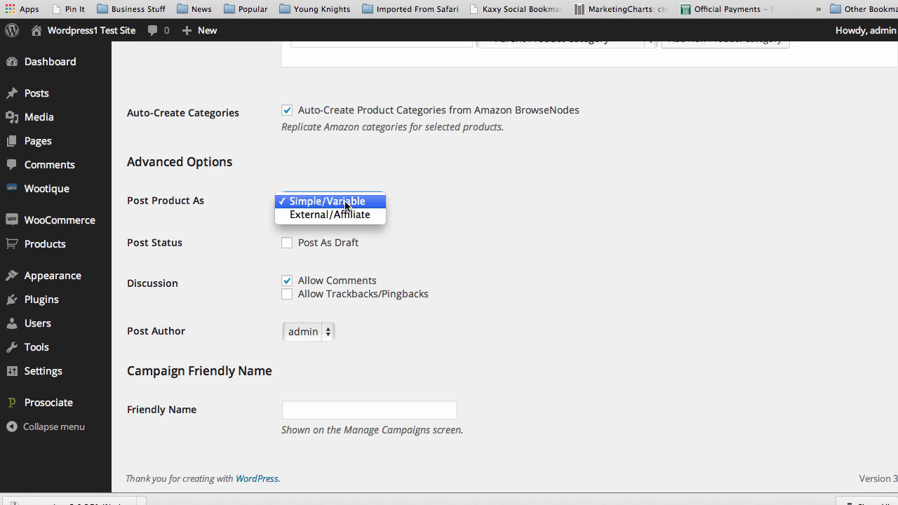
mouse_move(358, 205)
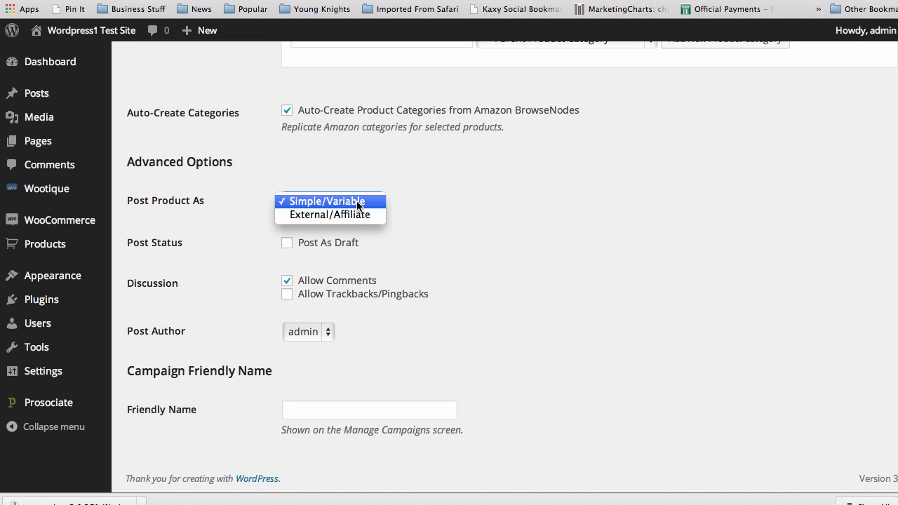
mouse_move(352, 203)
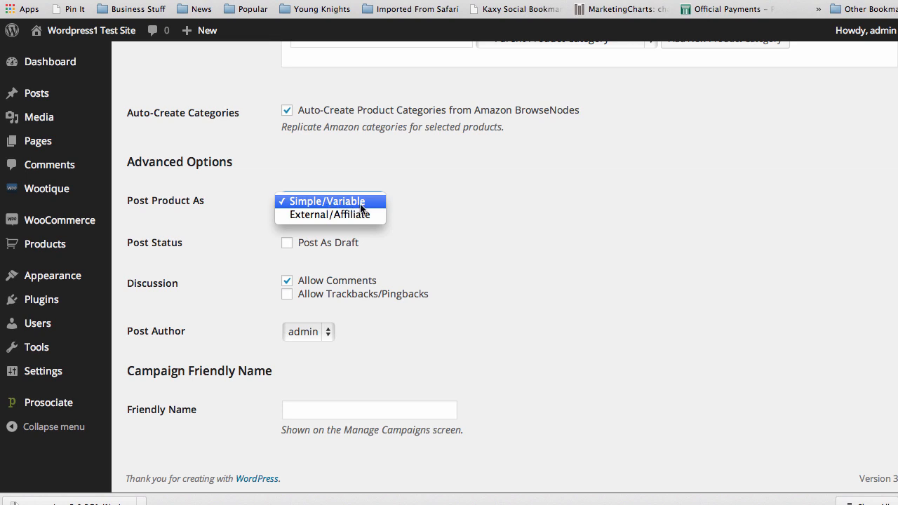
mouse_move(369, 206)
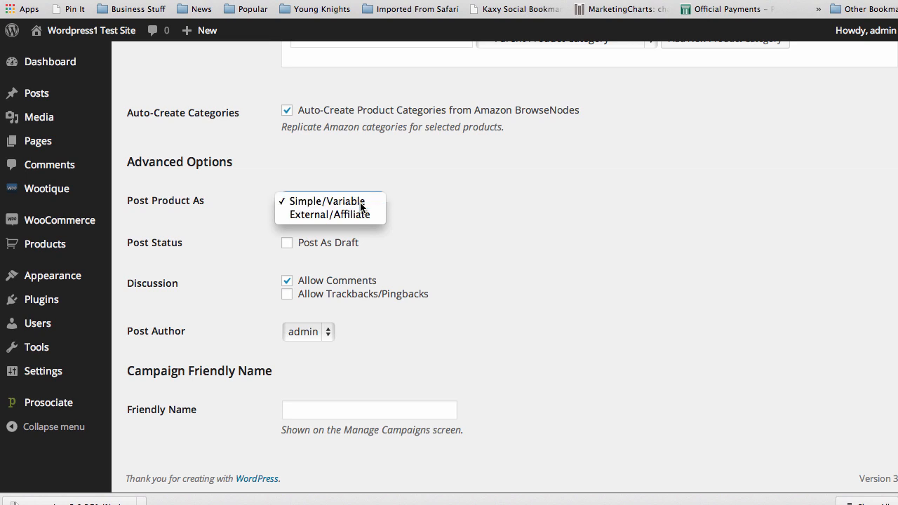
mouse_move(427, 204)
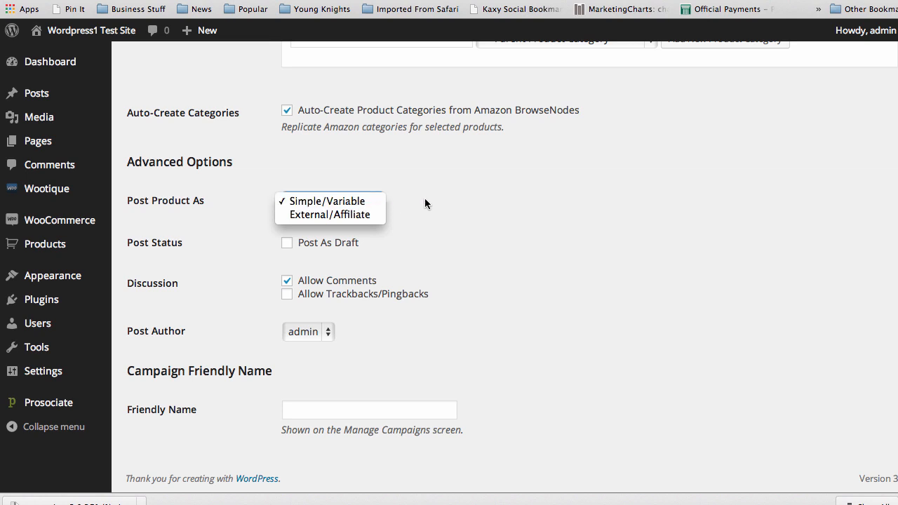
click(327, 202)
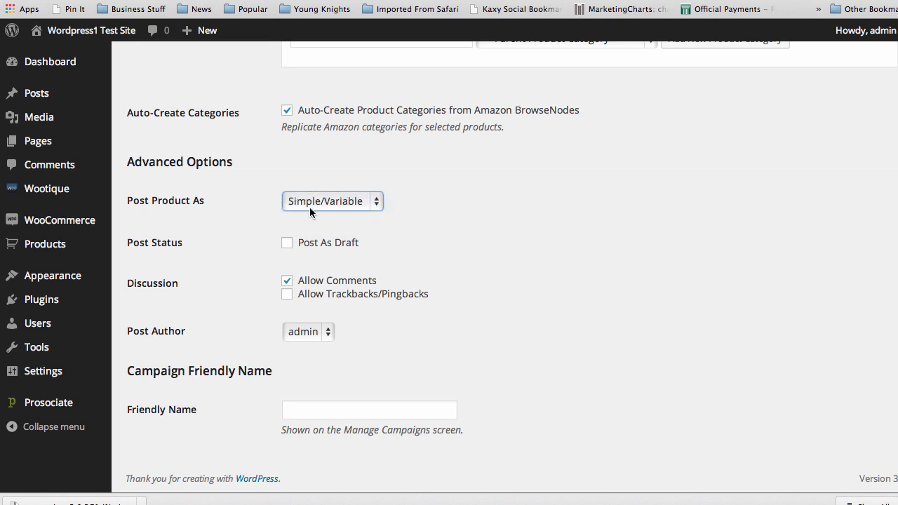
click(331, 202)
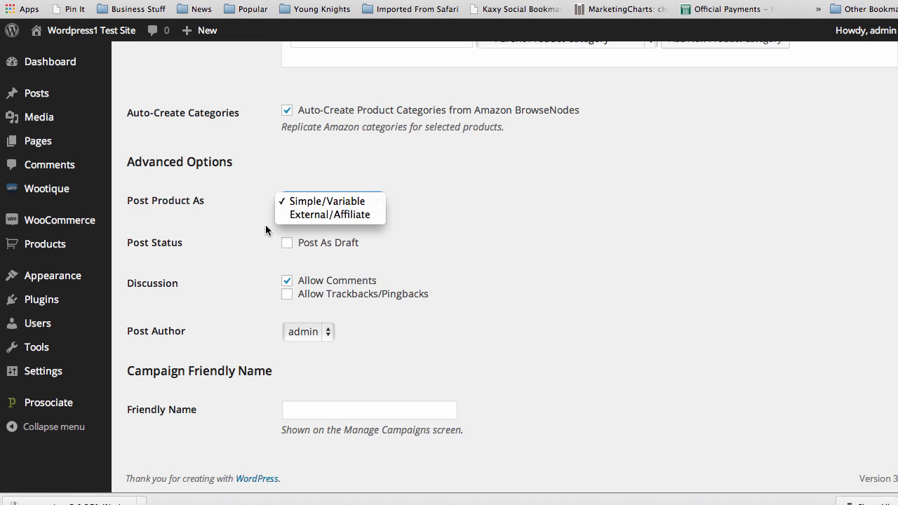
click(326, 202)
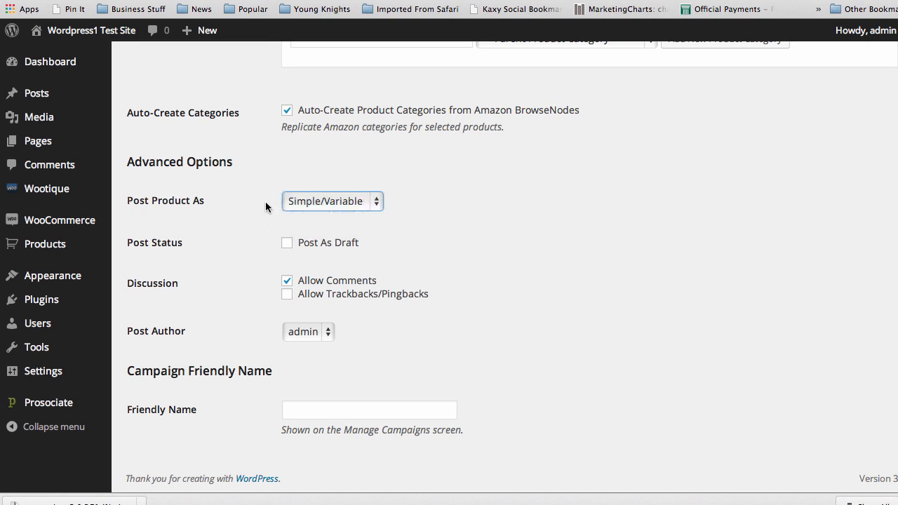
mouse_move(236, 252)
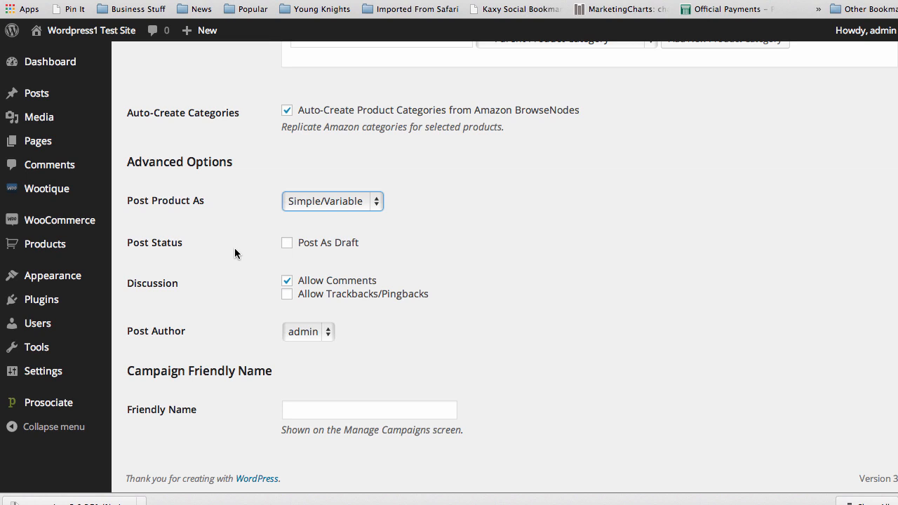
mouse_move(287, 244)
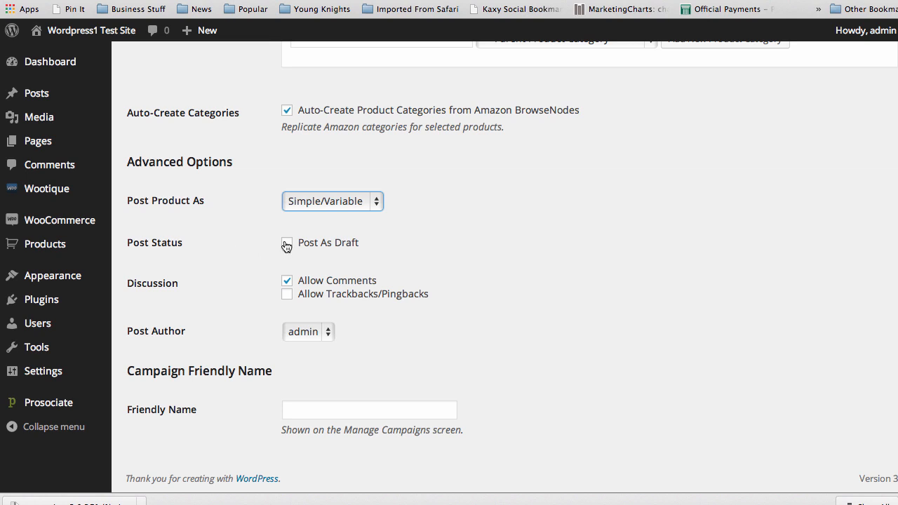
click(286, 242)
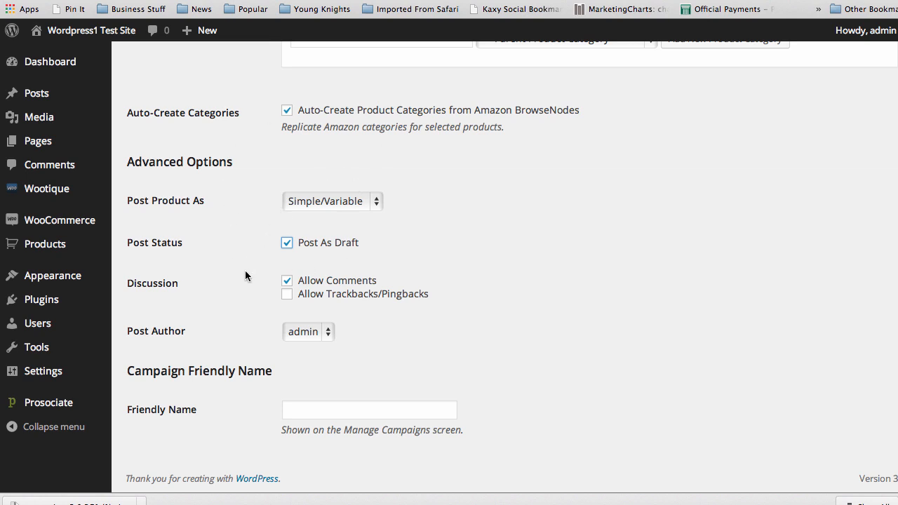
mouse_move(244, 278)
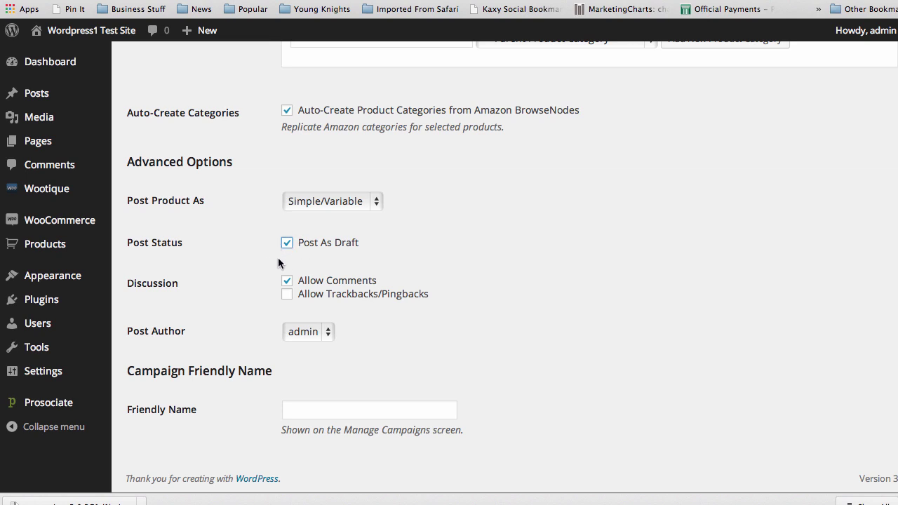
mouse_move(268, 260)
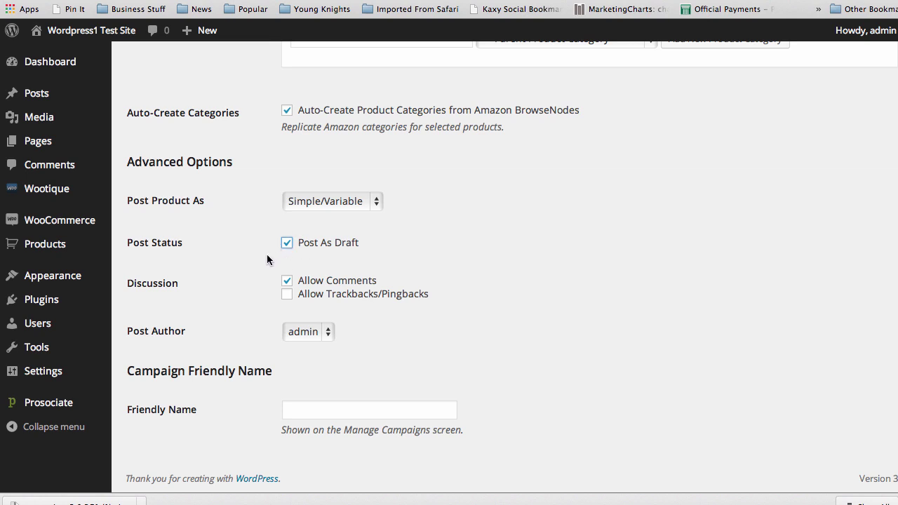
mouse_move(290, 257)
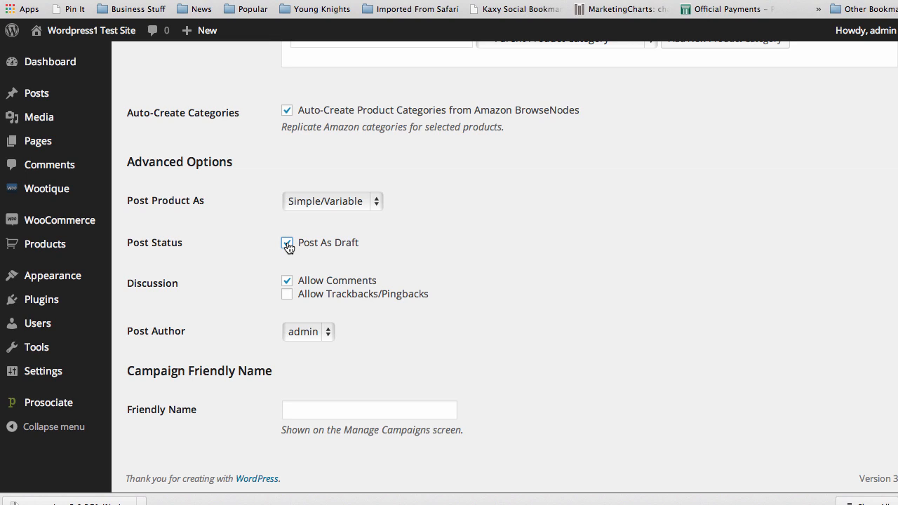
click(287, 241)
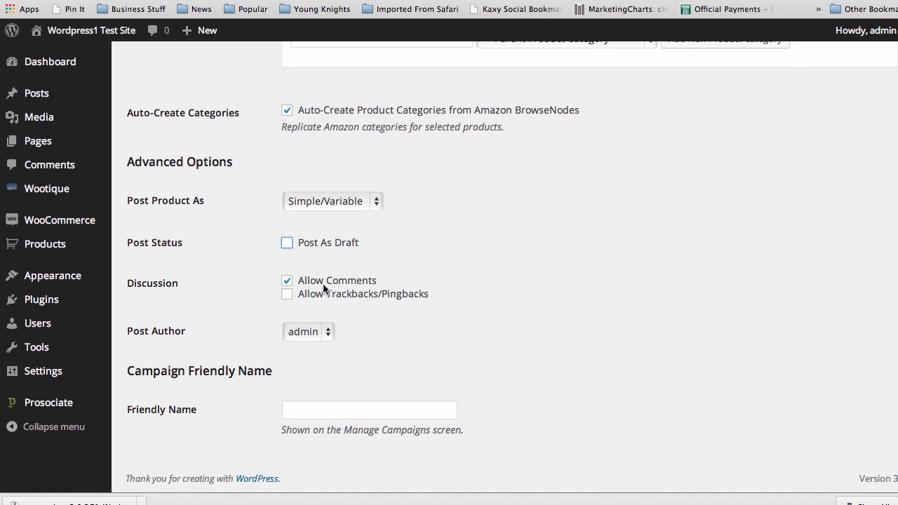
mouse_move(252, 316)
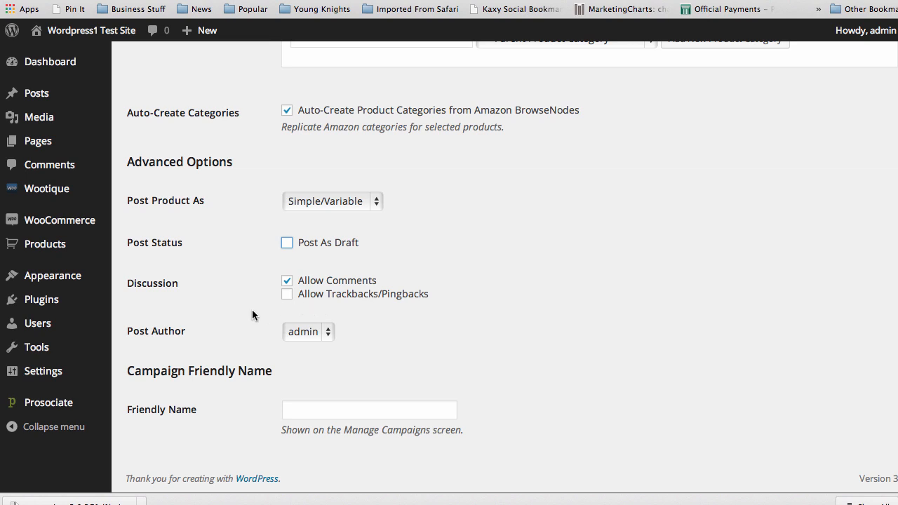
click(307, 331)
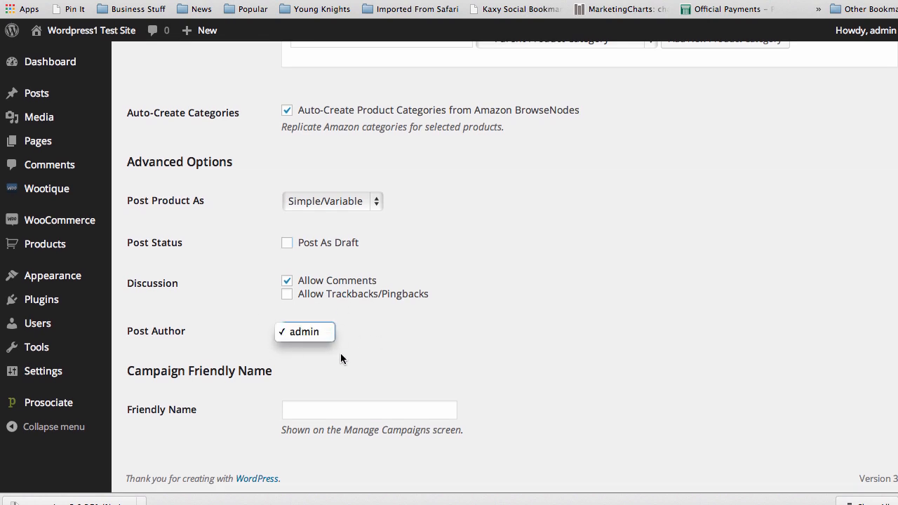
click(303, 331)
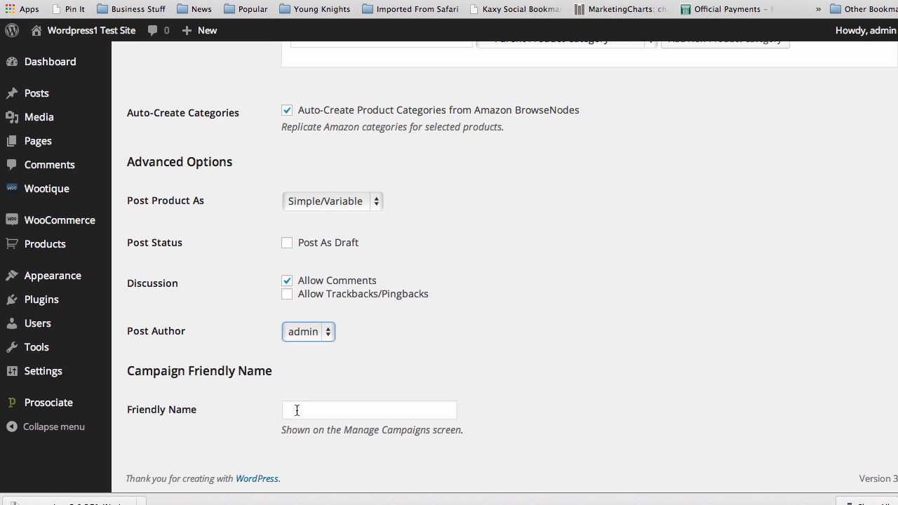
- Enter 'Test' as the campaign's friendly name
click(369, 410)
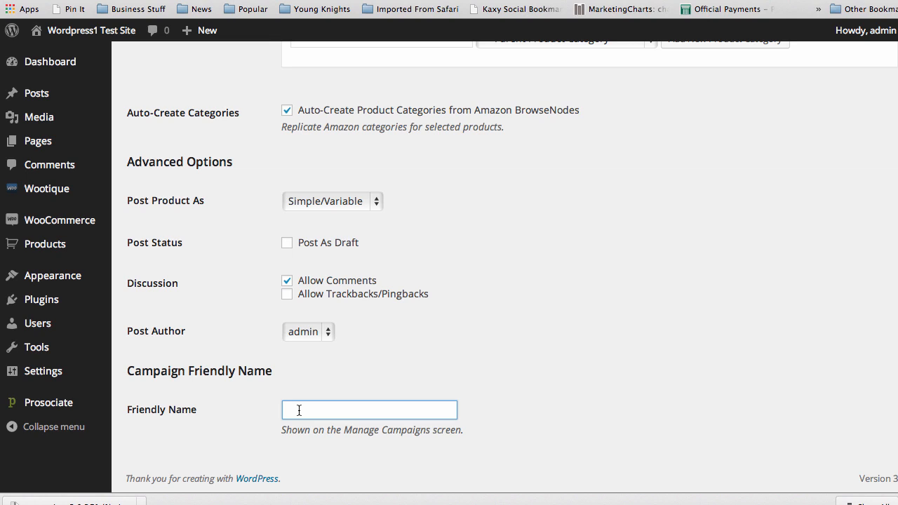
text(Test)
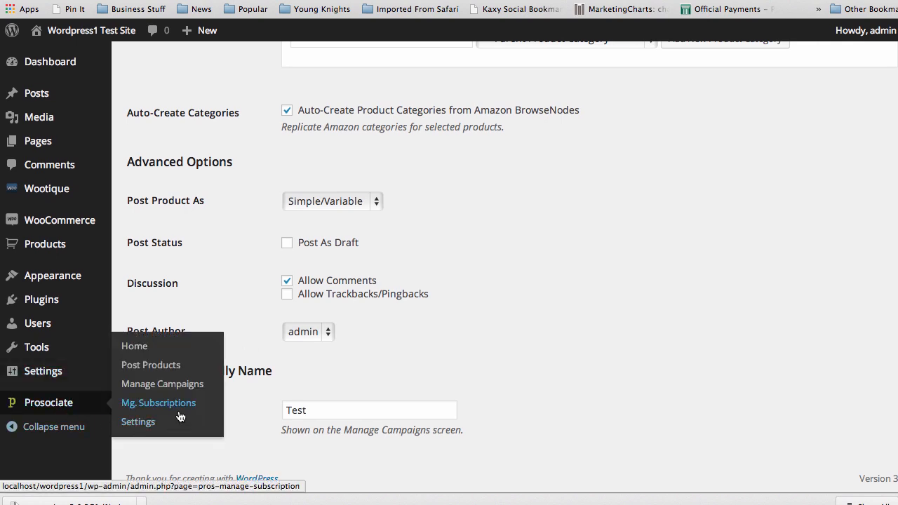
mouse_move(163, 385)
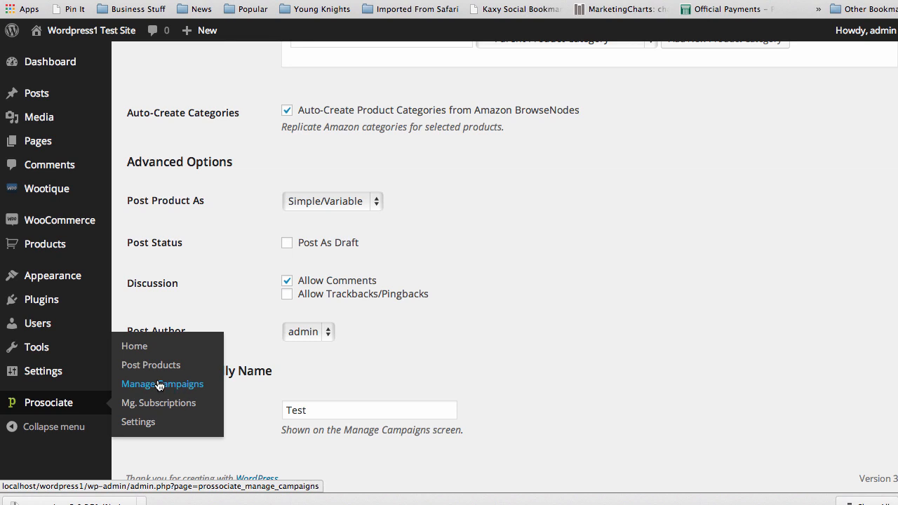
mouse_move(208, 387)
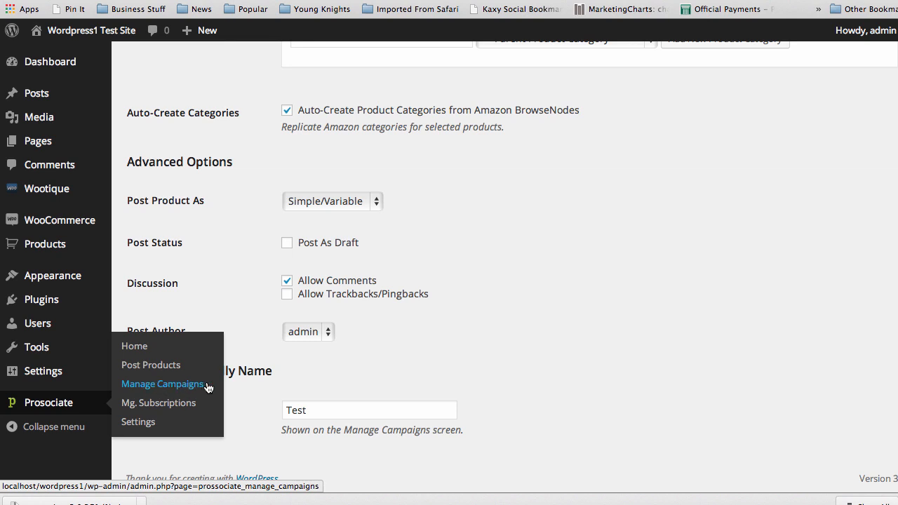
mouse_move(205, 385)
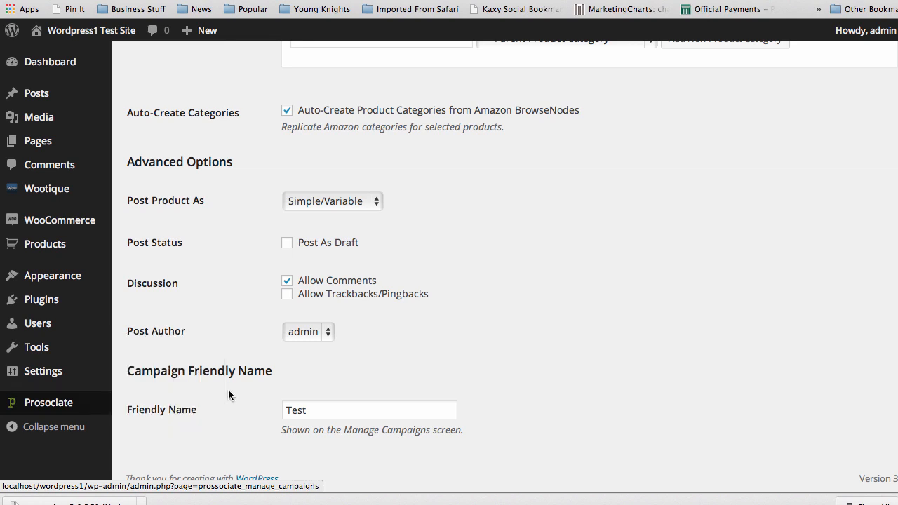
- Return from Optional Settings to the General product search settings
scroll(down, 3)
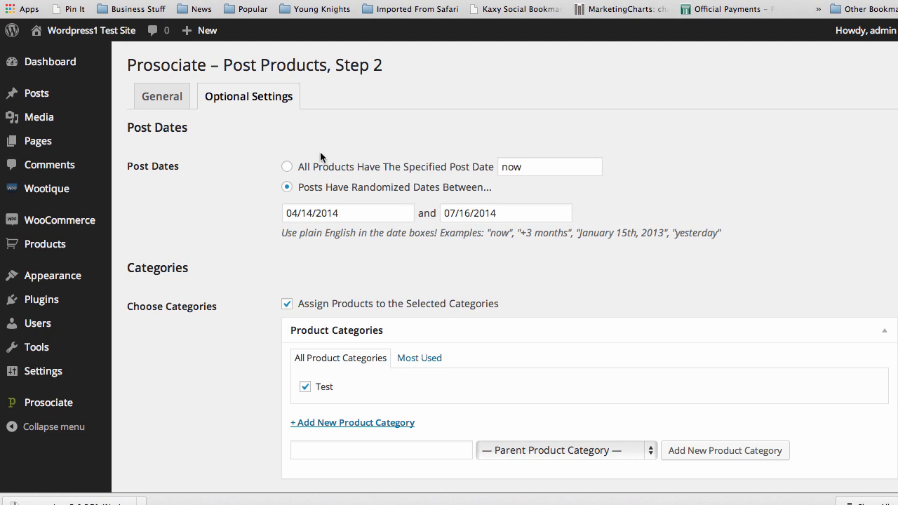
click(161, 95)
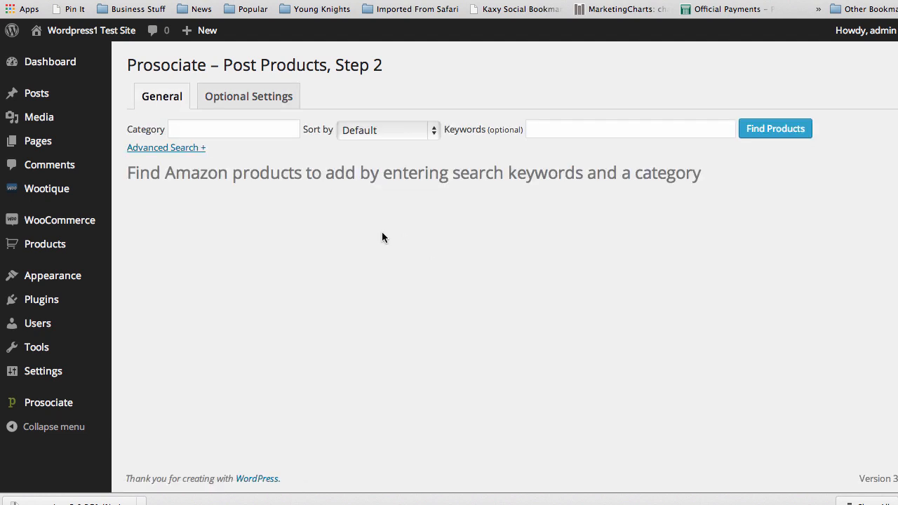
- In the category chooser, expand Apparel & Accessories and its Featured Categories
click(233, 129)
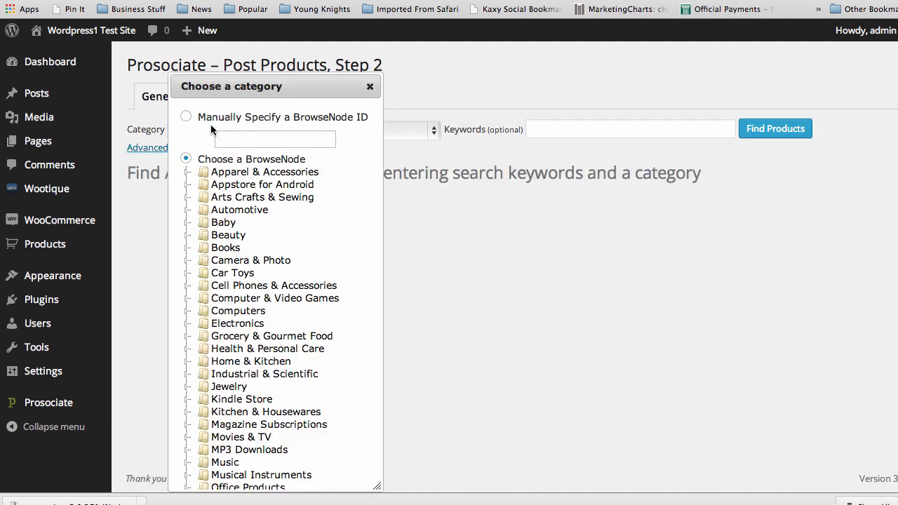
mouse_move(239, 171)
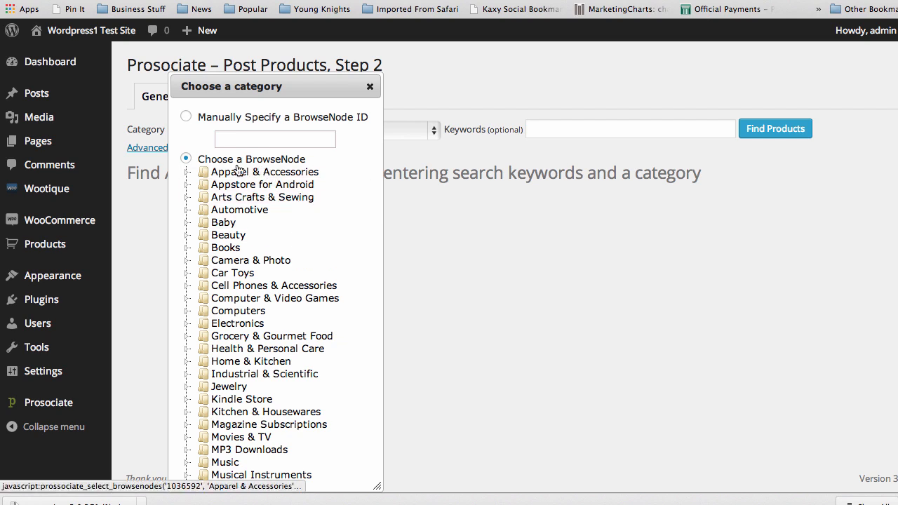
mouse_move(250, 260)
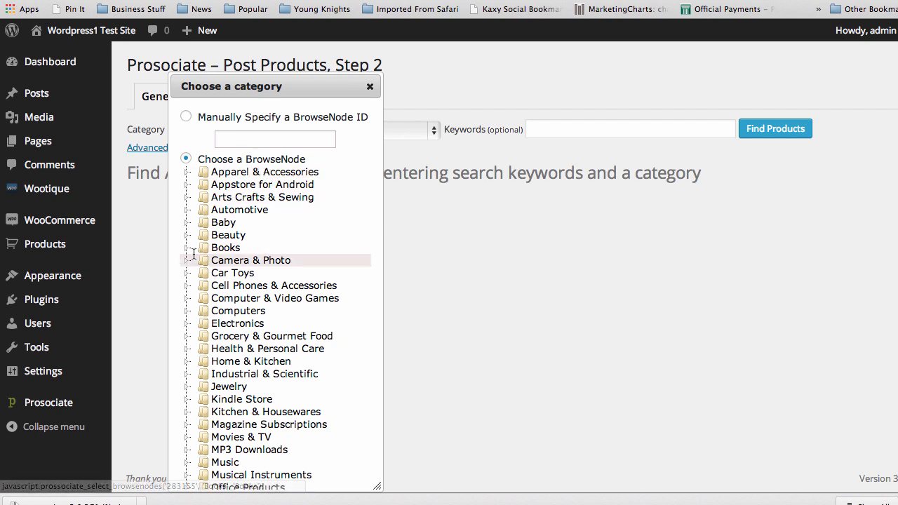
mouse_move(200, 354)
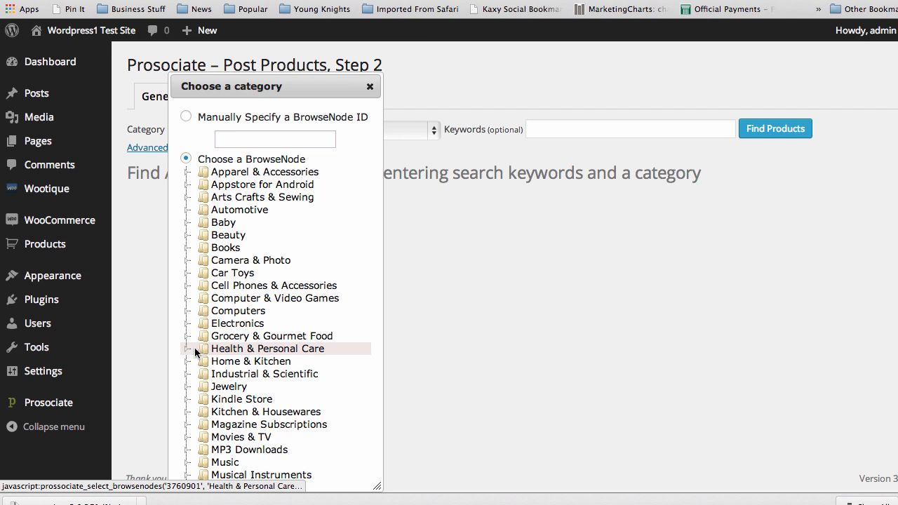
scroll(down, 3)
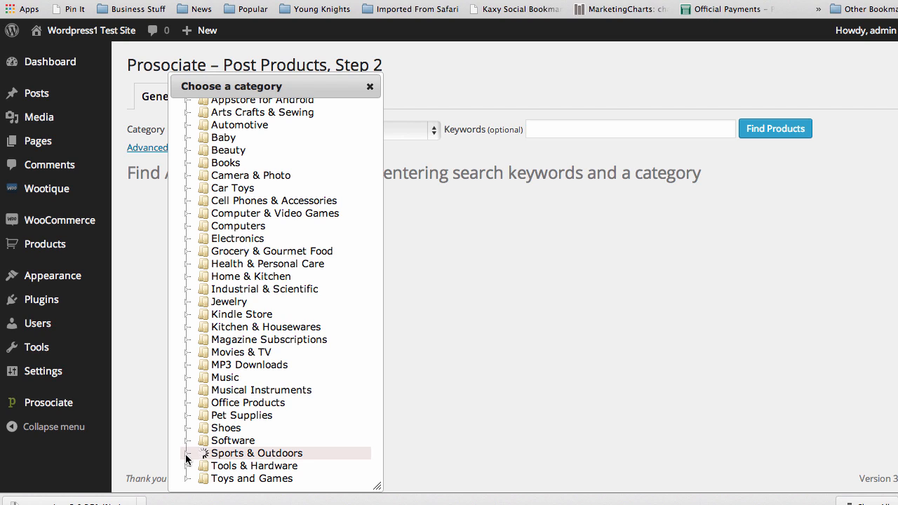
click(188, 454)
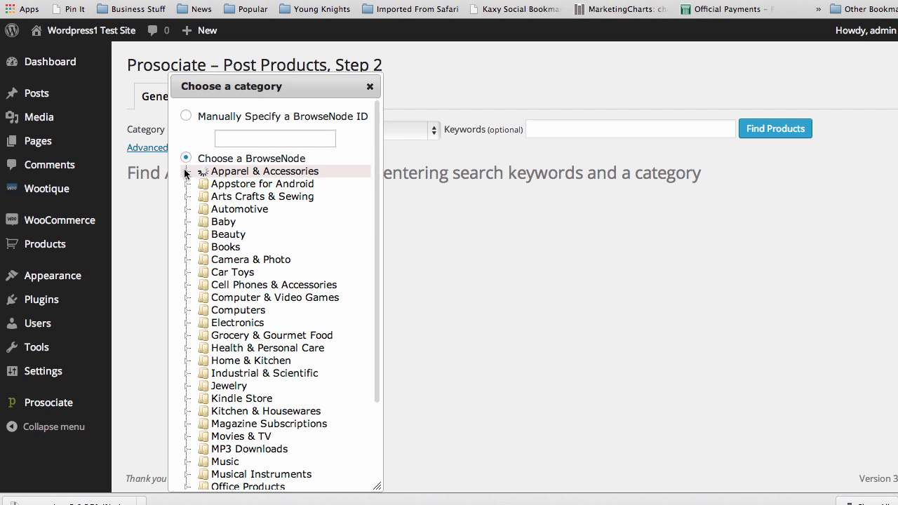
click(188, 171)
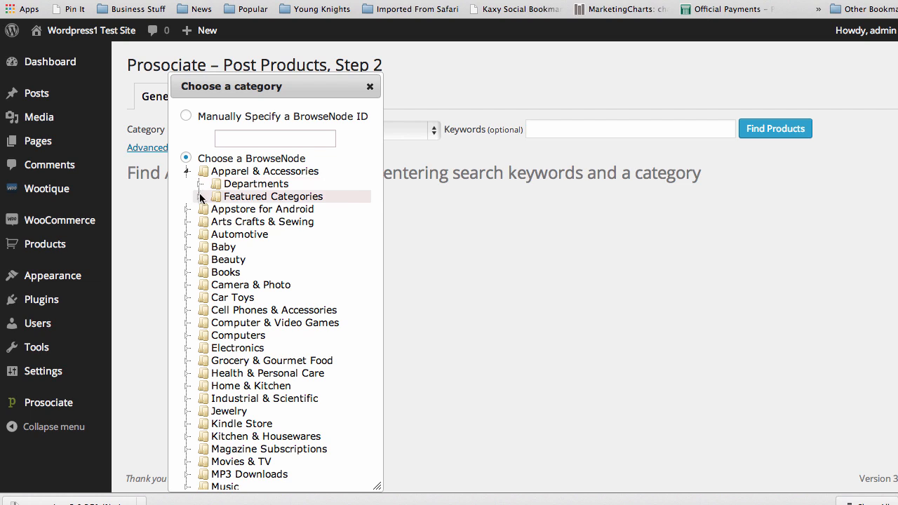
click(203, 196)
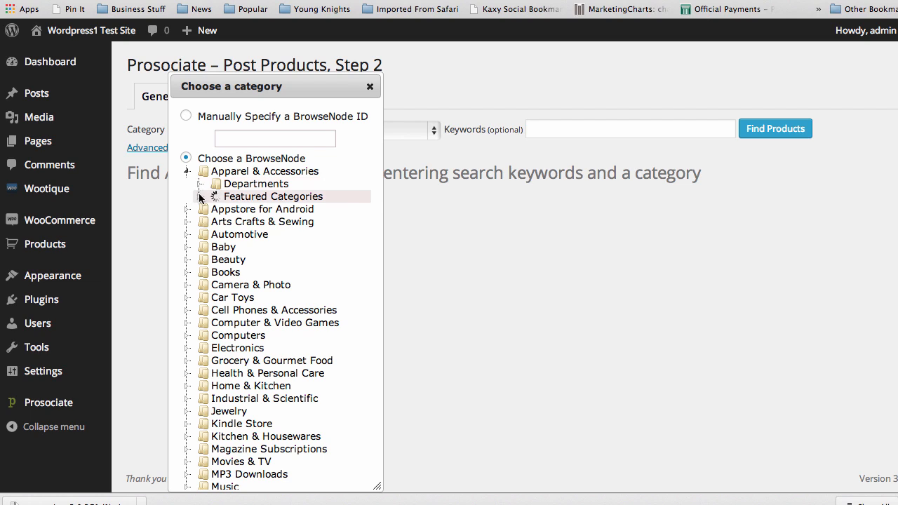
mouse_move(169, 207)
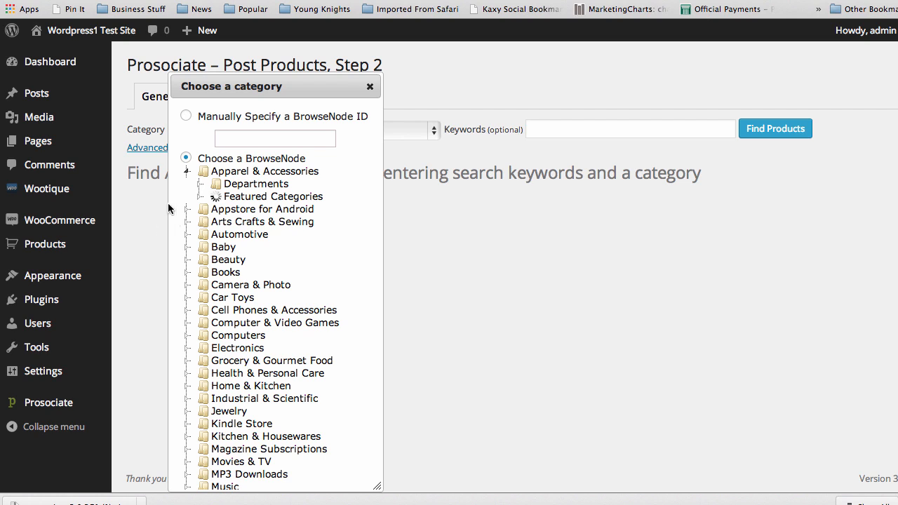
- Expand Men and select Fashion Hoodies & Sweatshirts as the search category
click(211, 197)
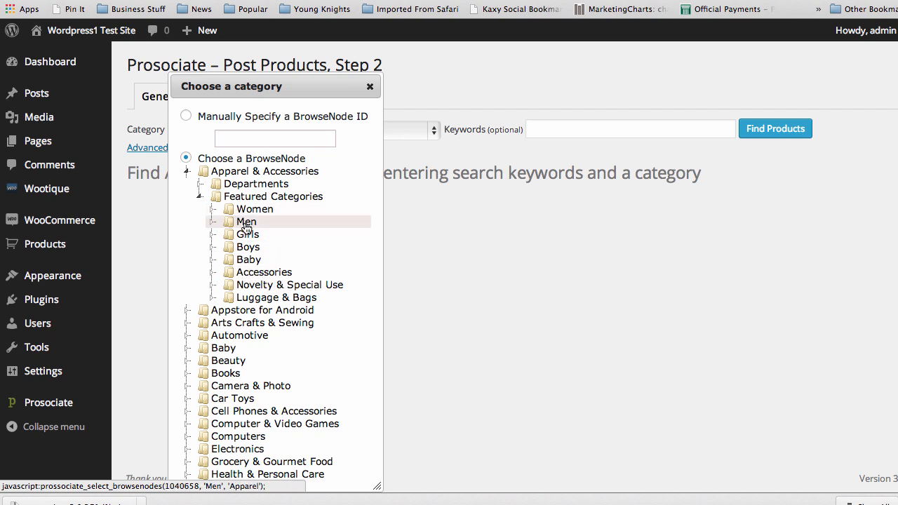
click(245, 221)
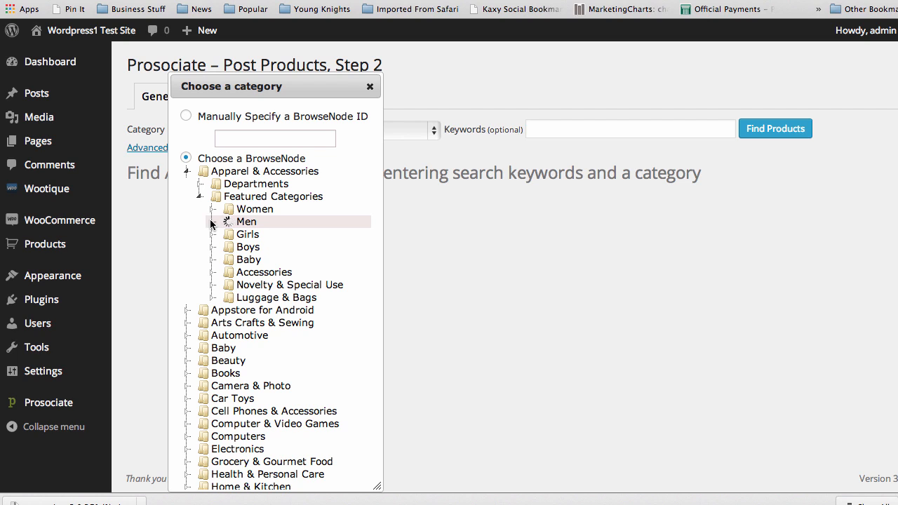
click(213, 222)
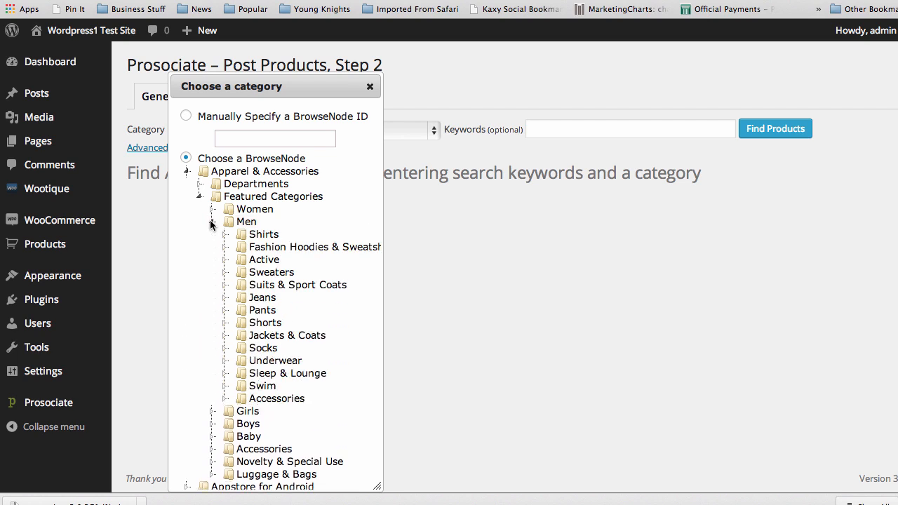
mouse_move(295, 256)
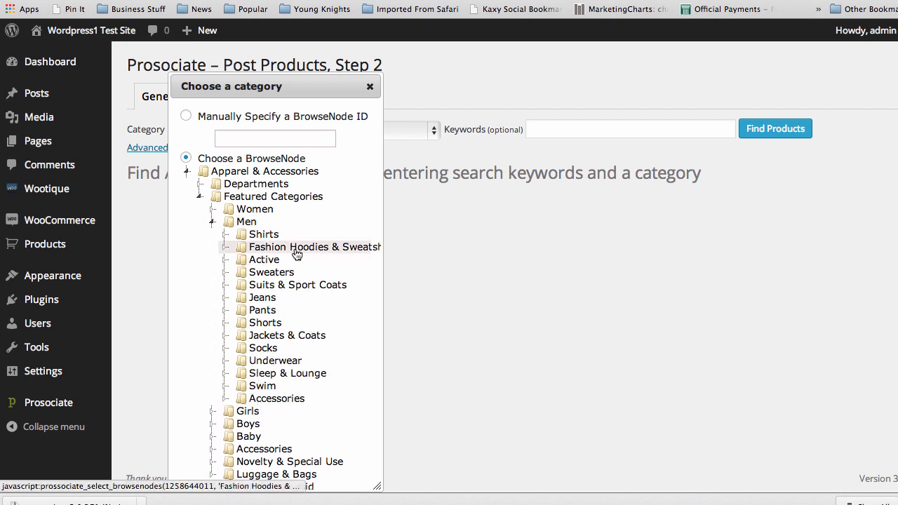
click(312, 247)
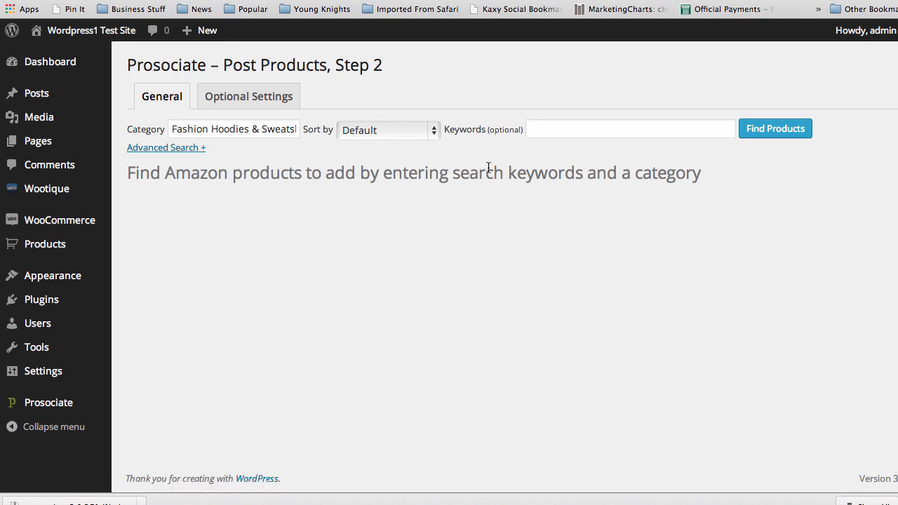
- Search Amazon for 'rockstar' products in the chosen hoodies category
click(629, 129)
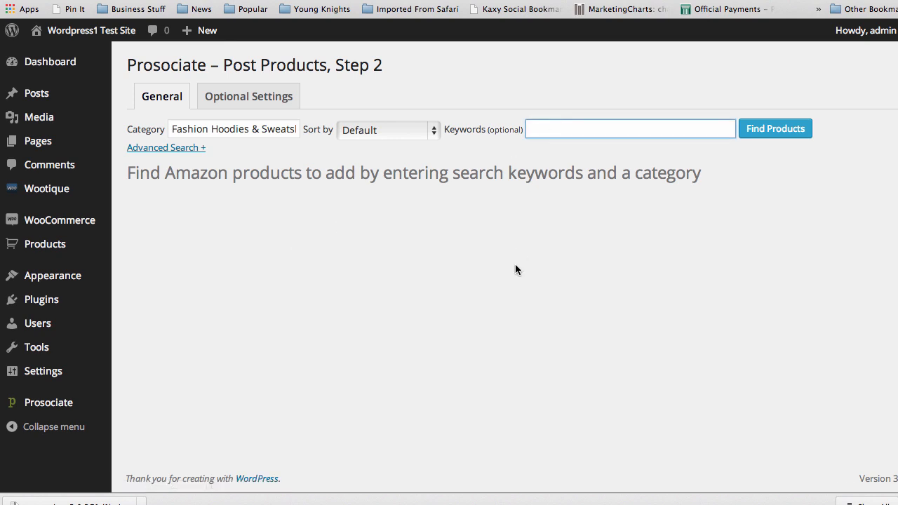
text(rock)
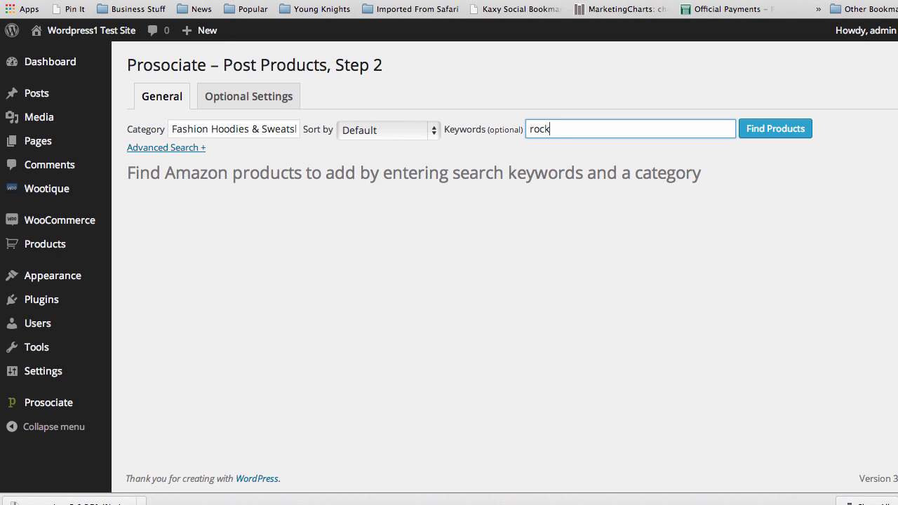
text(star)
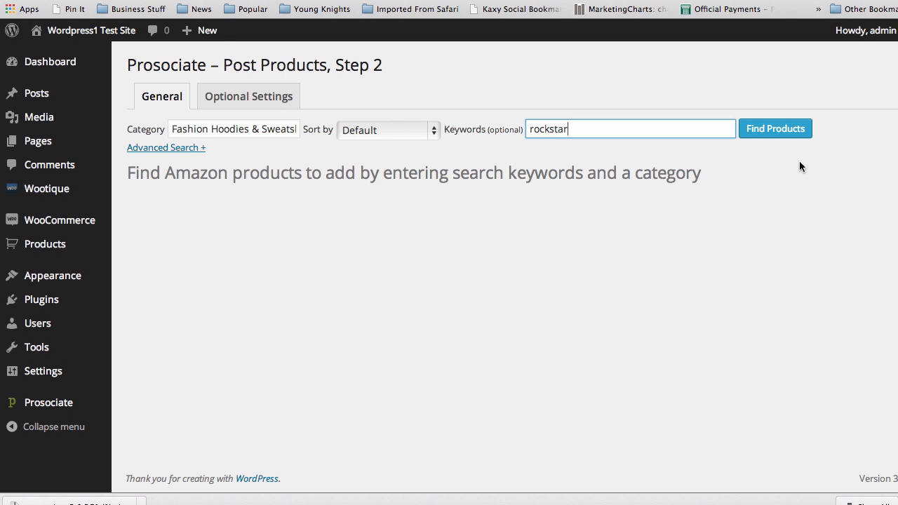
click(775, 129)
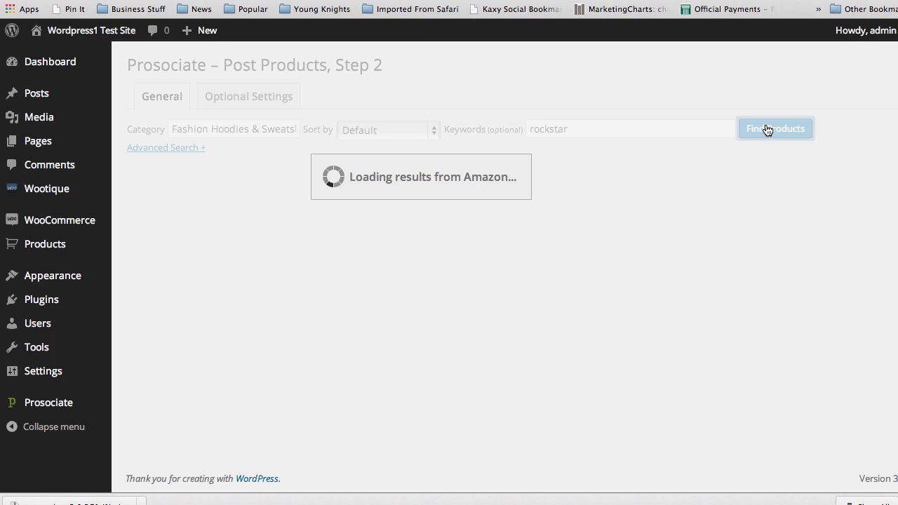
- Scroll through the 33 rockstar hoodie results loaded from Amazon
click(775, 129)
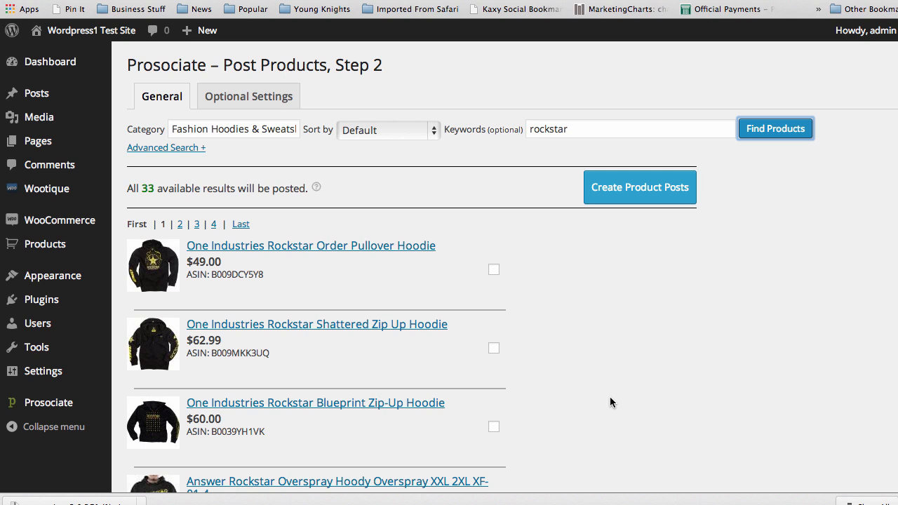
scroll(down, 3)
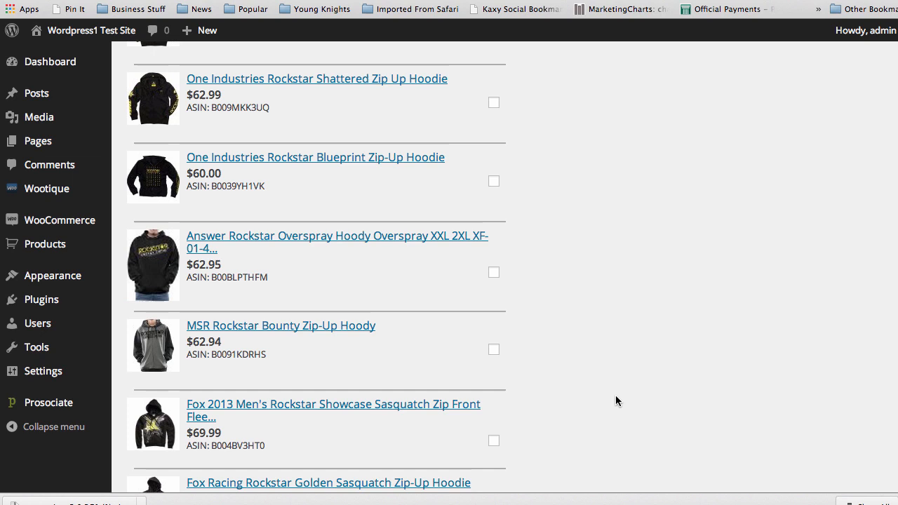
scroll(down, 3)
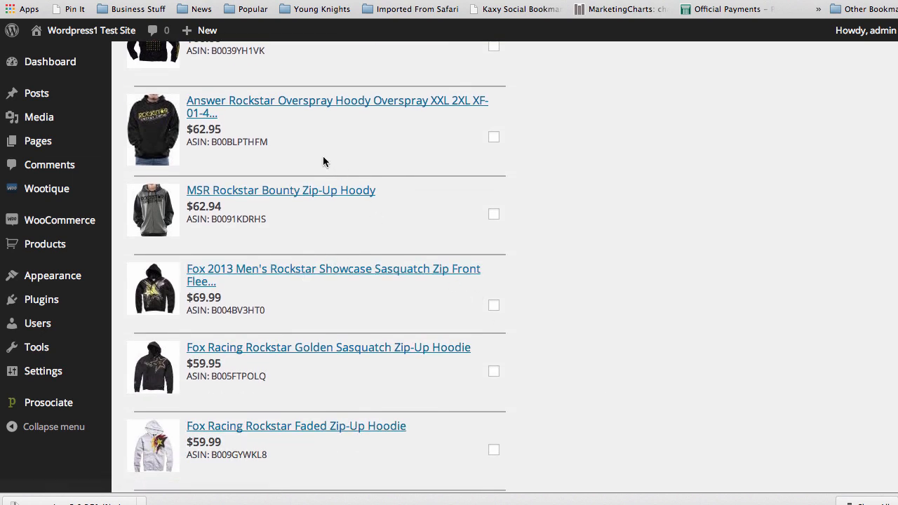
scroll(down, 3)
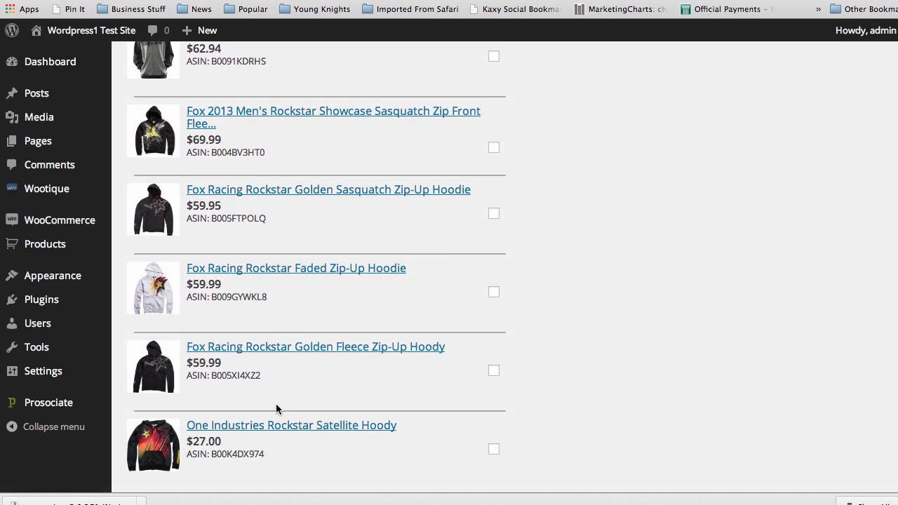
scroll(down, 3)
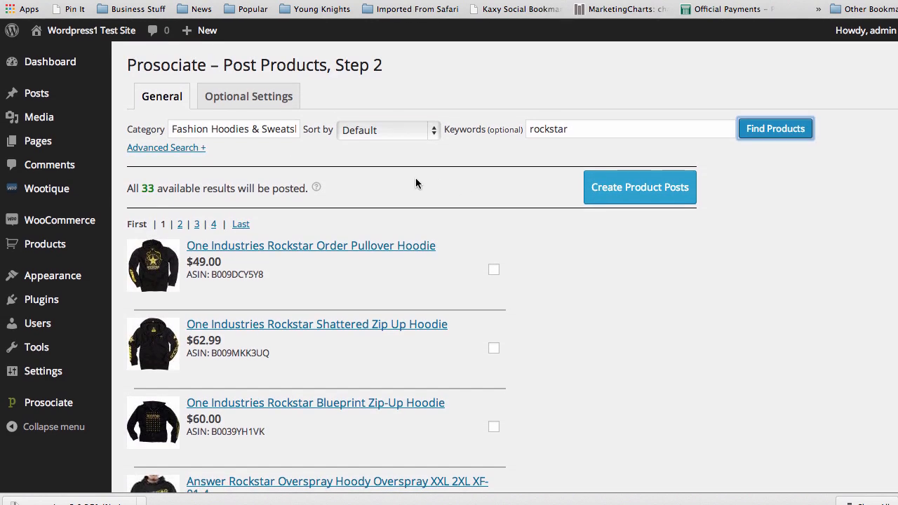
click(494, 269)
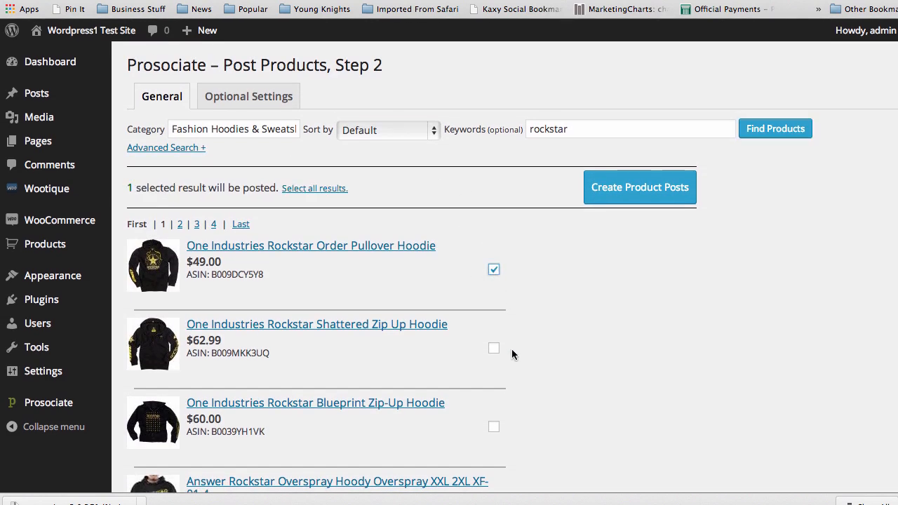
mouse_move(219, 188)
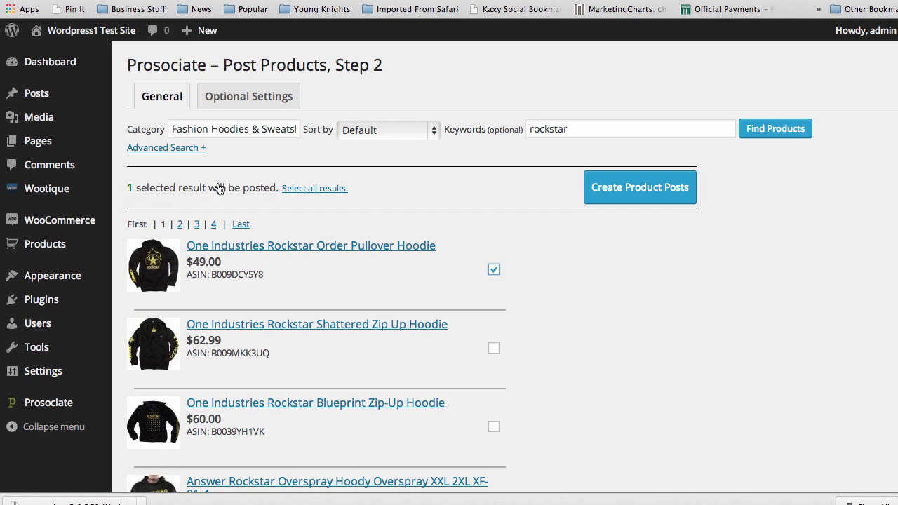
mouse_move(334, 271)
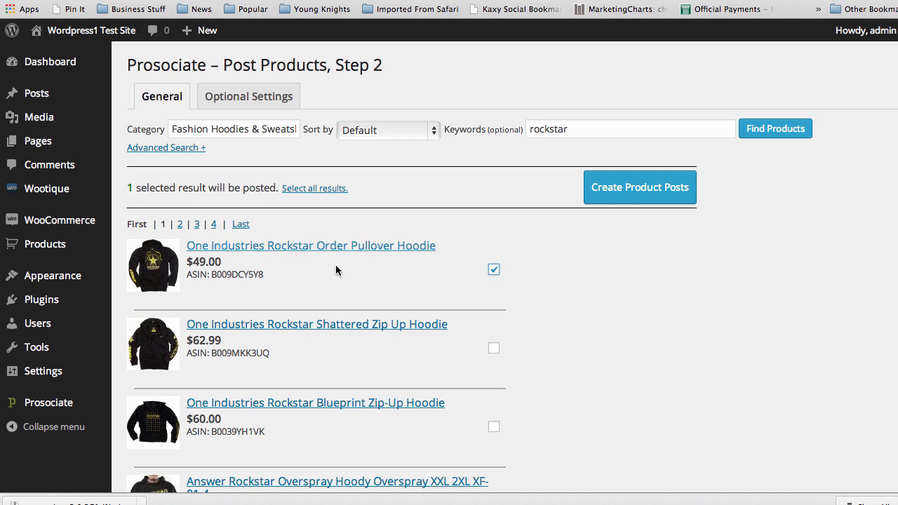
click(494, 426)
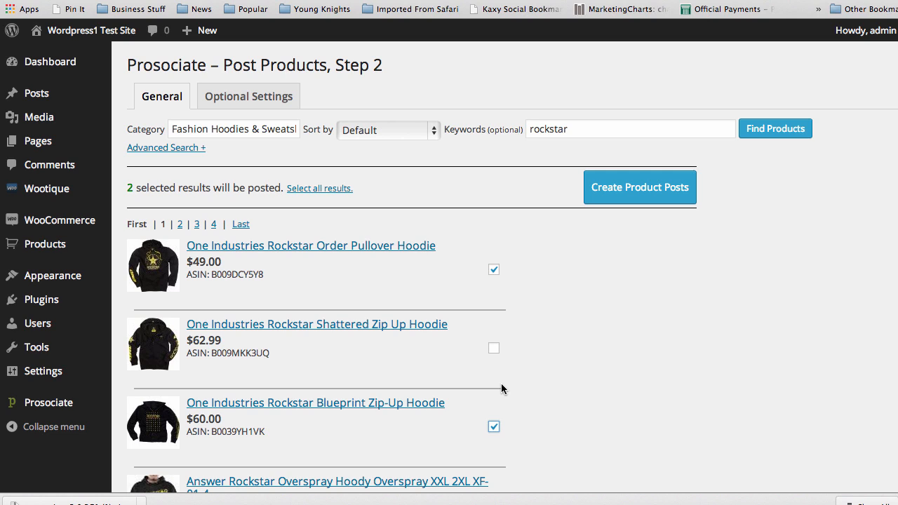
scroll(down, 3)
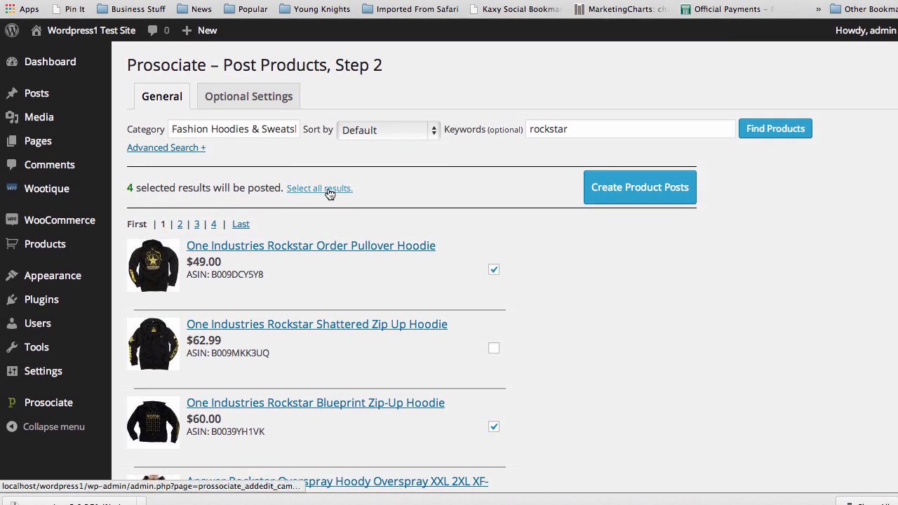
click(319, 188)
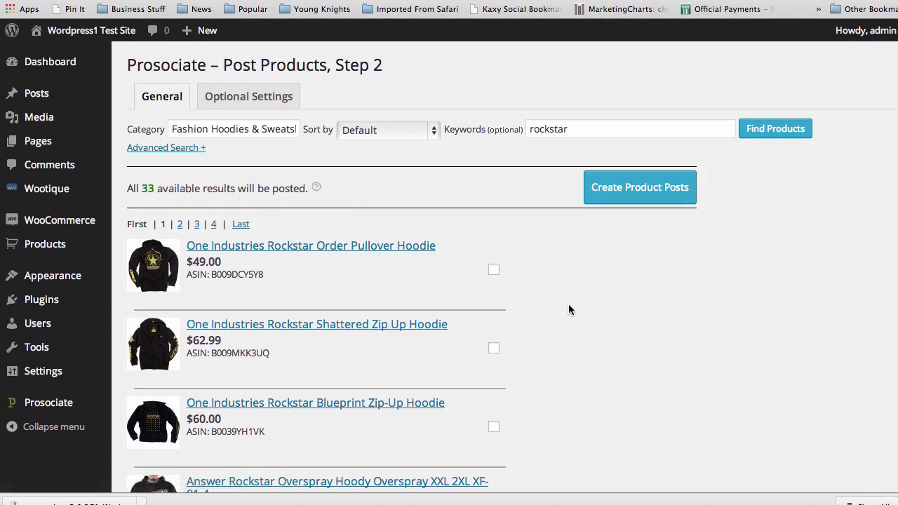
mouse_move(629, 191)
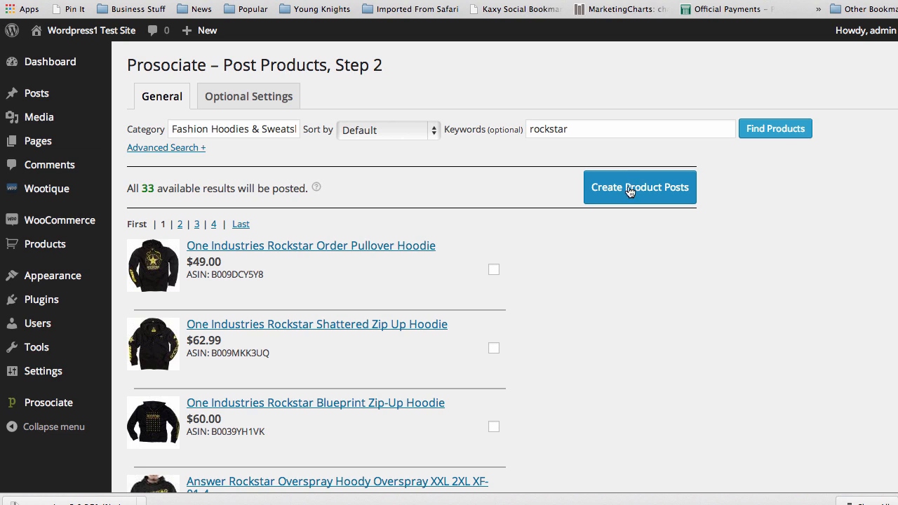
mouse_move(641, 191)
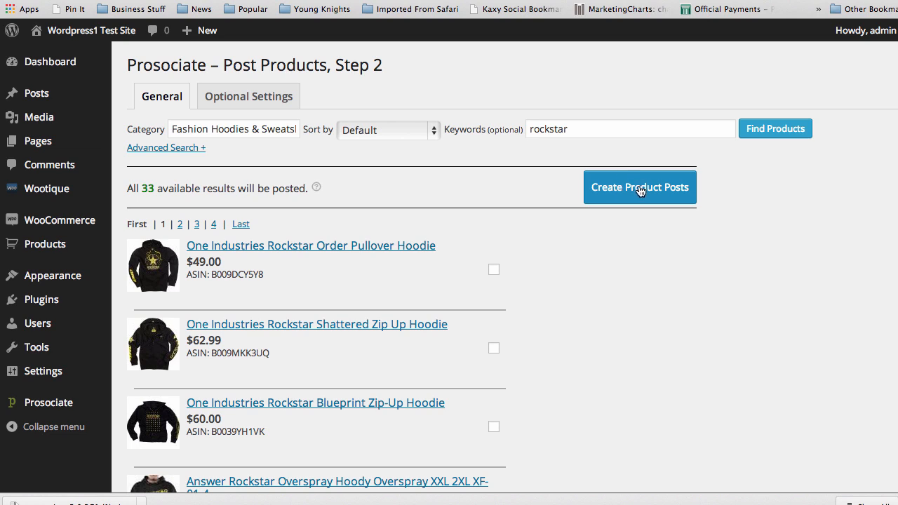
mouse_move(169, 153)
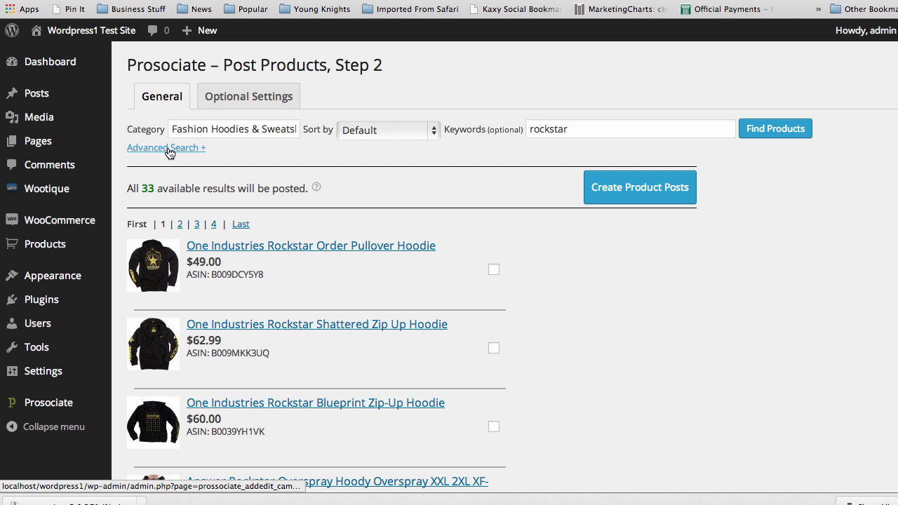
click(166, 147)
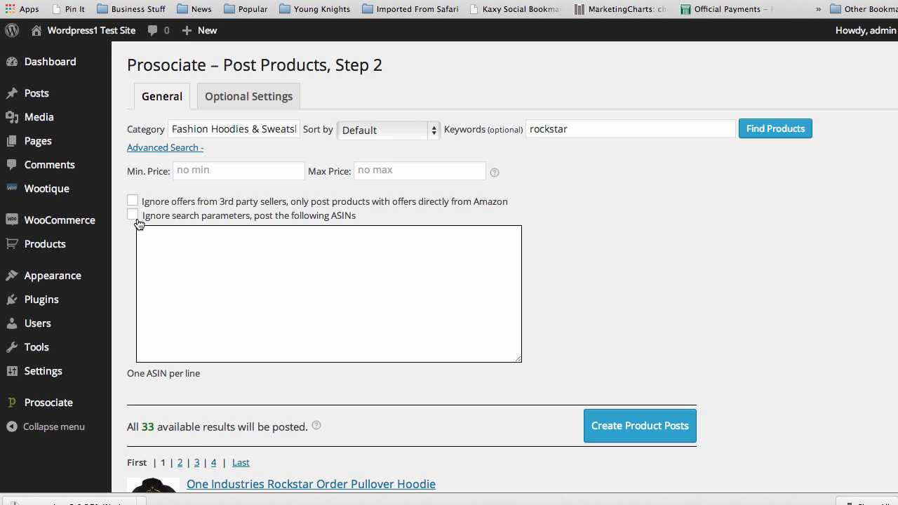
mouse_move(140, 216)
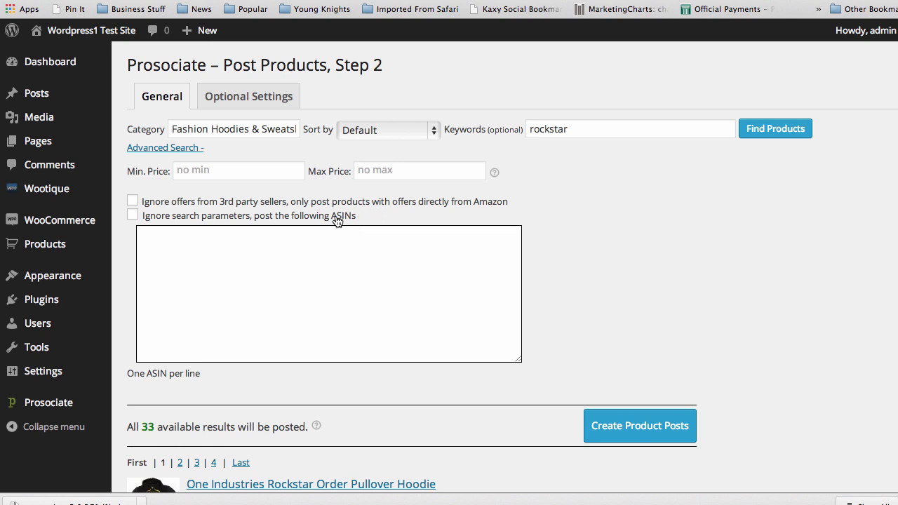
click(225, 238)
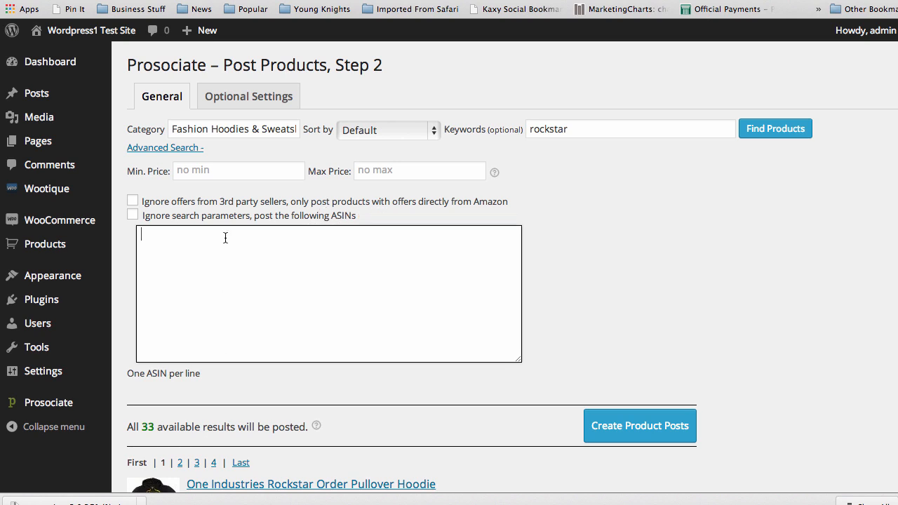
drag(127, 373, 199, 373)
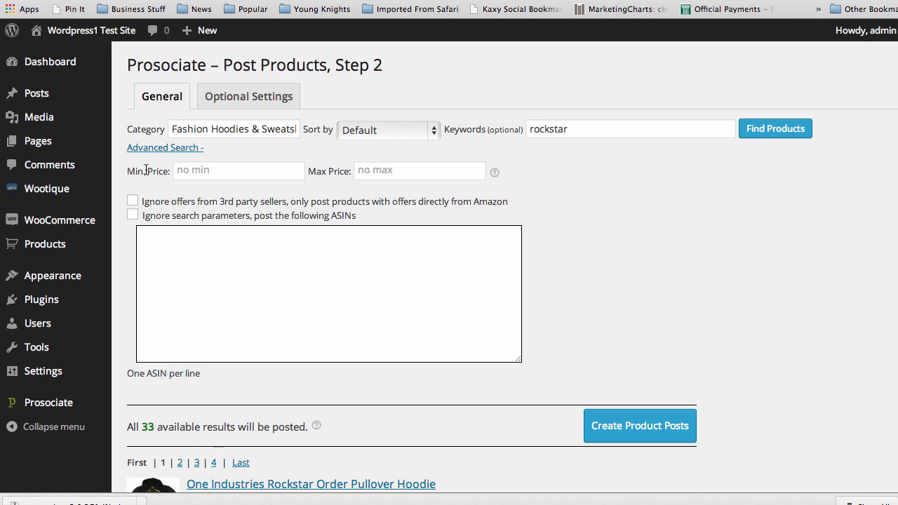
click(238, 171)
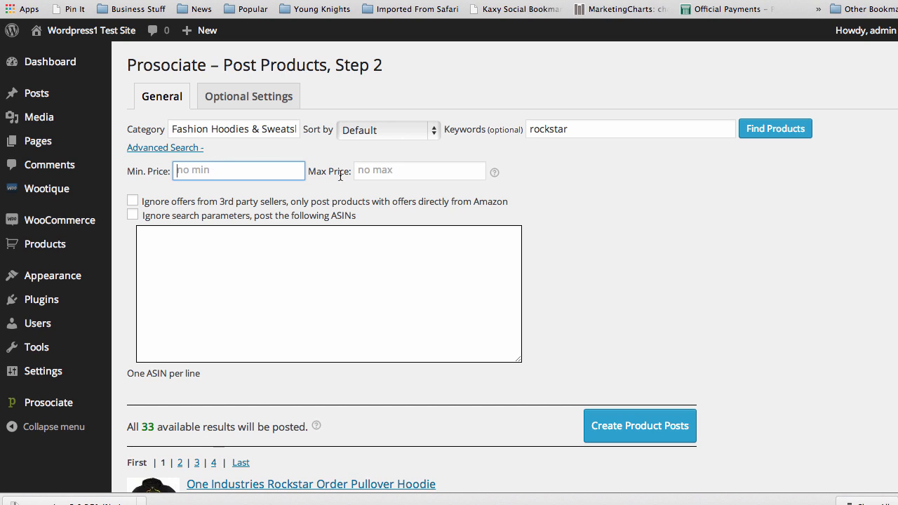
mouse_move(295, 209)
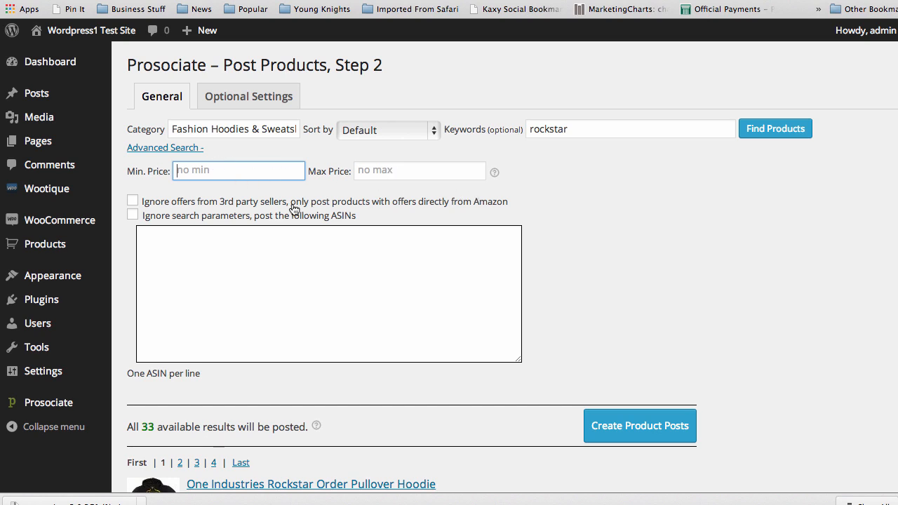
click(165, 147)
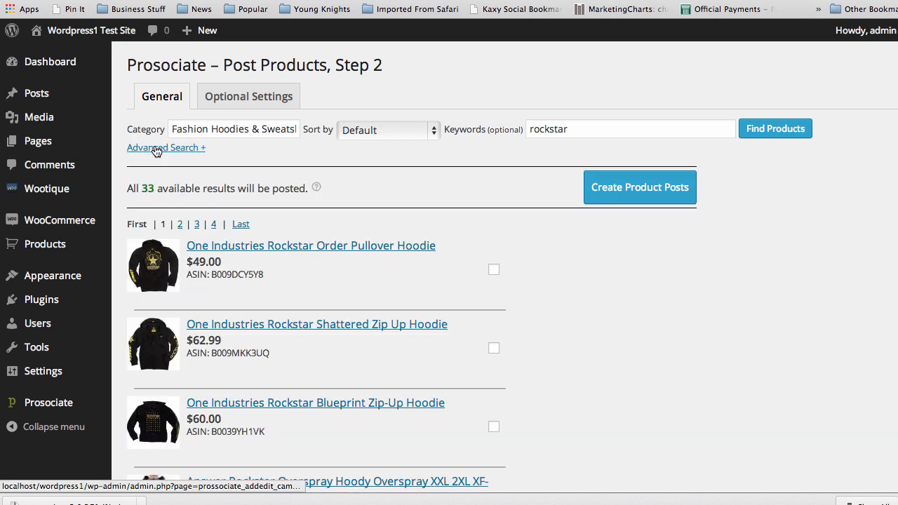
mouse_move(640, 193)
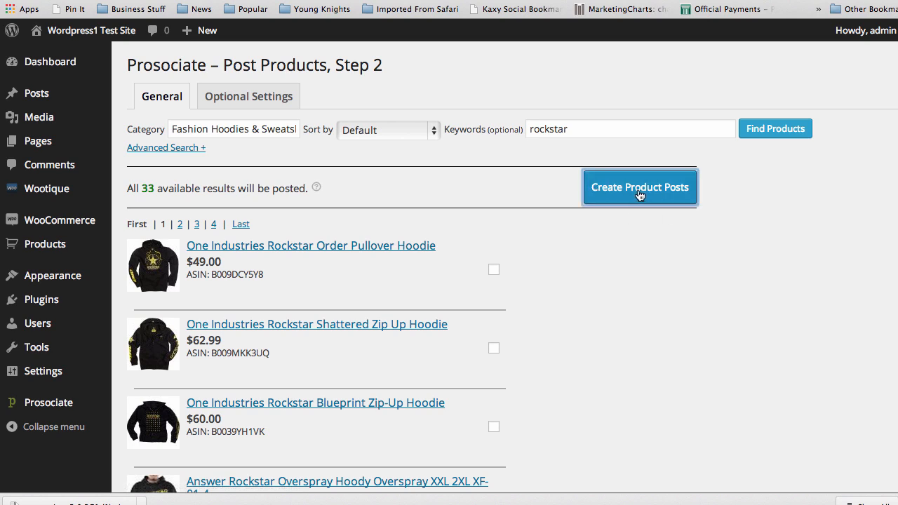
click(639, 188)
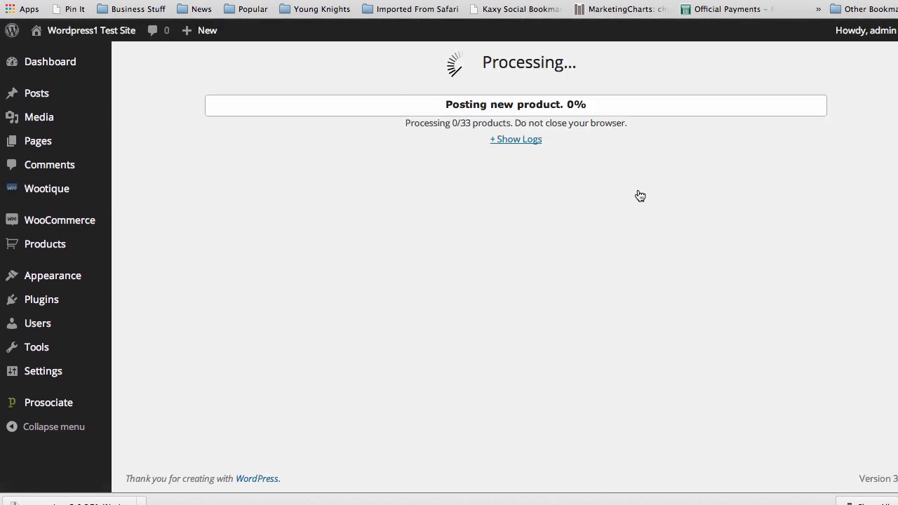
mouse_move(294, 239)
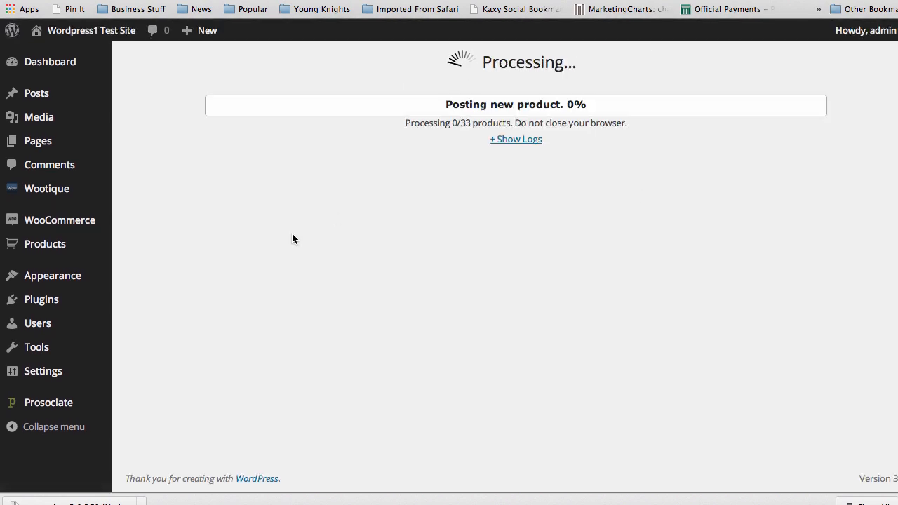
mouse_move(317, 229)
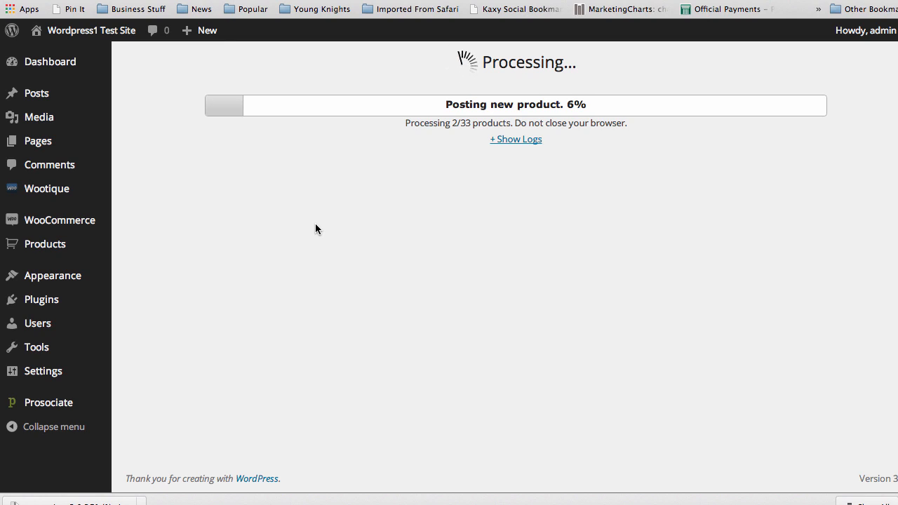
mouse_move(45, 244)
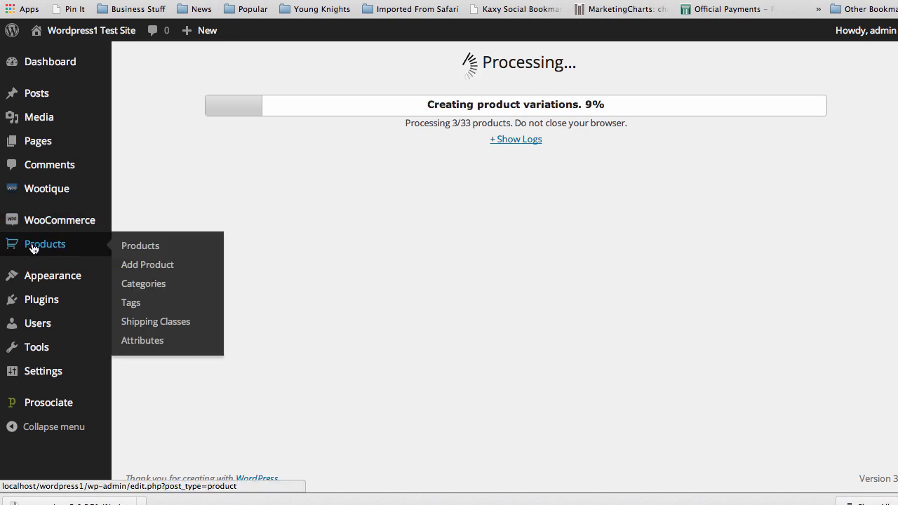
mouse_move(144, 258)
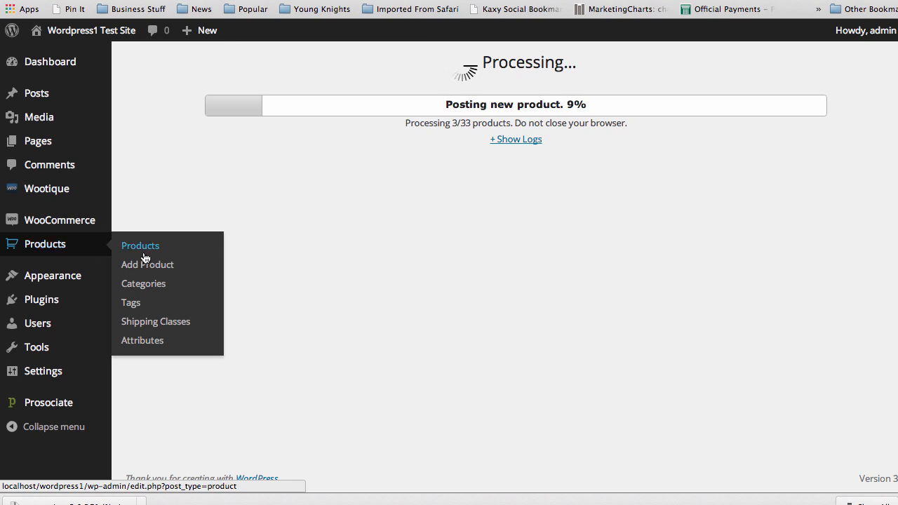
mouse_move(132, 312)
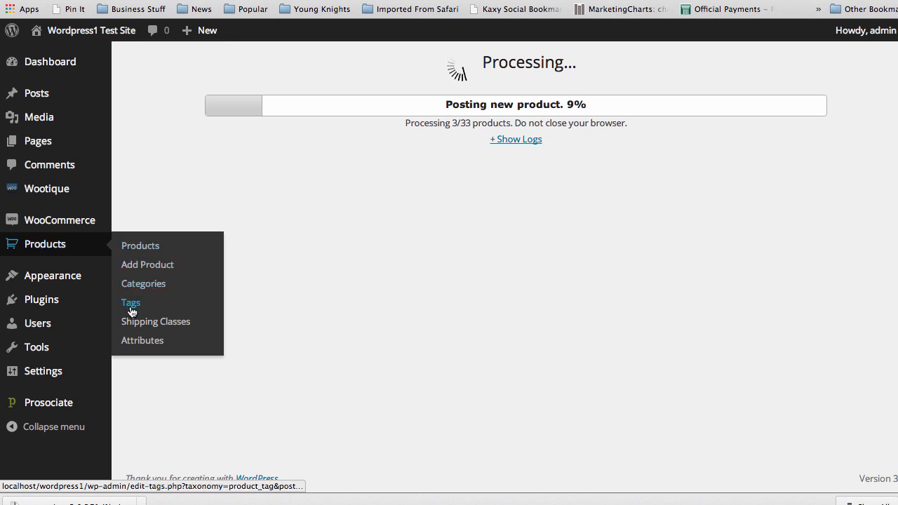
mouse_move(138, 288)
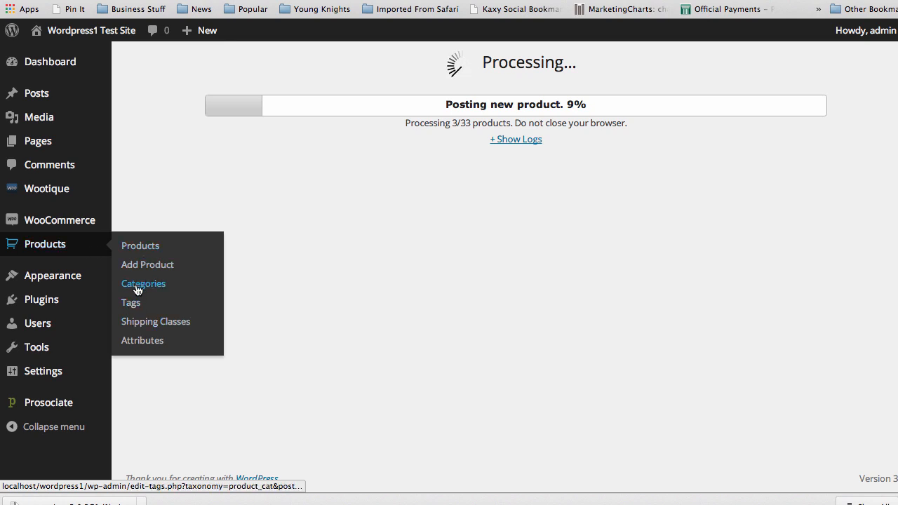
mouse_move(157, 266)
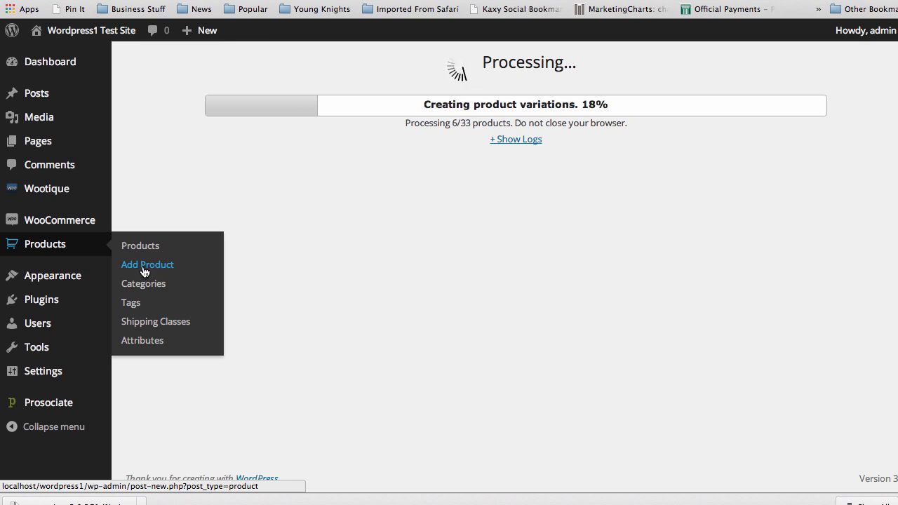
mouse_move(127, 247)
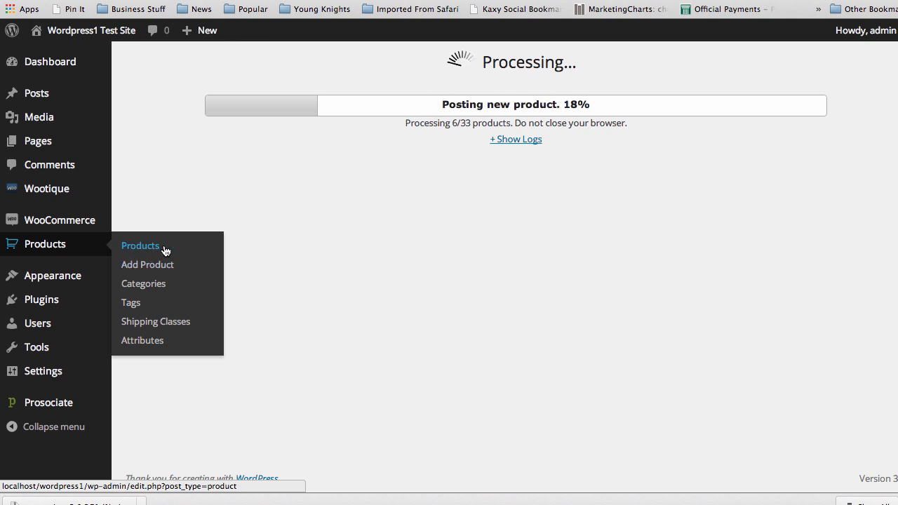
mouse_move(148, 250)
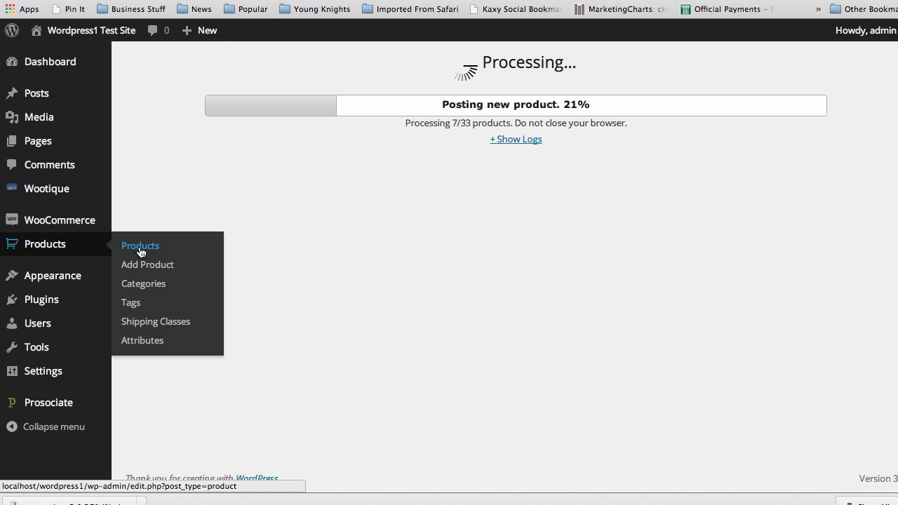
mouse_move(343, 227)
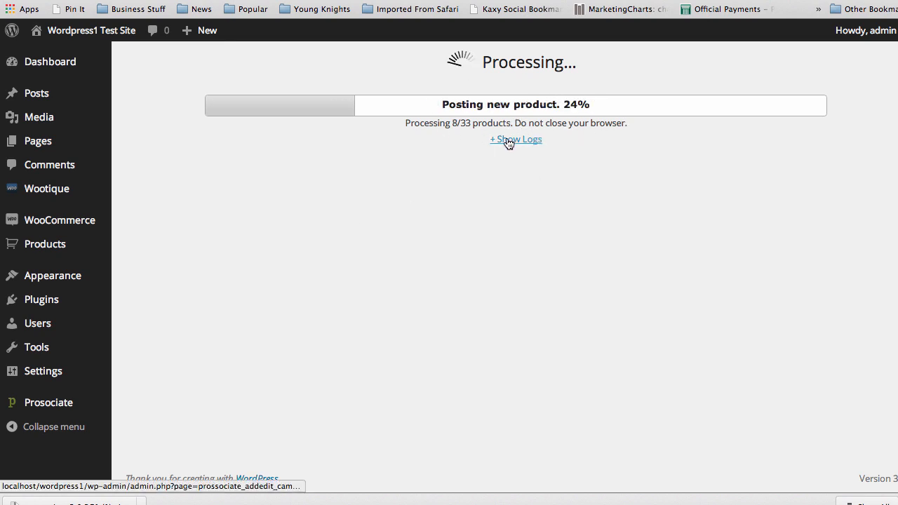
- Show the detailed posting log and scroll it as posting completes
click(515, 139)
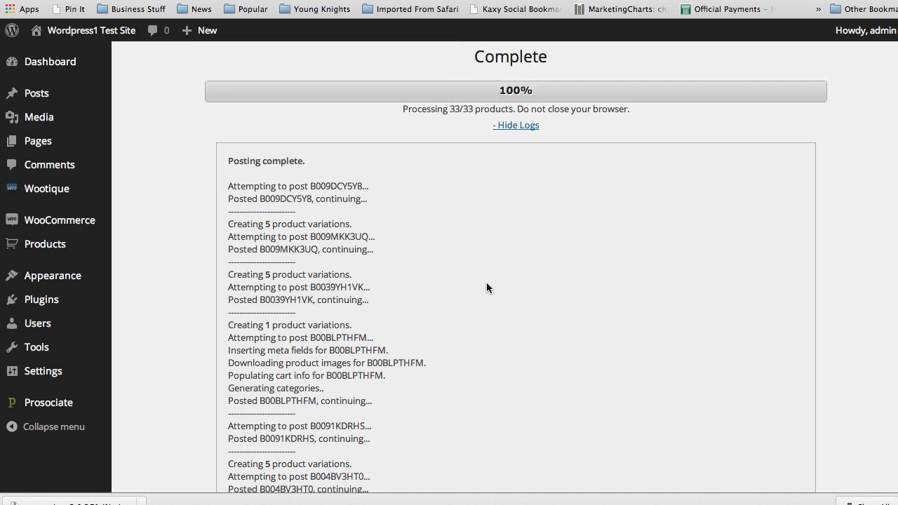
mouse_move(578, 244)
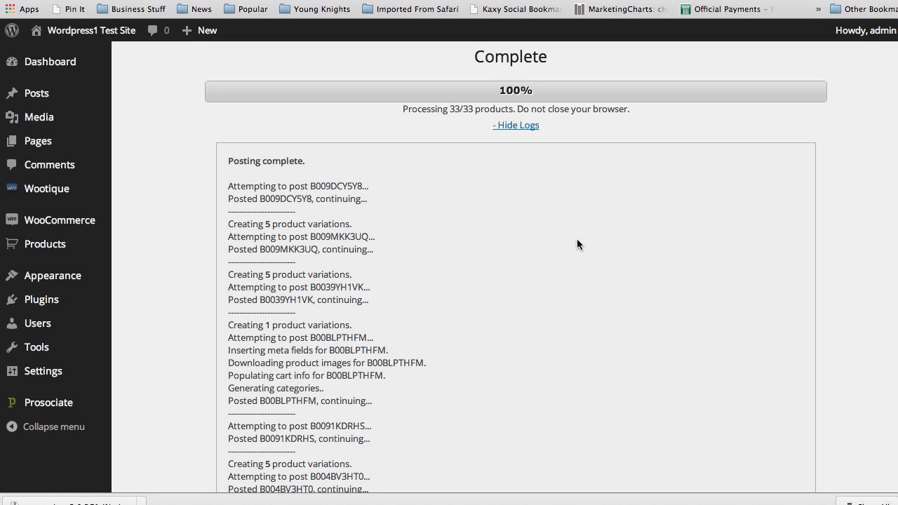
scroll(down, 3)
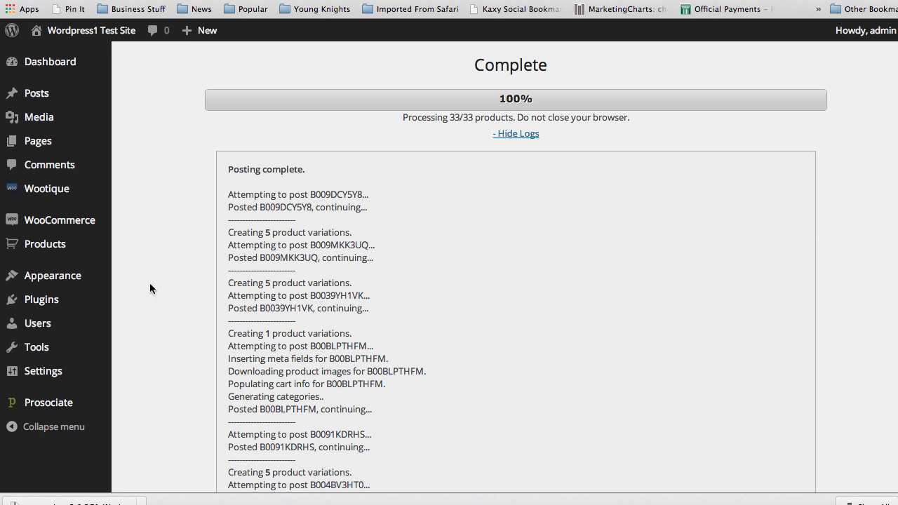
mouse_move(49, 401)
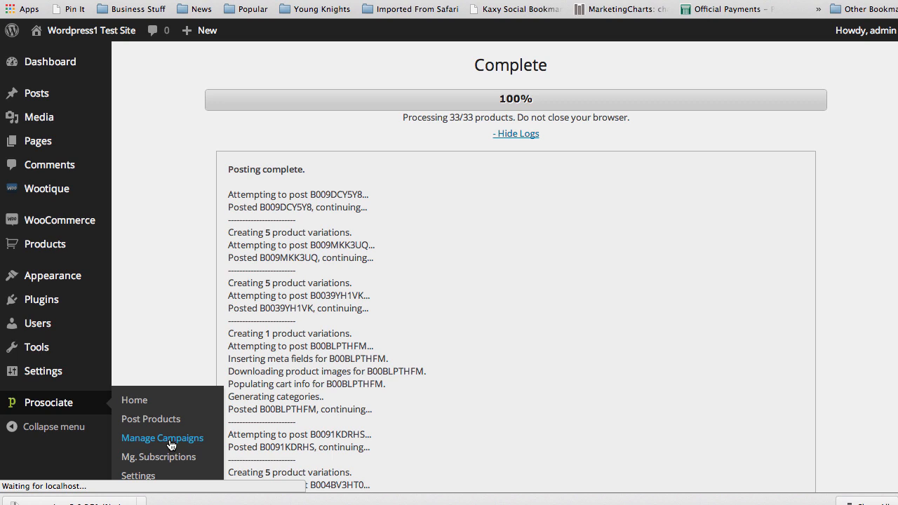
- From Manage Campaigns, open the Test campaign's edit screen
click(163, 437)
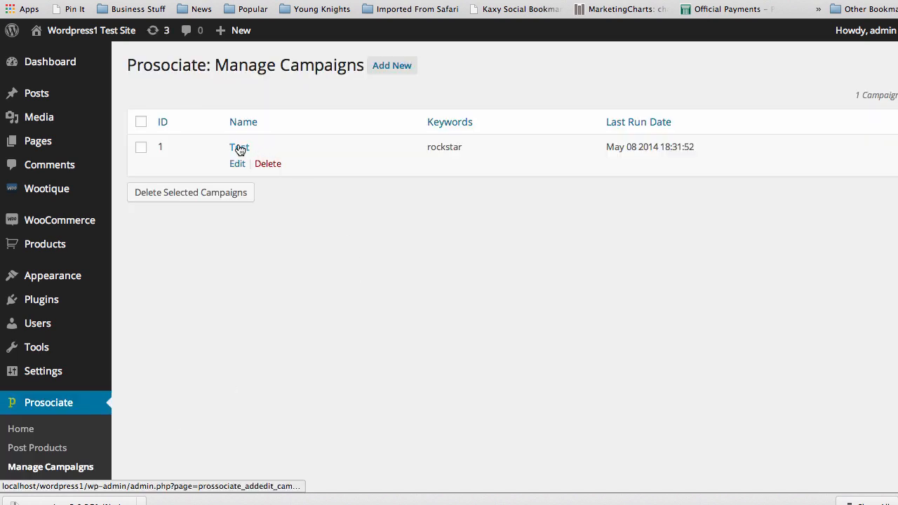
click(239, 148)
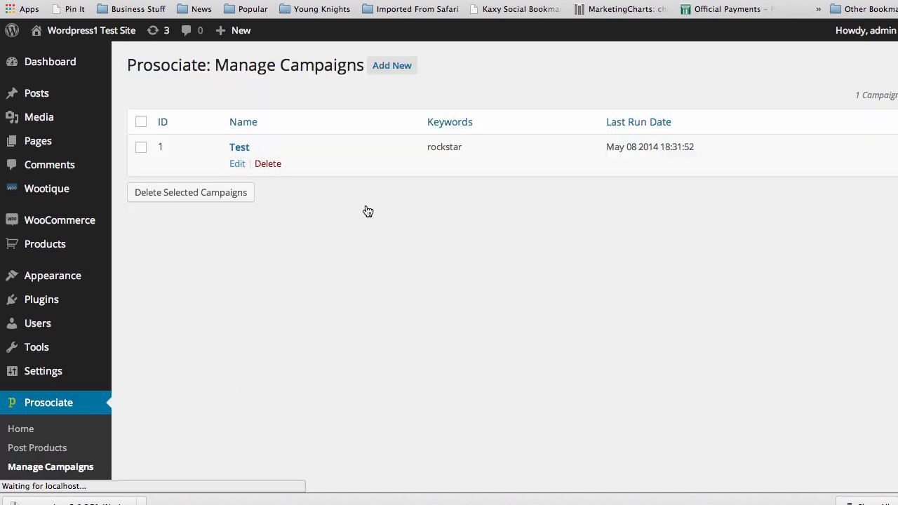
click(237, 162)
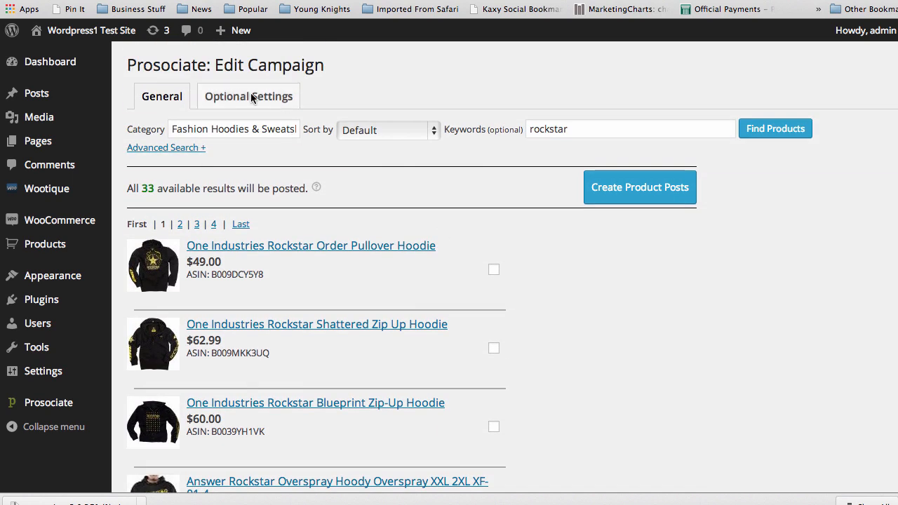
mouse_move(388, 157)
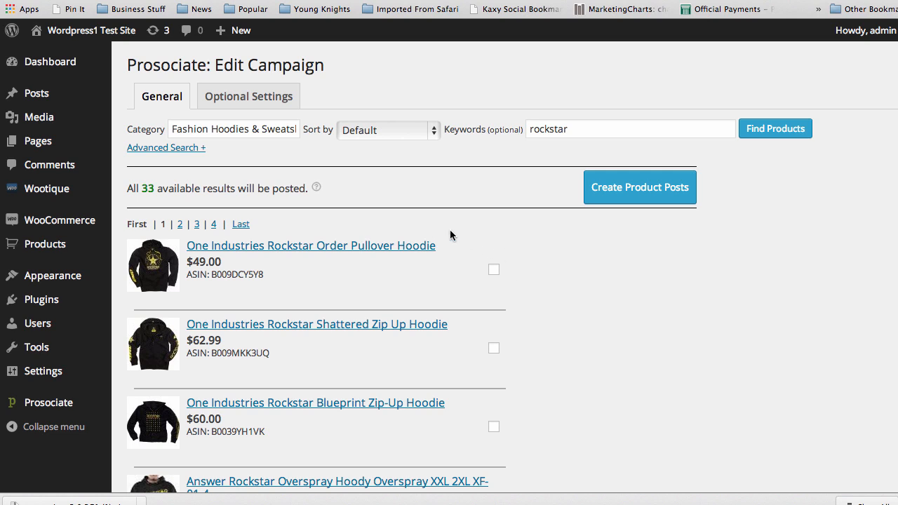
mouse_move(529, 267)
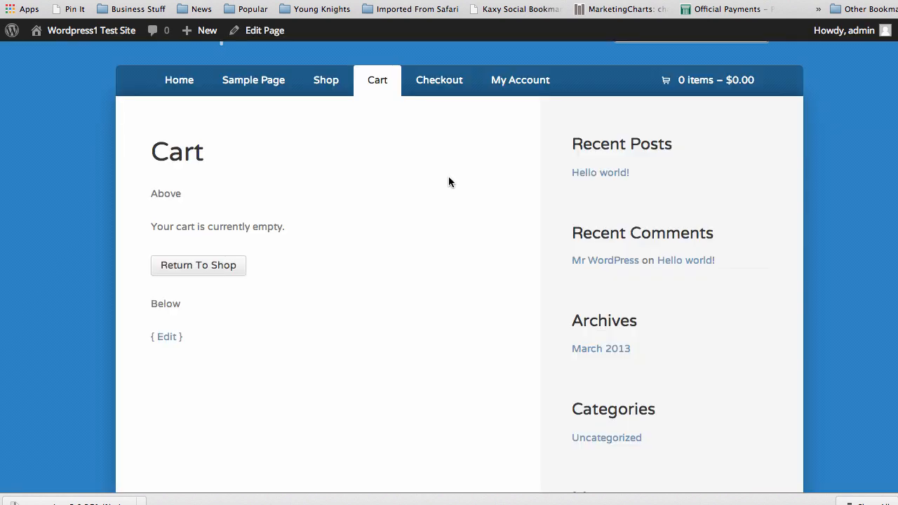
mouse_move(325, 86)
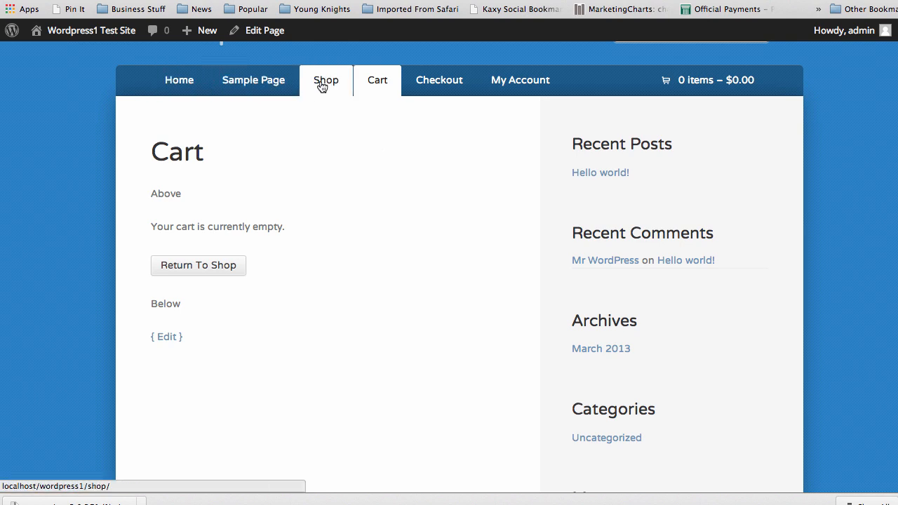
- Browse the Shop product grid down to the Fox Rockstar sale hoodies
click(325, 80)
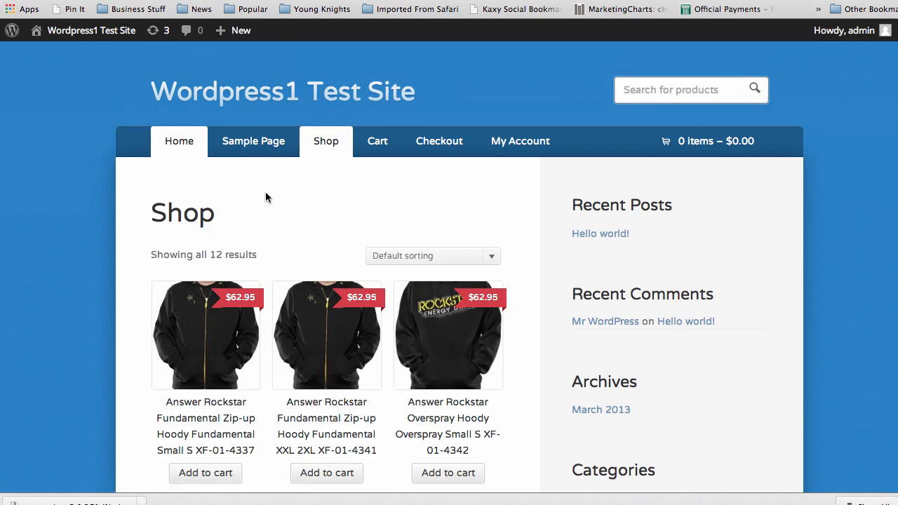
scroll(down, 3)
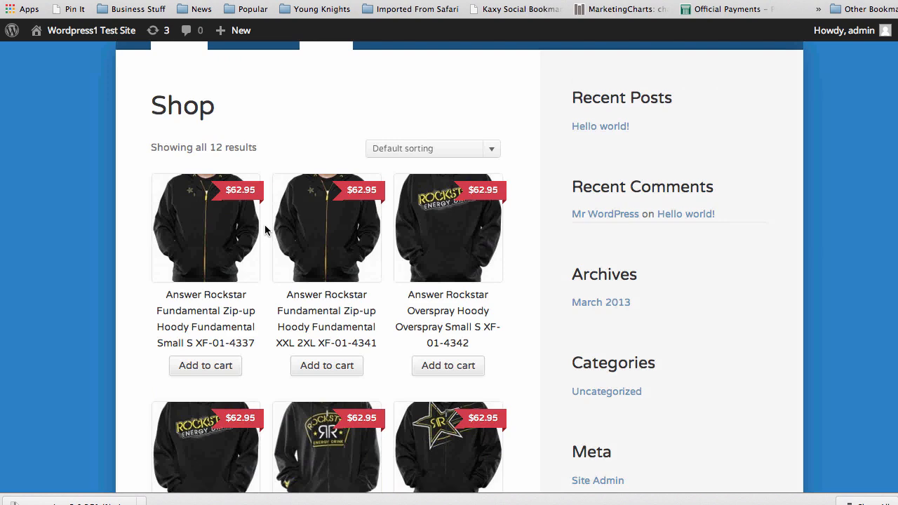
scroll(down, 3)
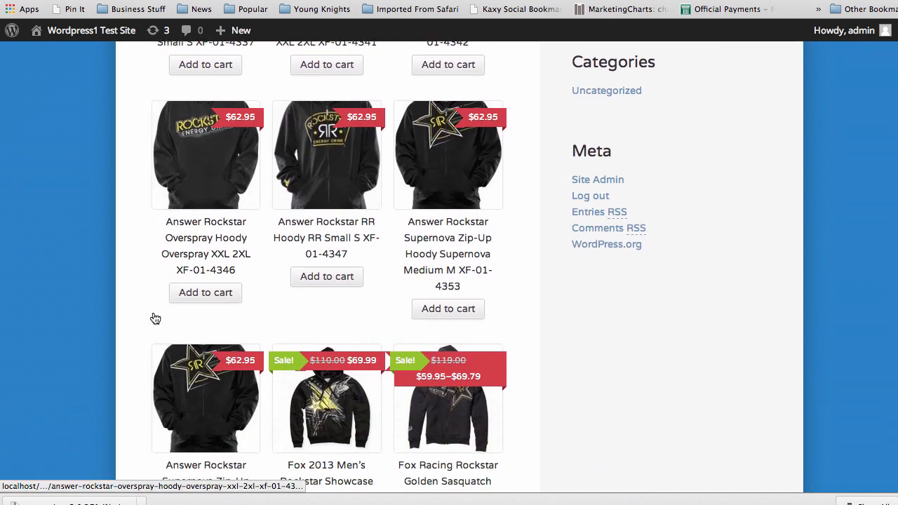
scroll(down, 3)
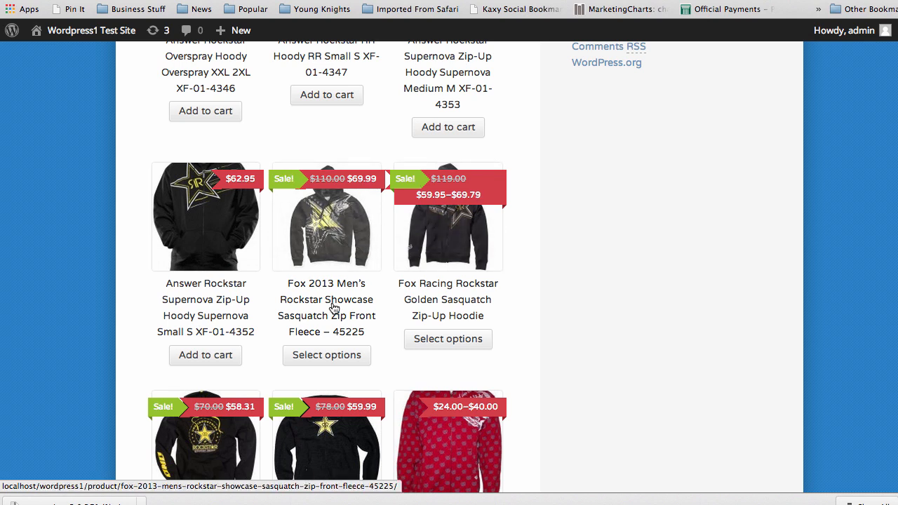
mouse_move(340, 368)
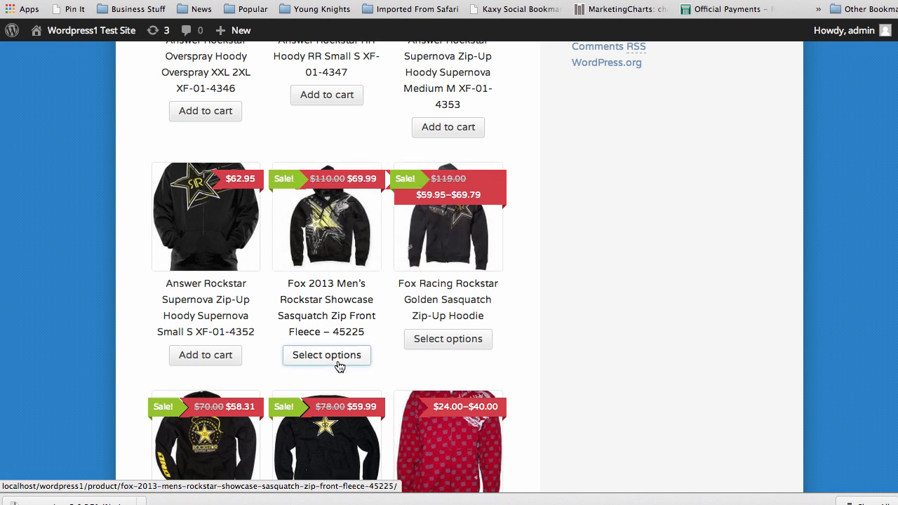
scroll(down, 3)
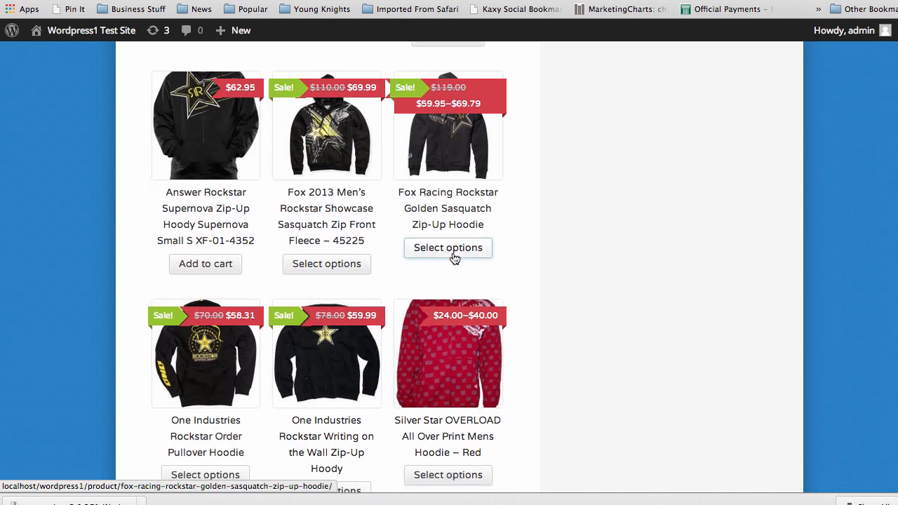
mouse_move(332, 152)
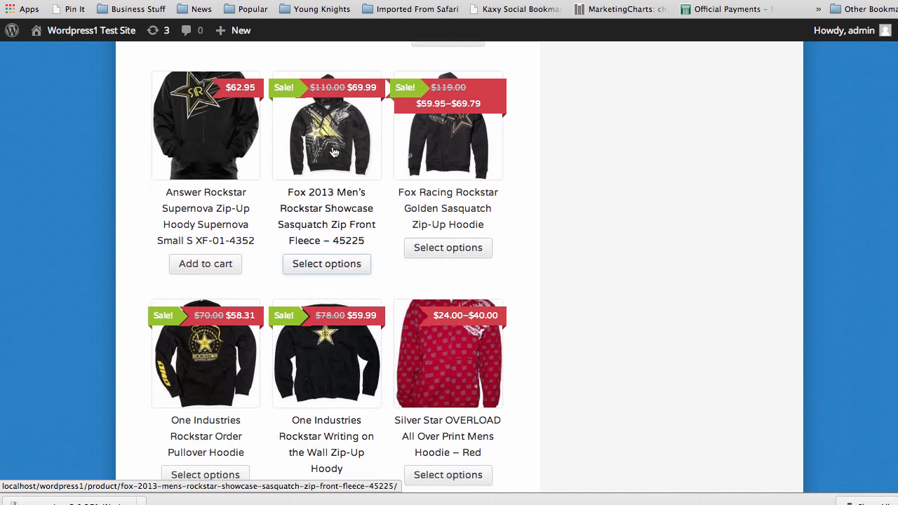
- Add the Fox 2013 Rockstar Sasquatch fleece in White, X-Large to the cart
click(326, 125)
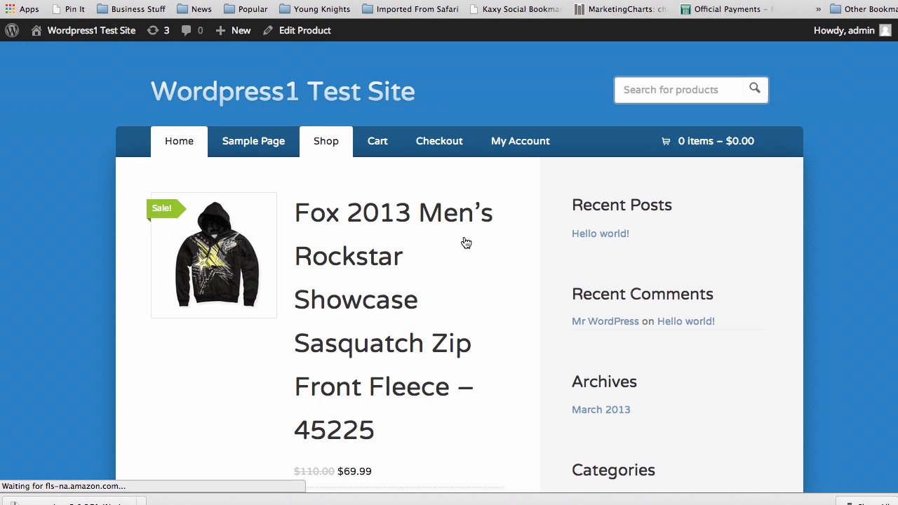
scroll(down, 3)
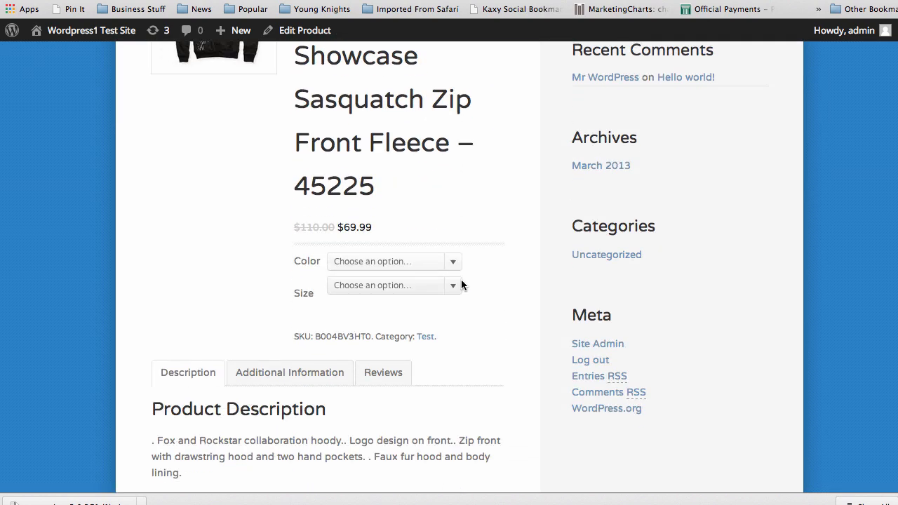
click(393, 263)
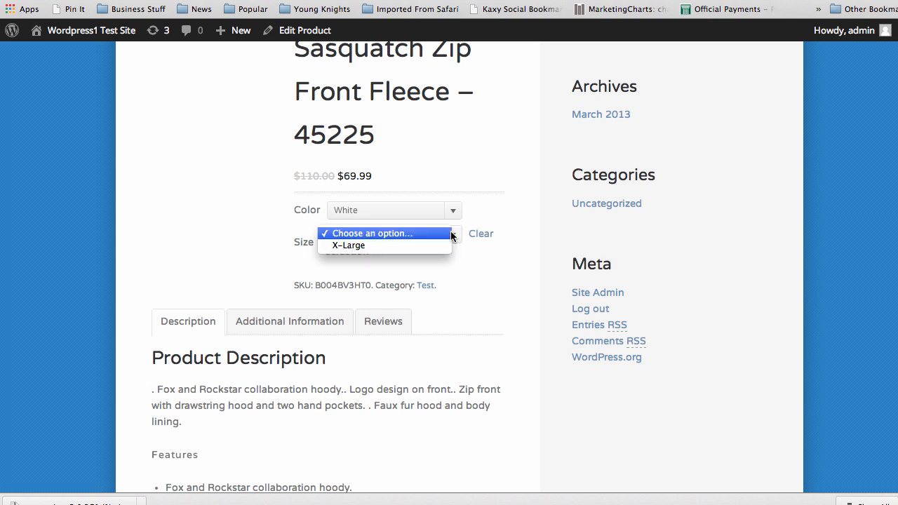
click(348, 246)
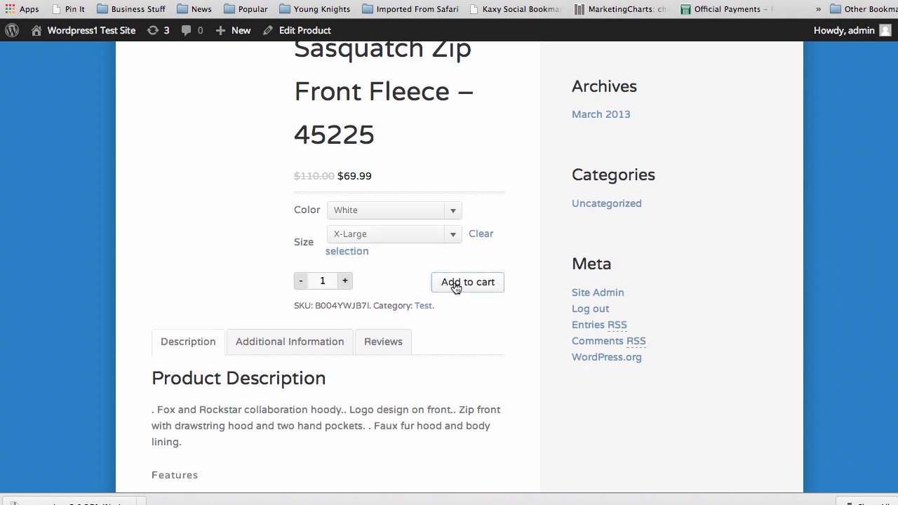
click(467, 282)
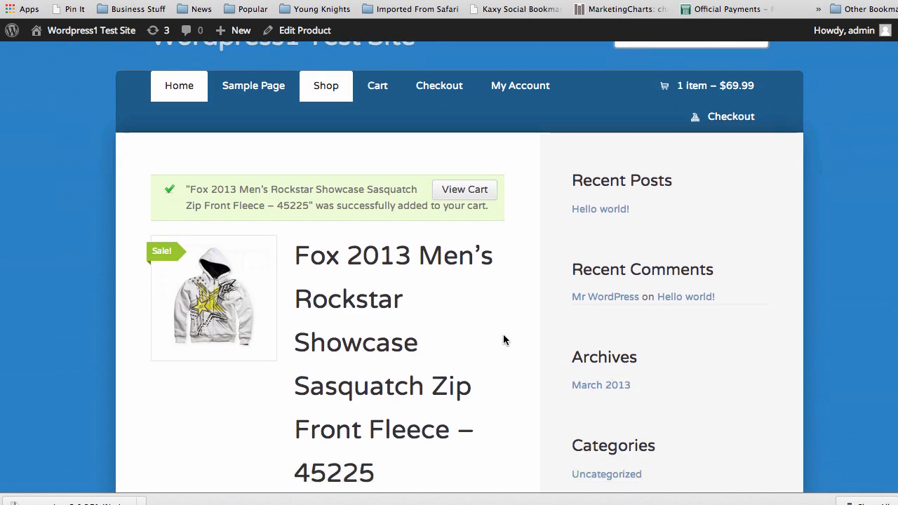
- View the cart holding the White X-Large fleece totaling $69.99
scroll(down, 3)
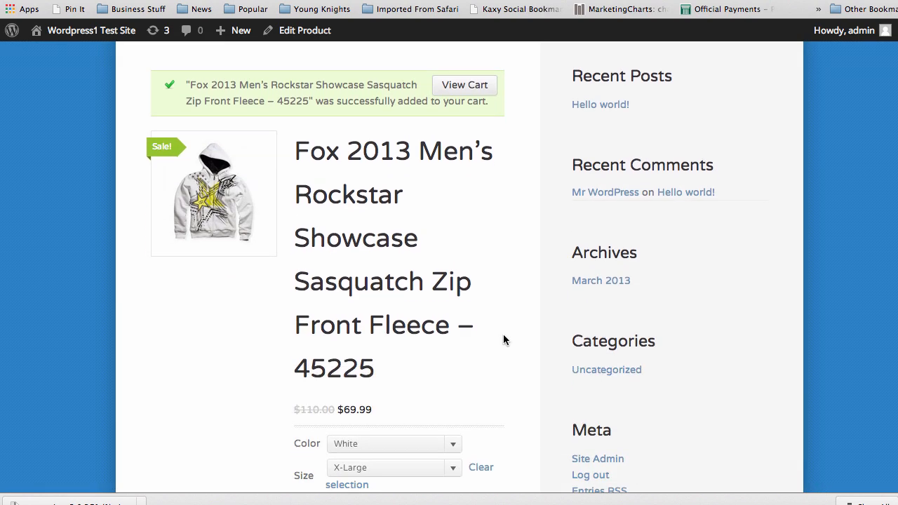
scroll(down, 3)
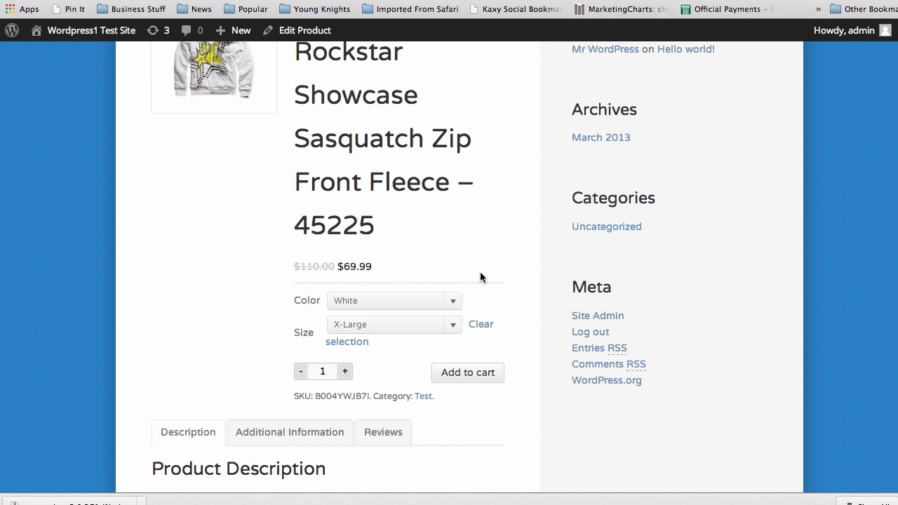
click(468, 373)
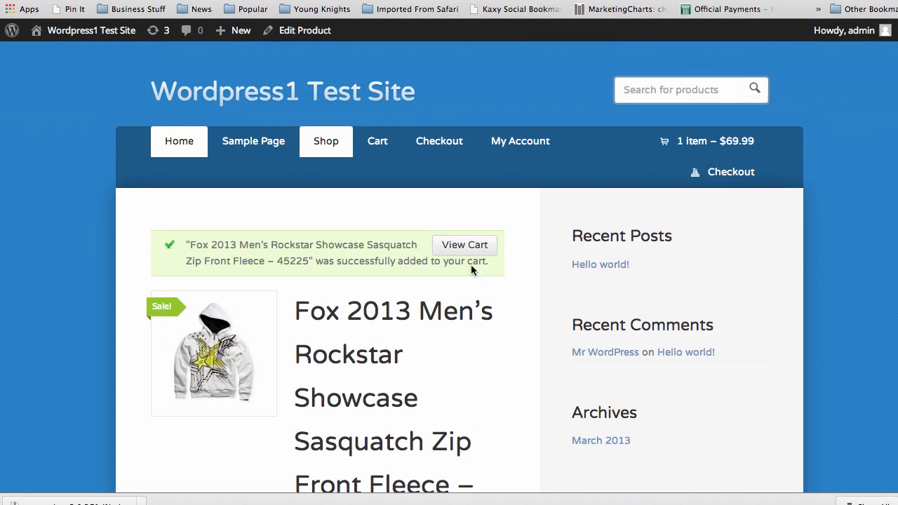
click(465, 244)
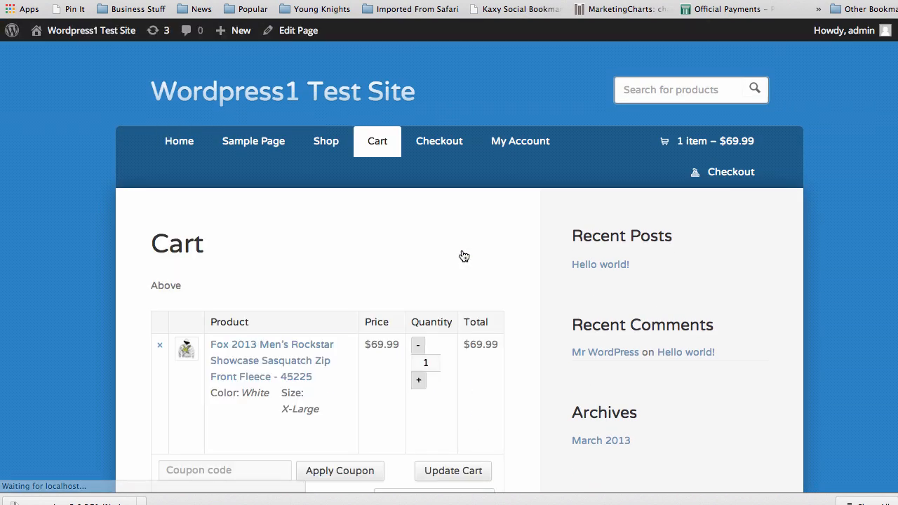
scroll(down, 3)
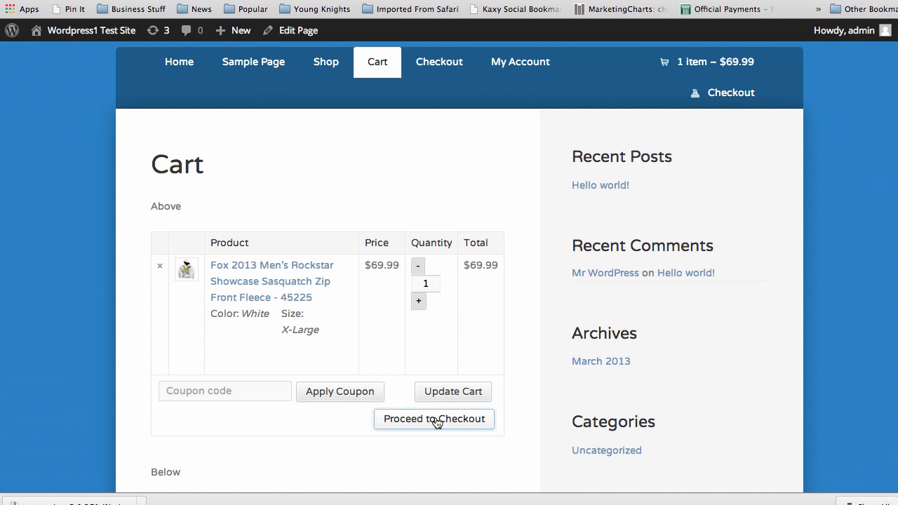
- Proceed to checkout, handing the $69.99 fleece order off to Amazon's cart
click(435, 420)
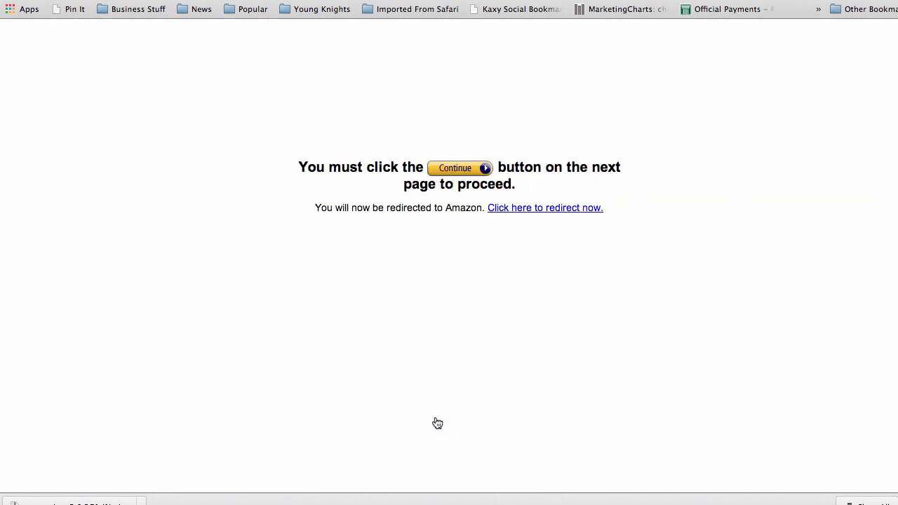
mouse_move(463, 171)
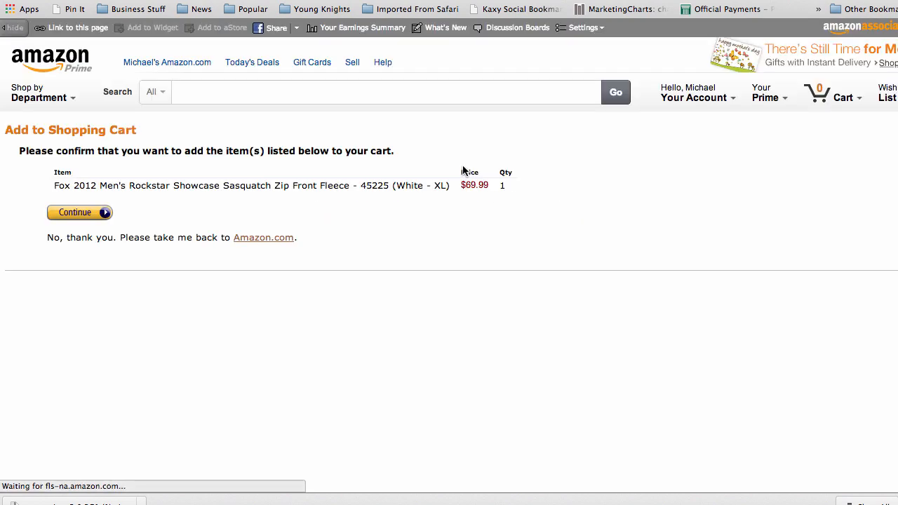
mouse_move(412, 321)
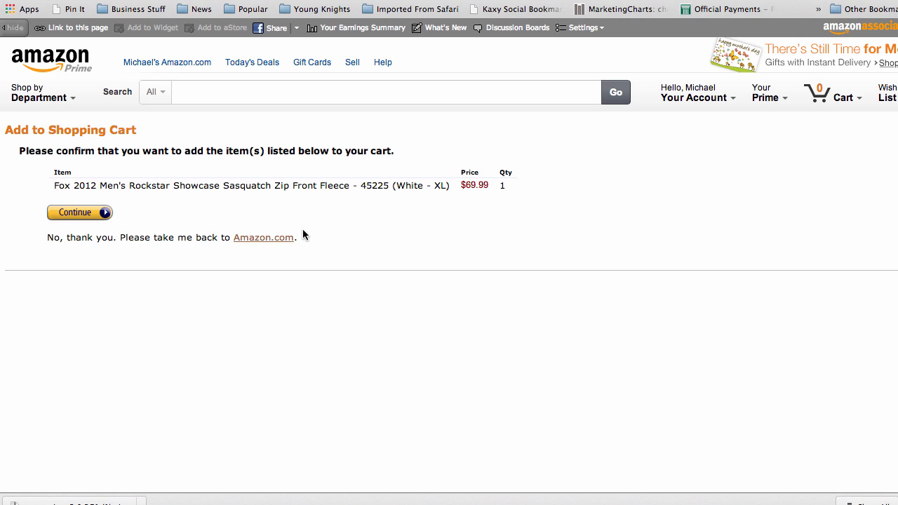
mouse_move(446, 233)
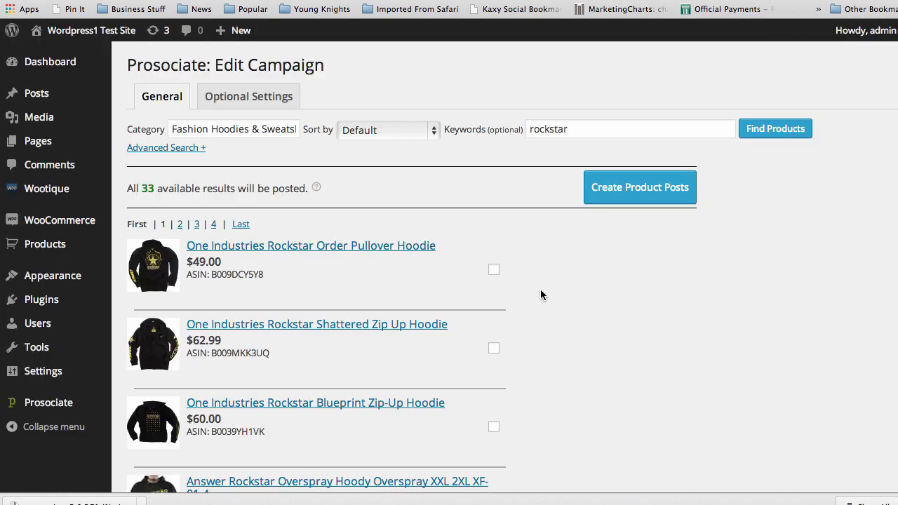
mouse_move(338, 71)
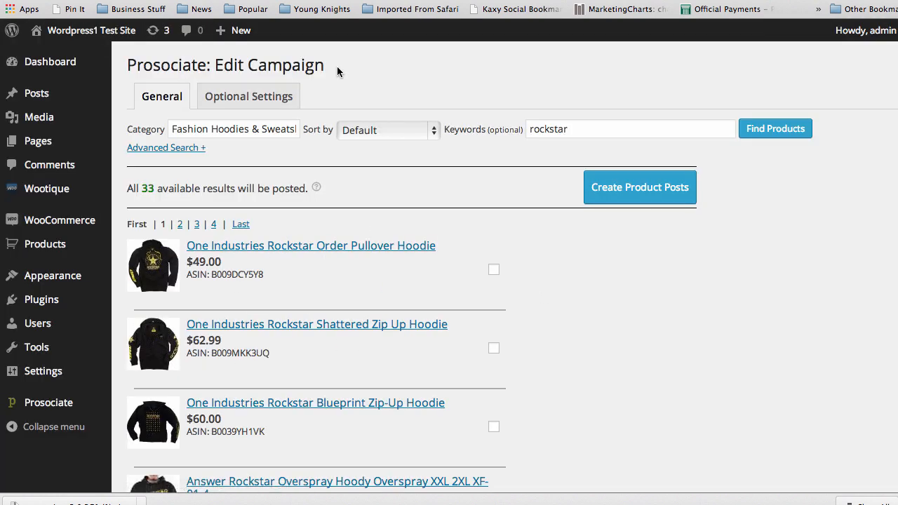
- Start Prosociate's Post Products to reach the Standard/Subscription campaign choice
scroll(down, 3)
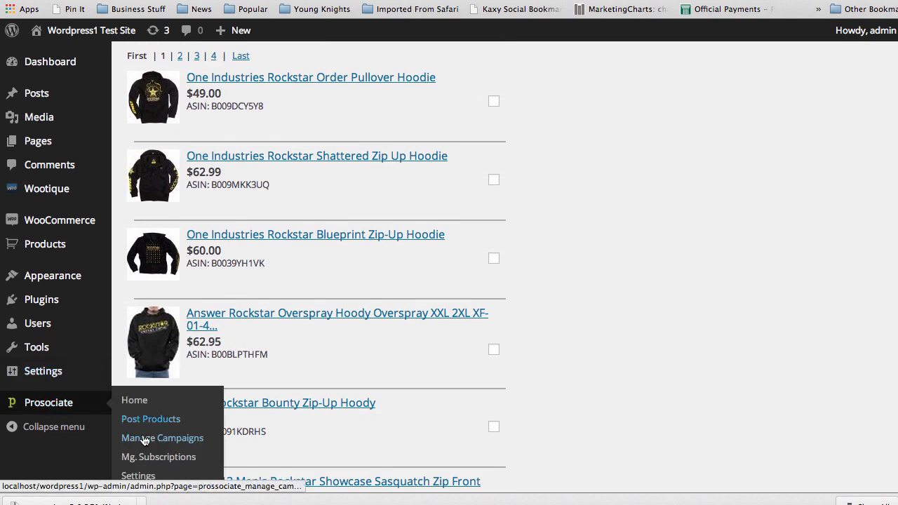
mouse_move(161, 421)
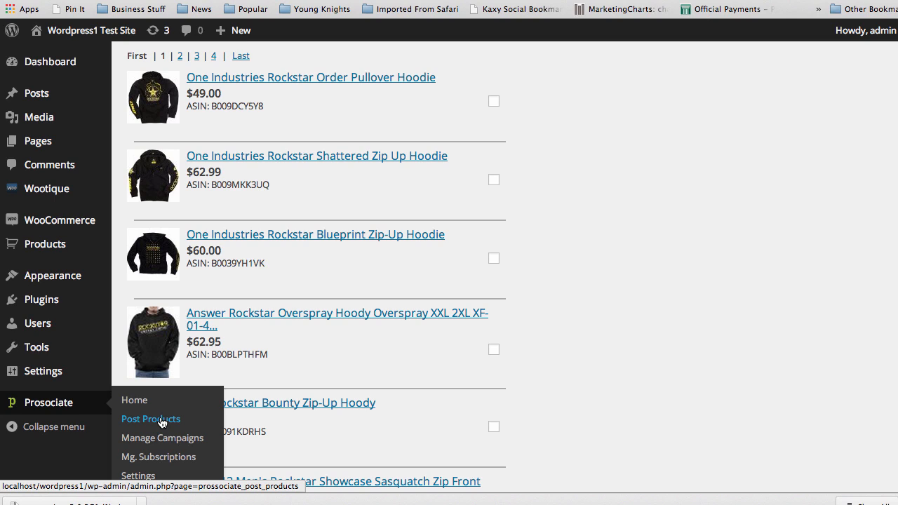
click(152, 418)
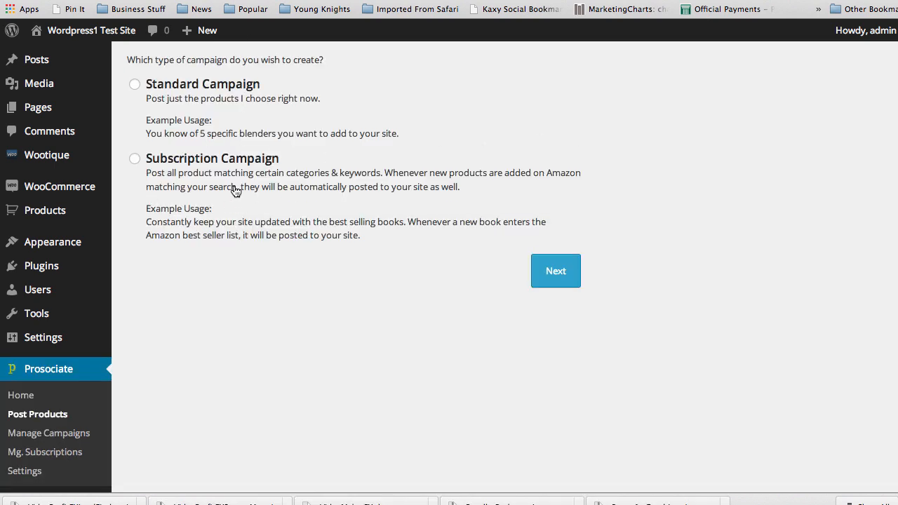
mouse_move(133, 162)
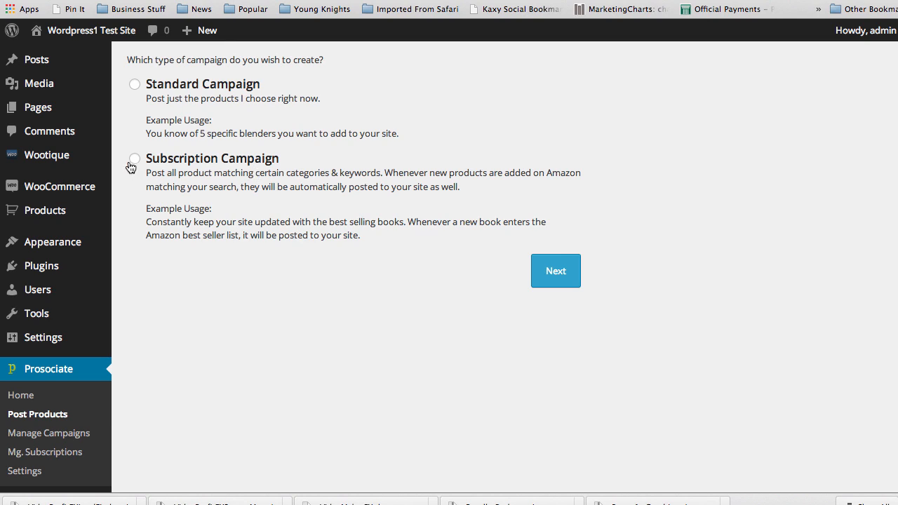
- Choose a Subscription campaign and reach the Amazon category browser
click(135, 157)
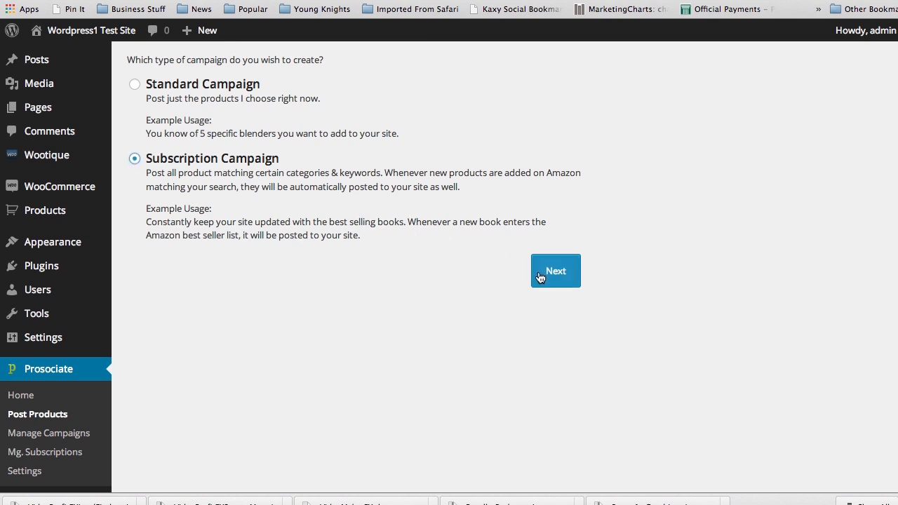
click(555, 271)
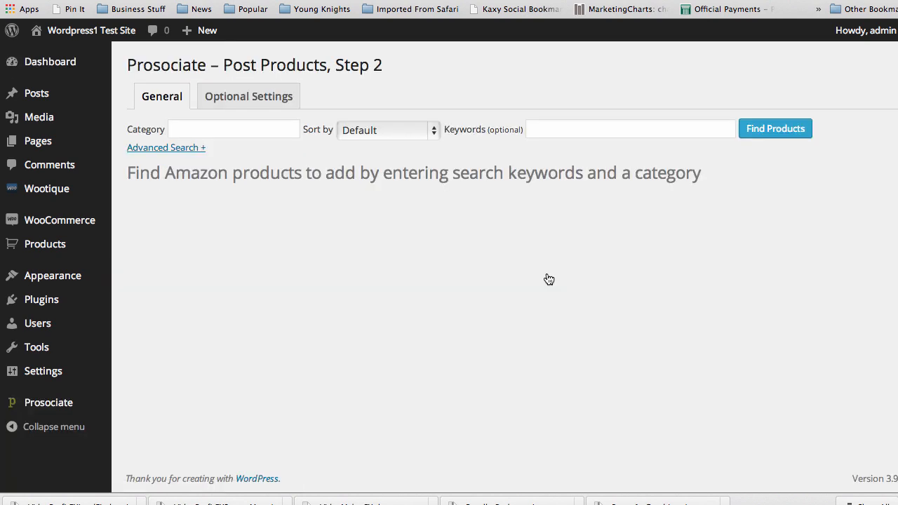
mouse_move(383, 196)
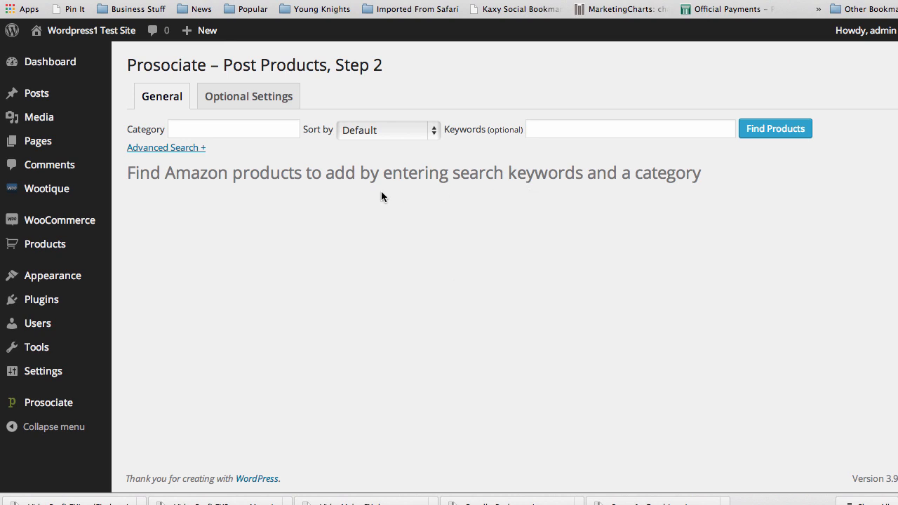
mouse_move(381, 196)
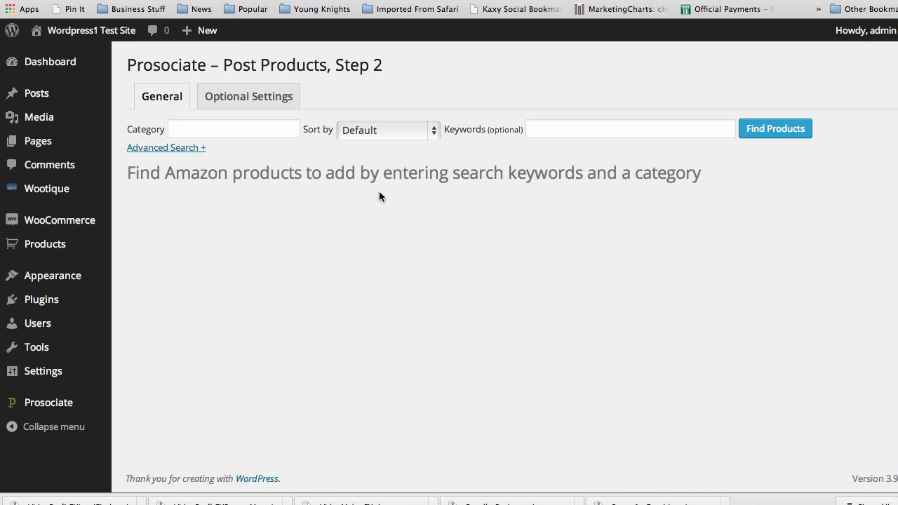
click(233, 129)
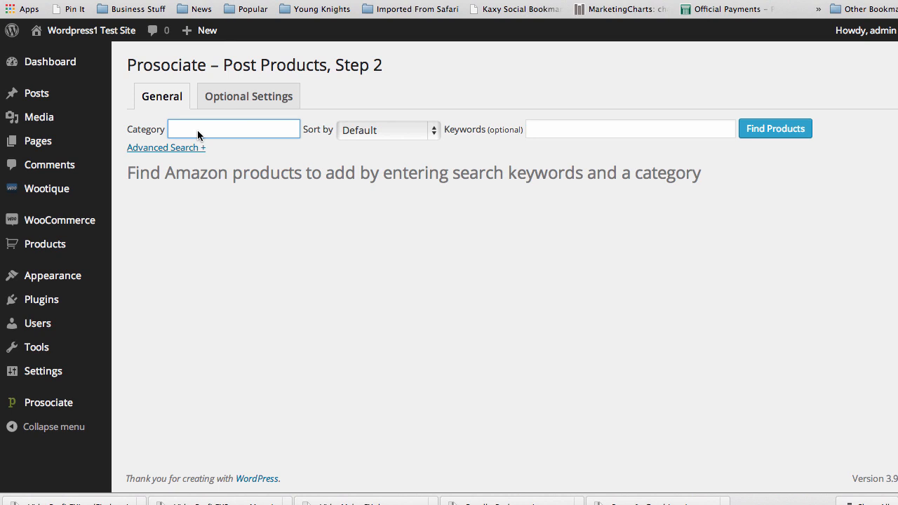
click(233, 129)
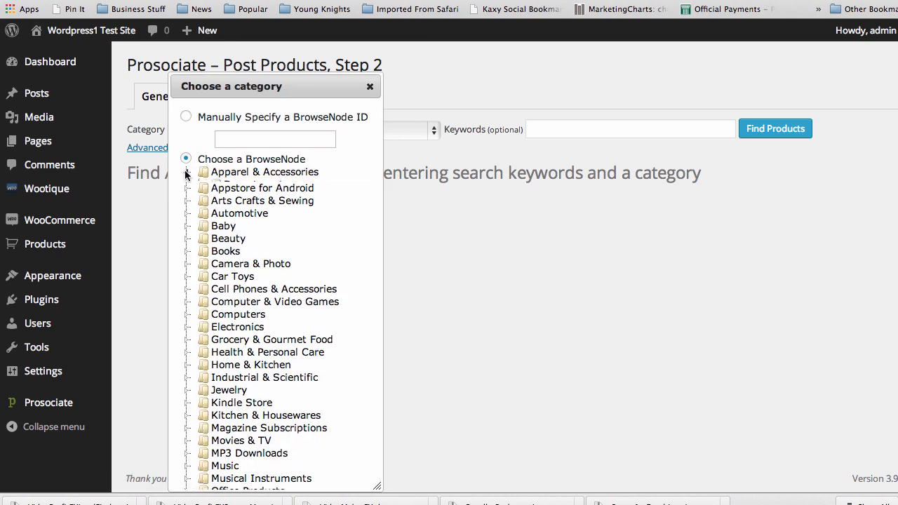
click(188, 173)
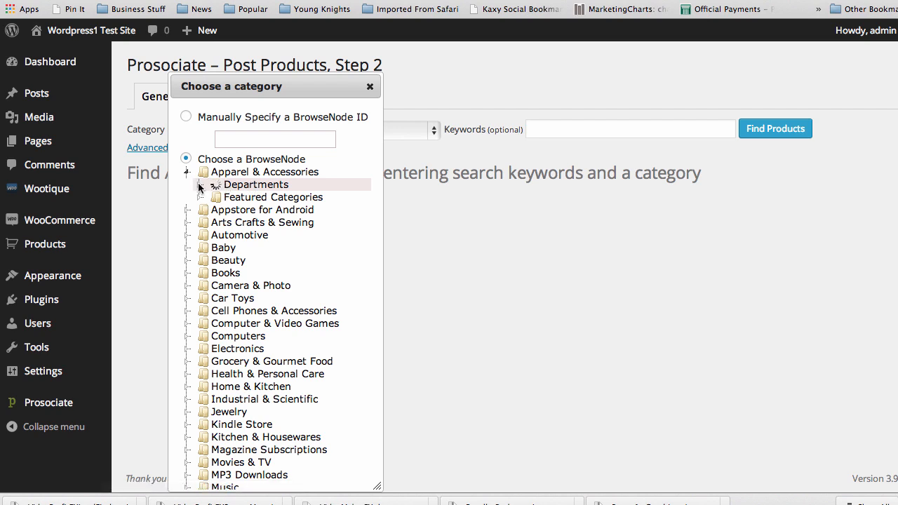
- Set the search category to Apparel & Accessories > Departments > Men > Shorts > Cargo
click(202, 186)
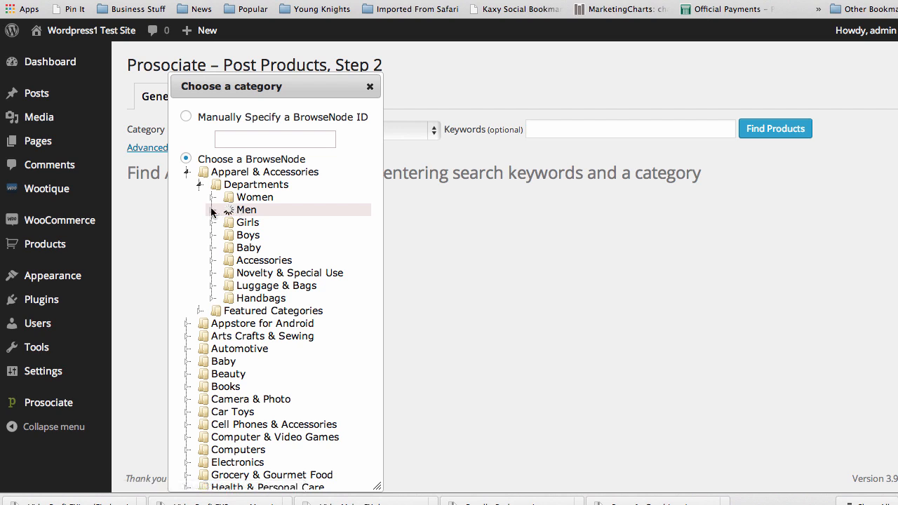
click(213, 211)
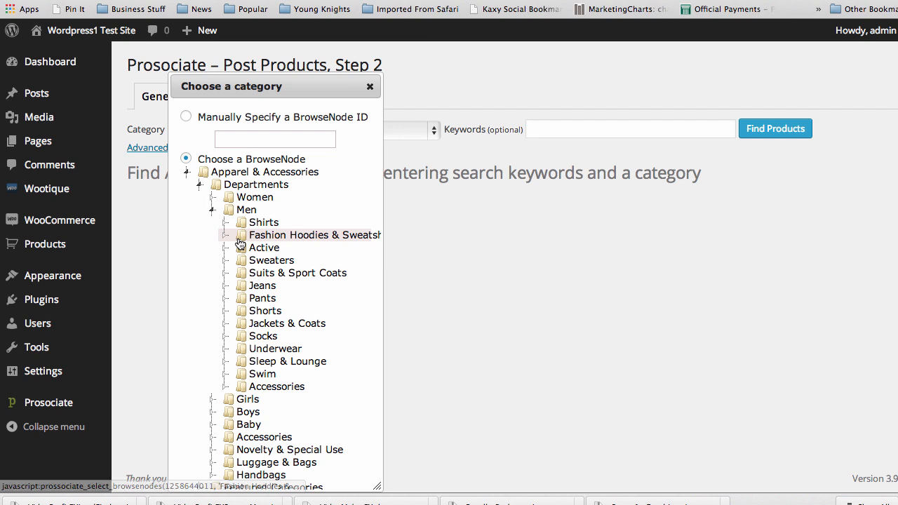
mouse_move(264, 311)
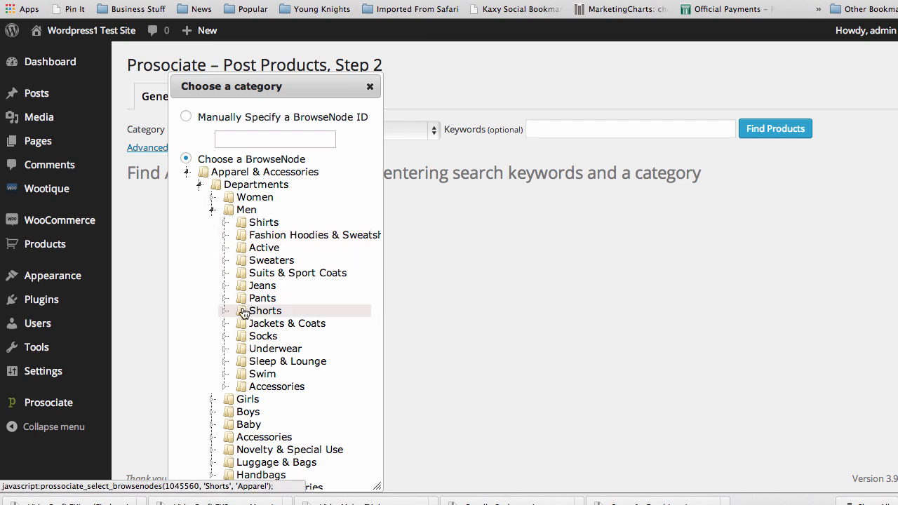
mouse_move(245, 313)
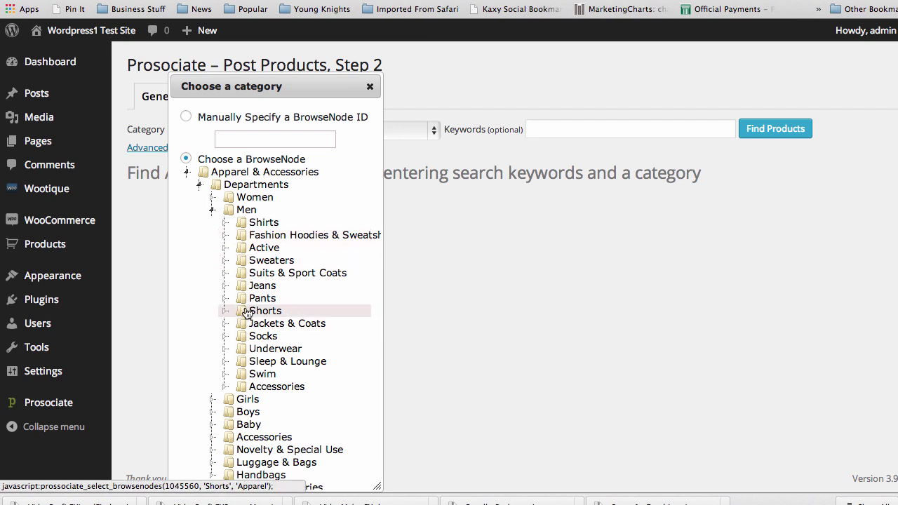
click(266, 311)
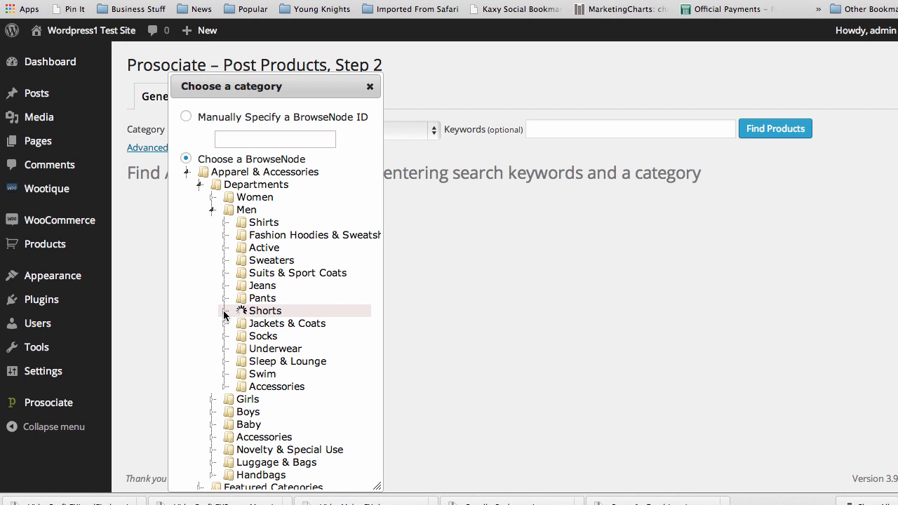
click(226, 312)
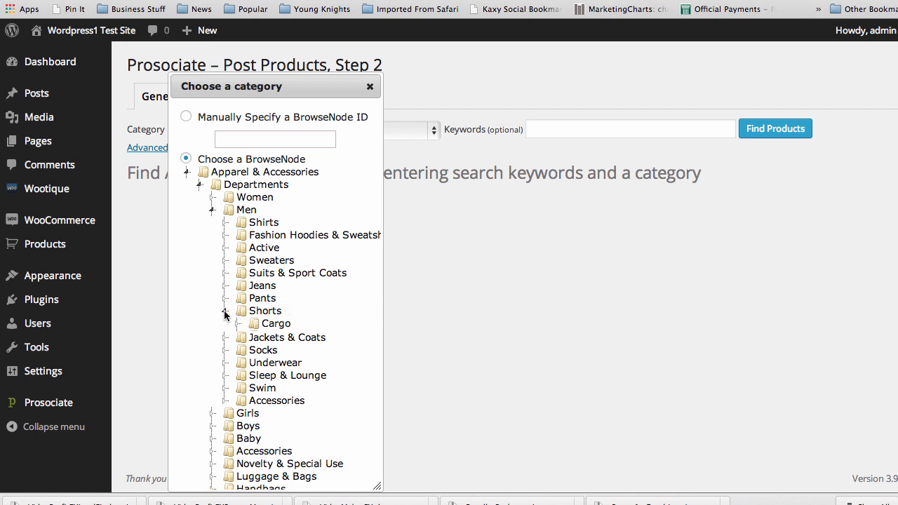
click(226, 322)
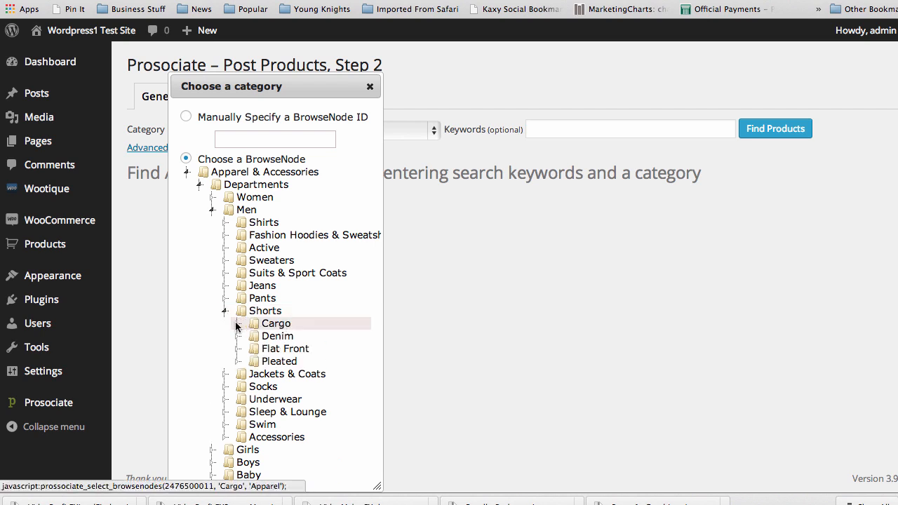
click(275, 323)
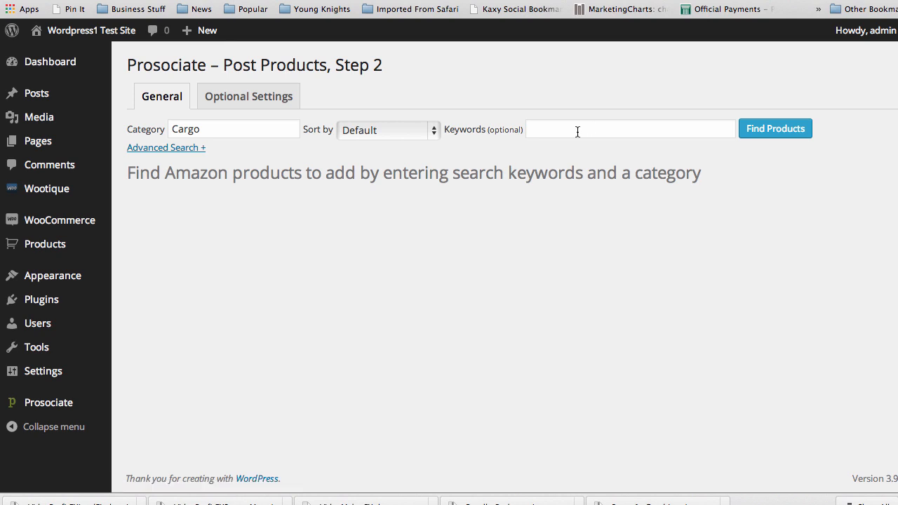
- In Optional Settings, assign posted products to the Test category
click(628, 129)
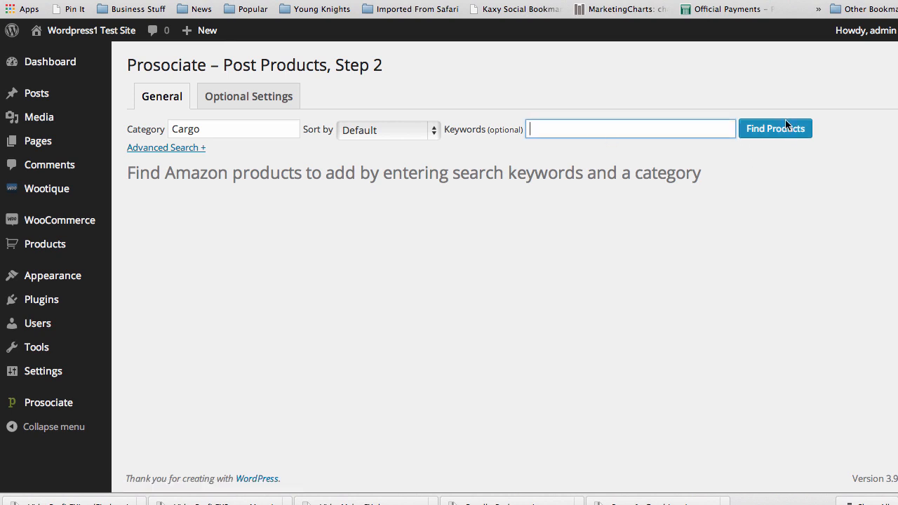
click(248, 96)
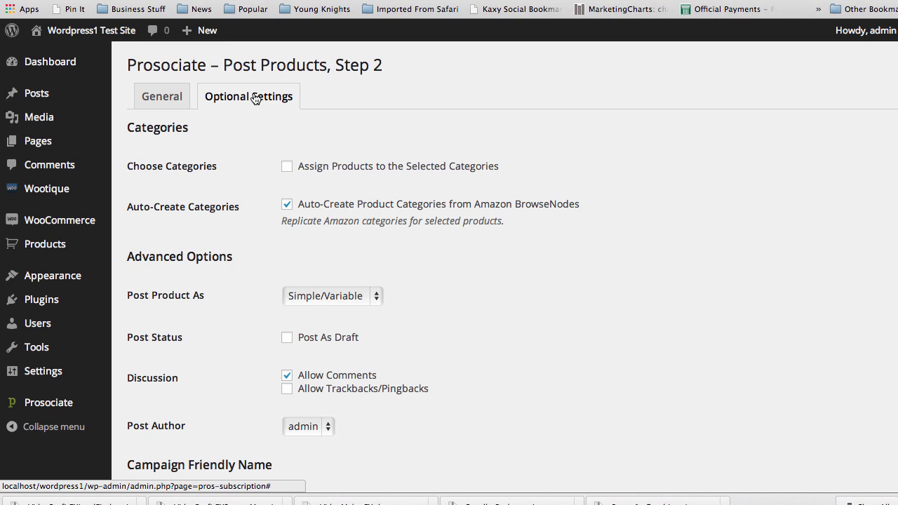
mouse_move(206, 191)
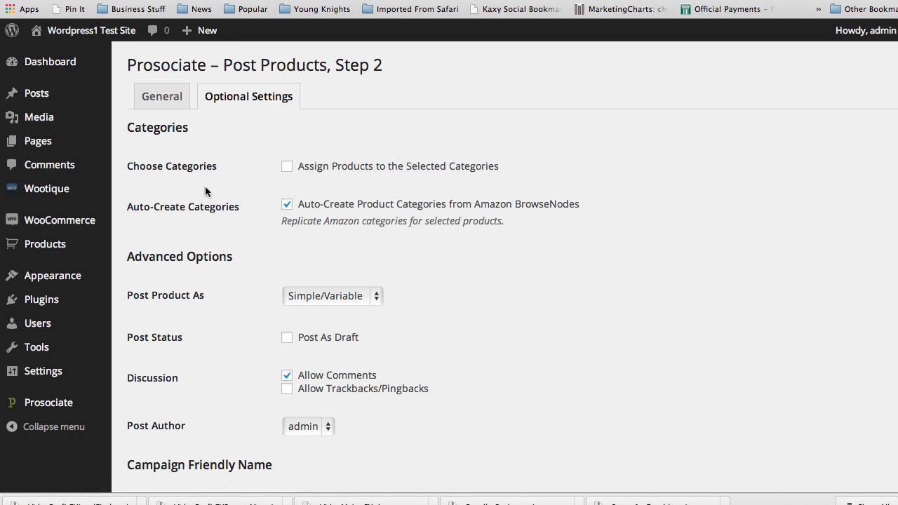
click(286, 166)
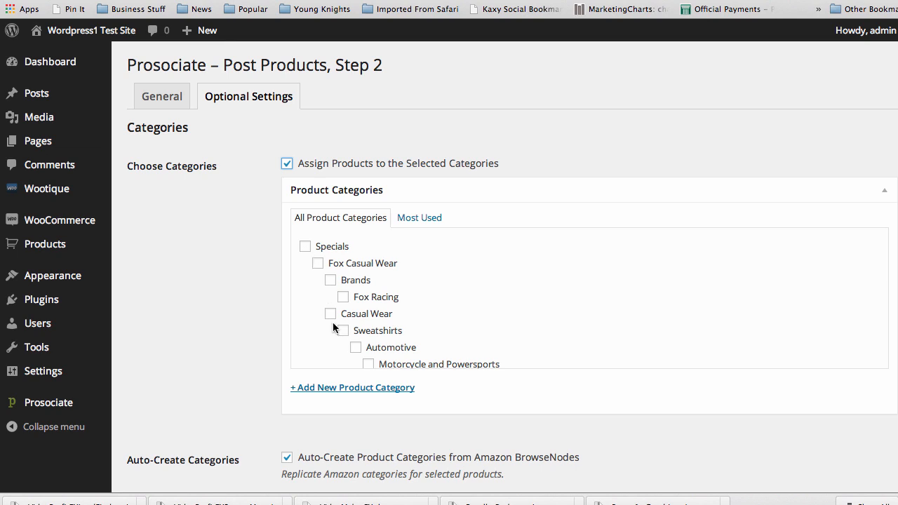
scroll(down, 3)
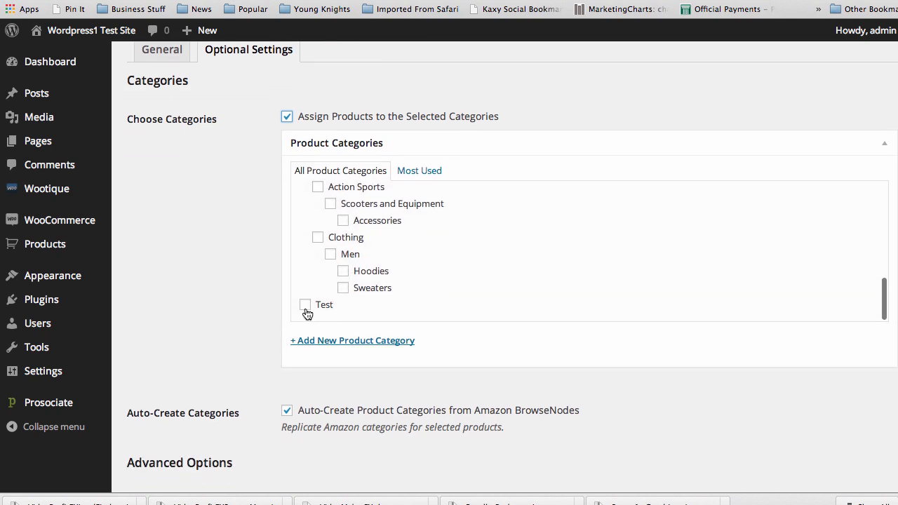
click(306, 306)
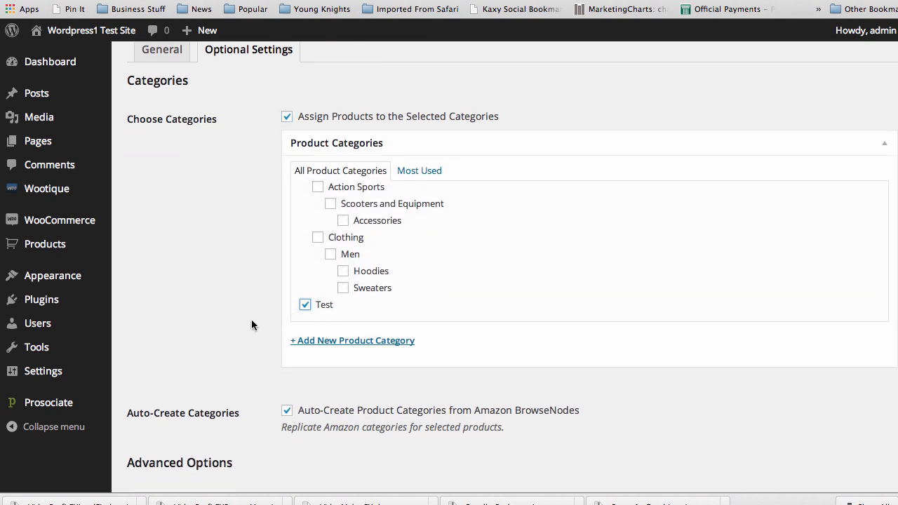
- Give the campaign the friendly name 'Test Sub'
scroll(down, 3)
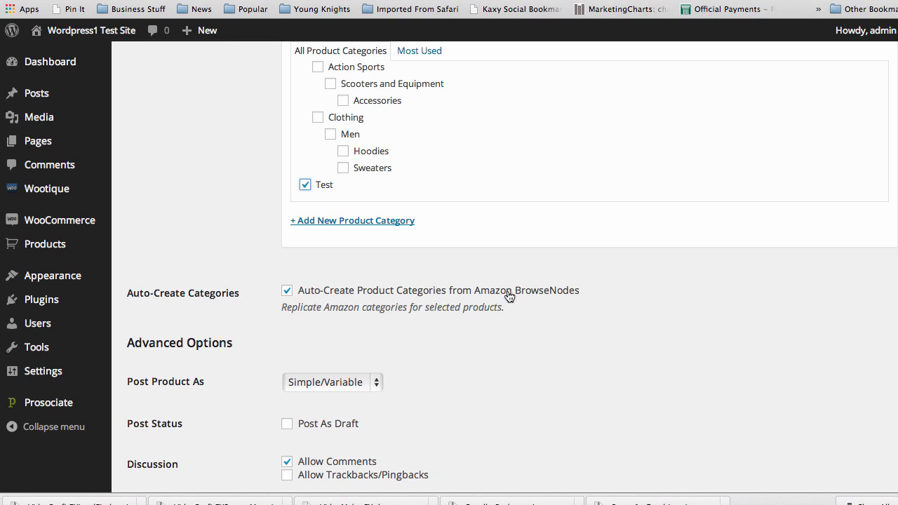
mouse_move(477, 299)
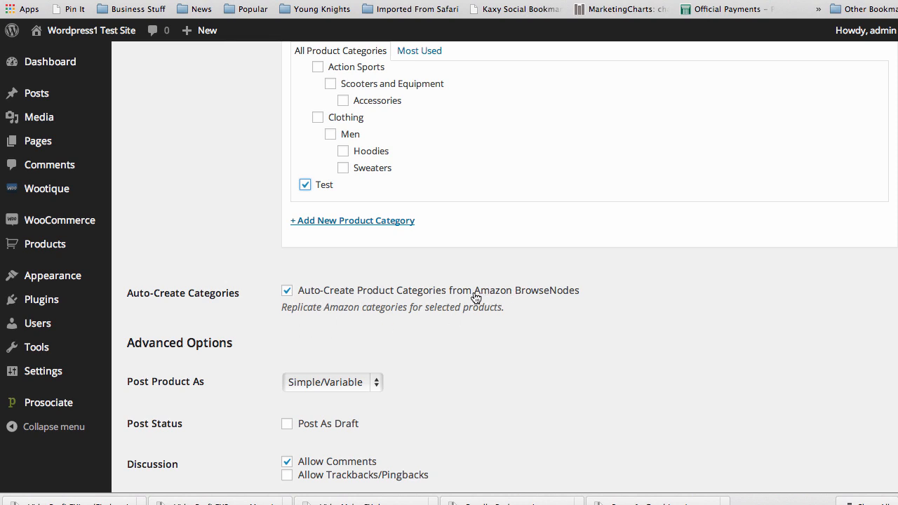
scroll(down, 3)
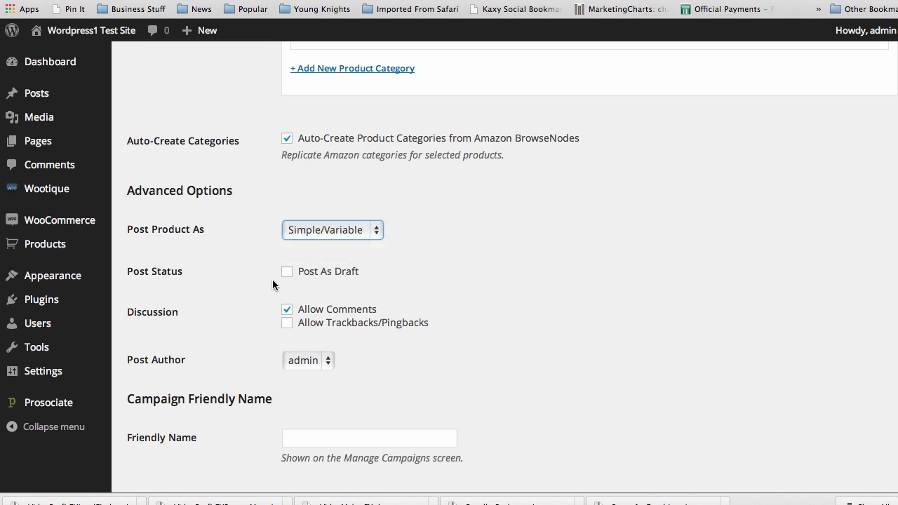
scroll(down, 3)
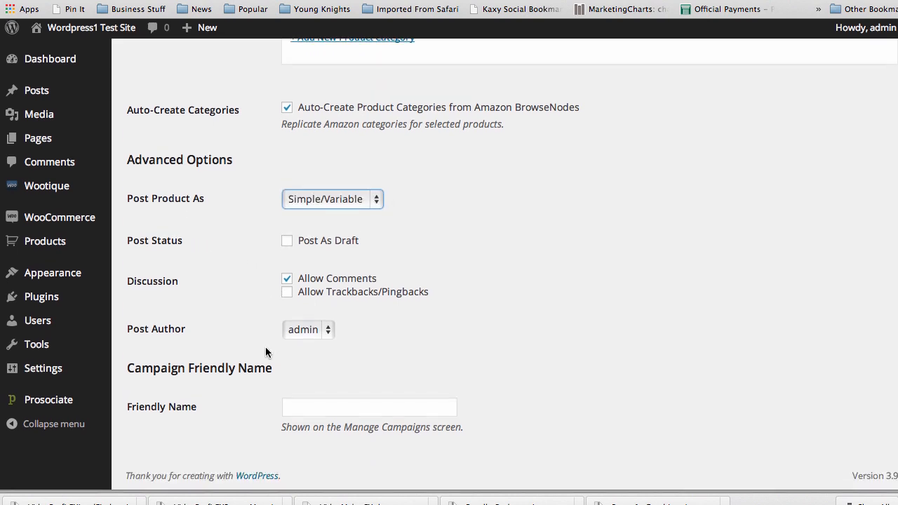
click(369, 410)
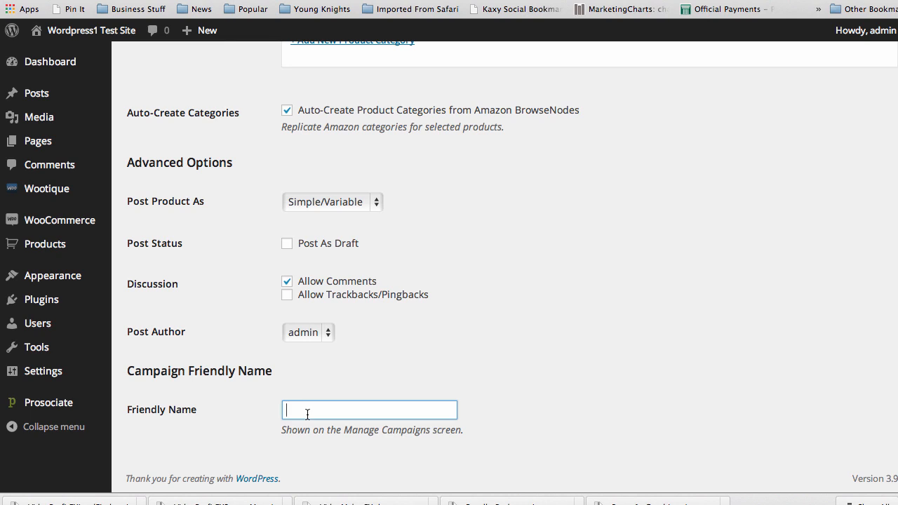
text(Test Sub)
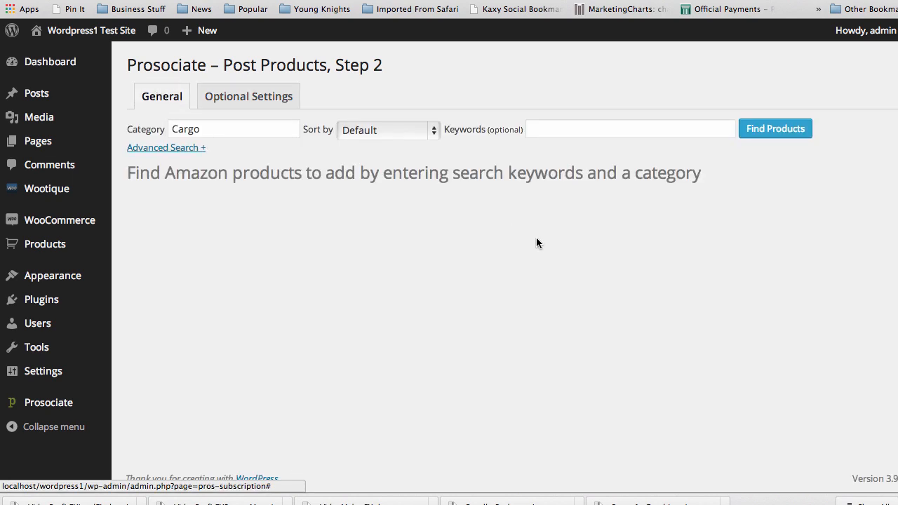
- Find Amazon cargo shorts results, check the sort orders, and reveal the advanced price filters
click(775, 129)
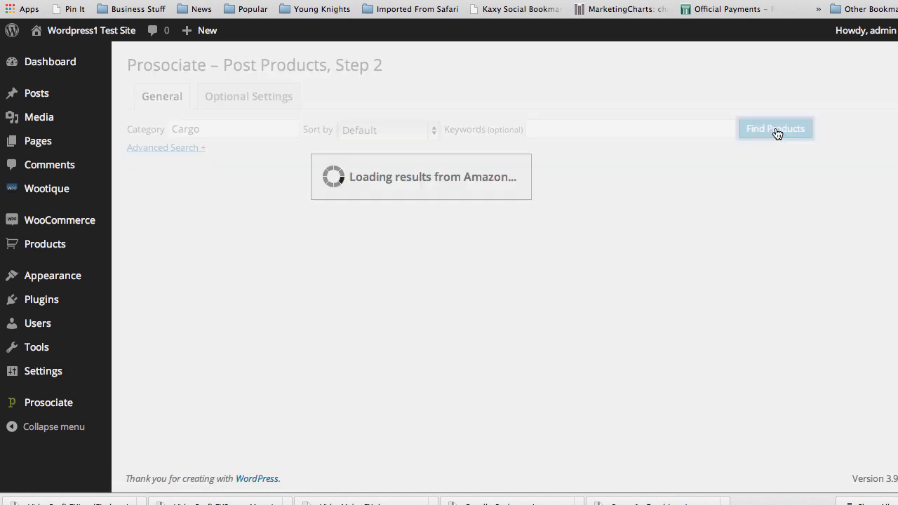
mouse_move(665, 253)
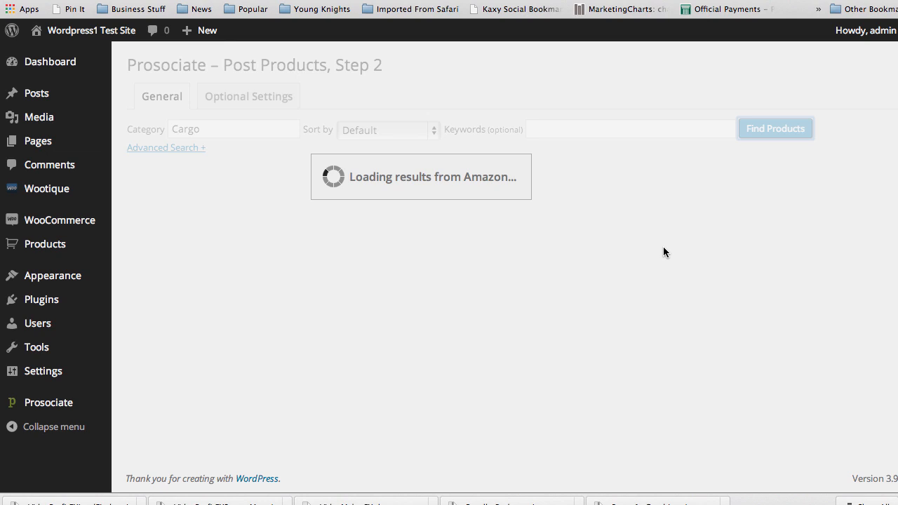
mouse_move(633, 261)
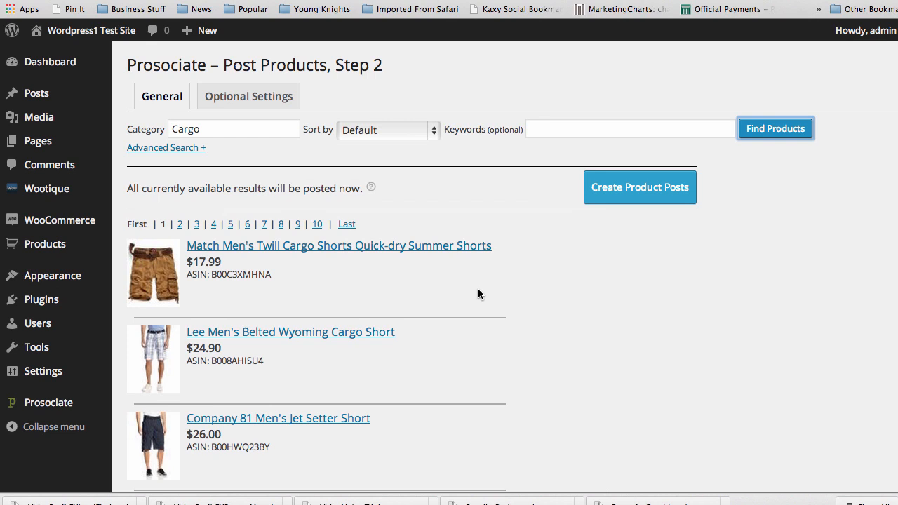
mouse_move(330, 225)
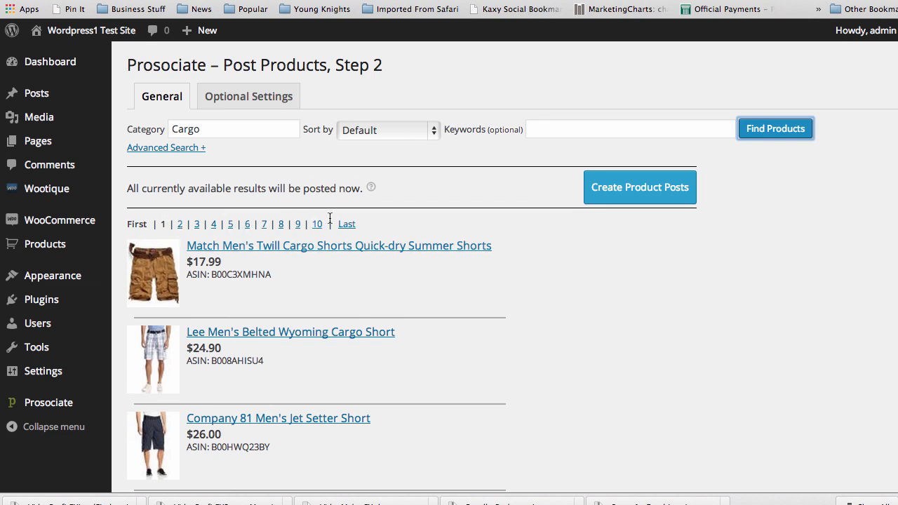
mouse_move(294, 170)
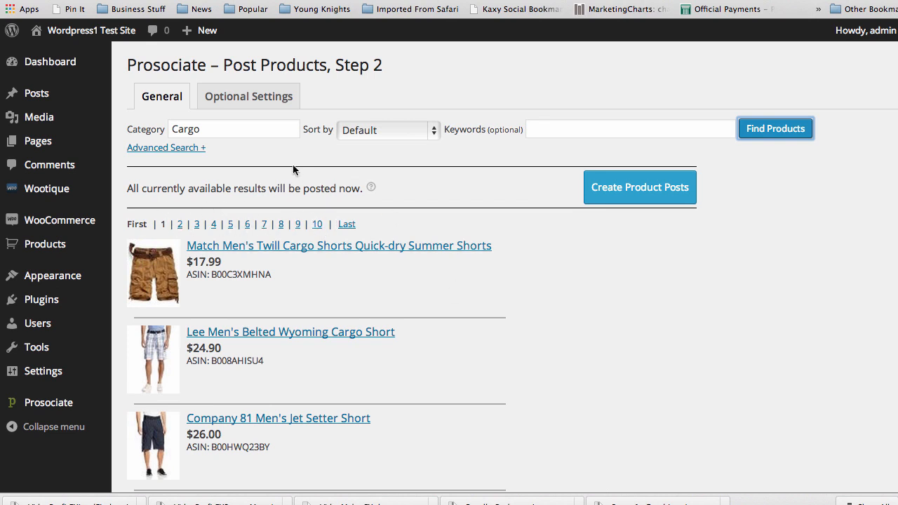
click(387, 129)
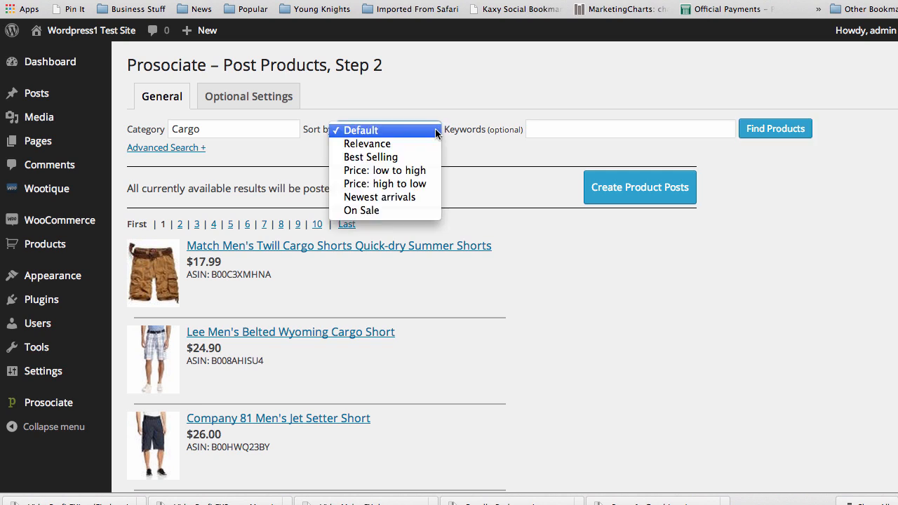
mouse_move(410, 171)
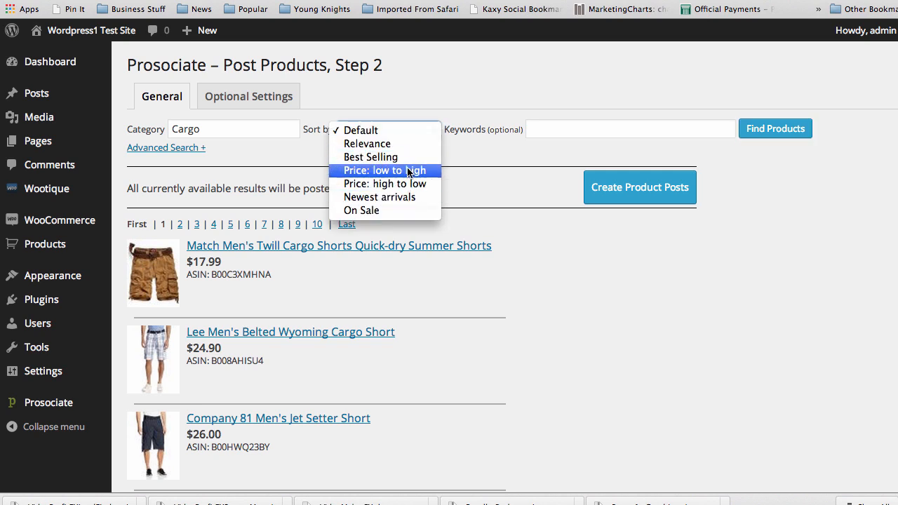
click(362, 130)
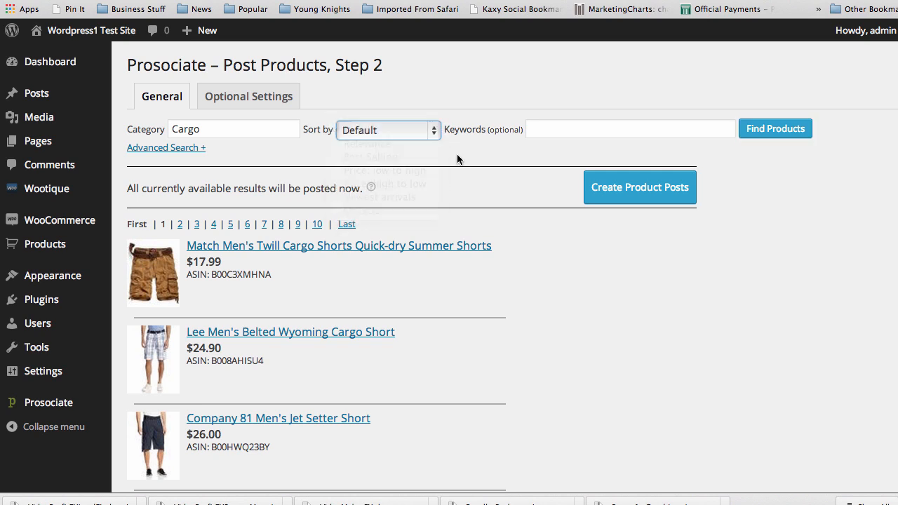
click(166, 147)
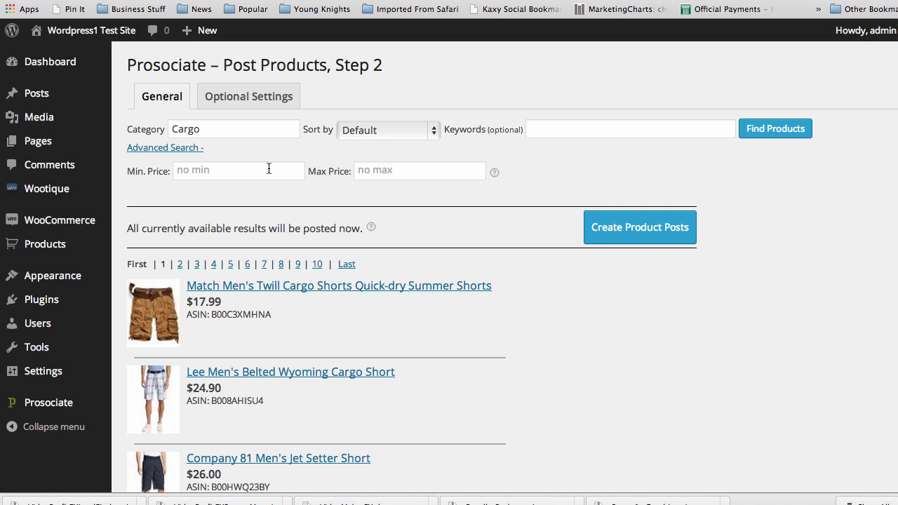
mouse_move(254, 138)
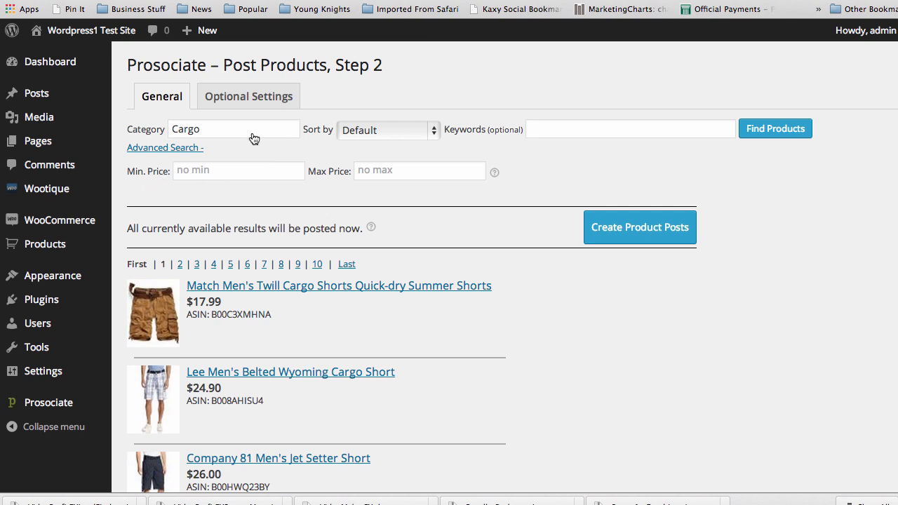
mouse_move(184, 195)
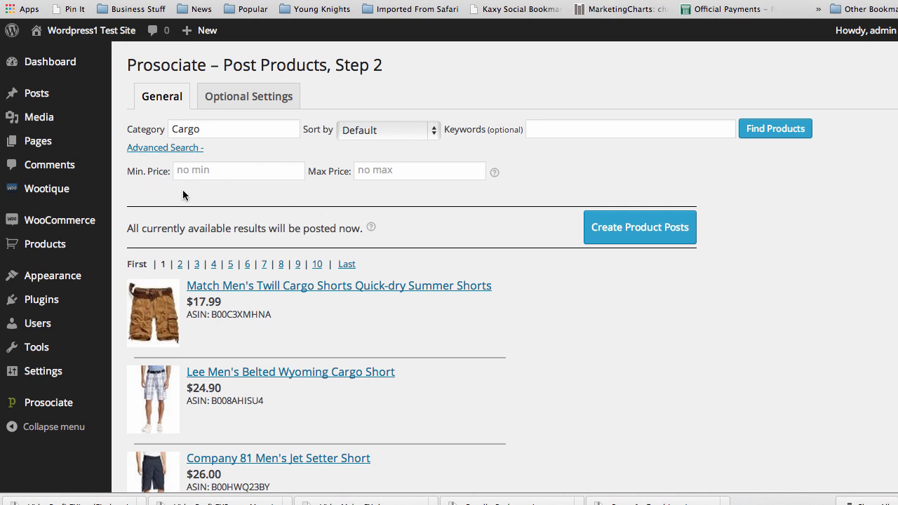
mouse_move(287, 192)
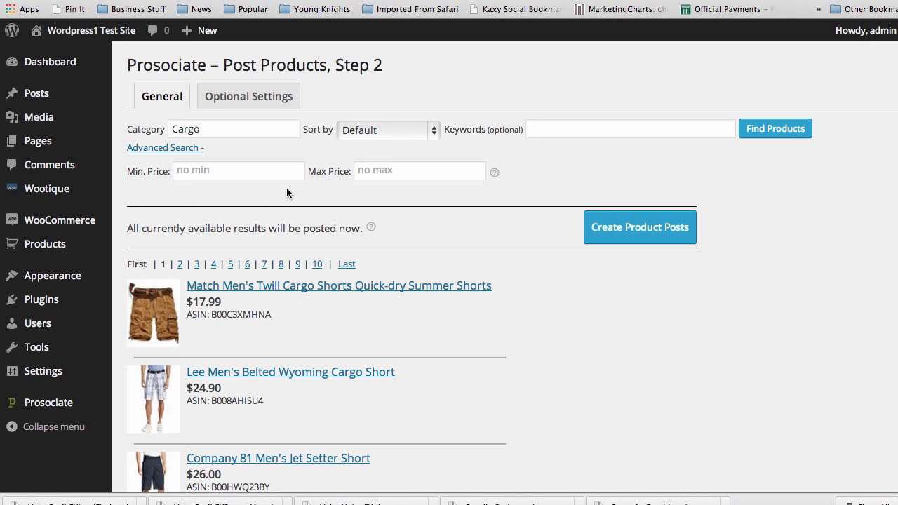
mouse_move(519, 280)
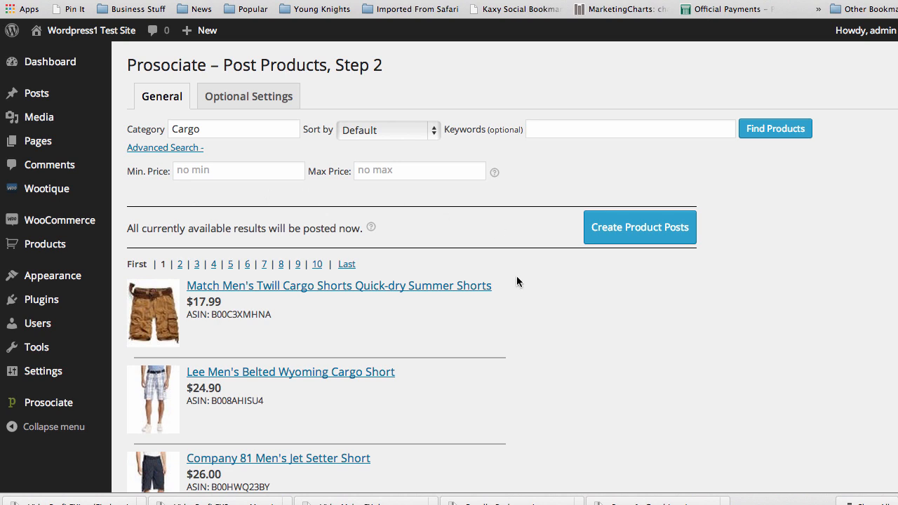
scroll(down, 3)
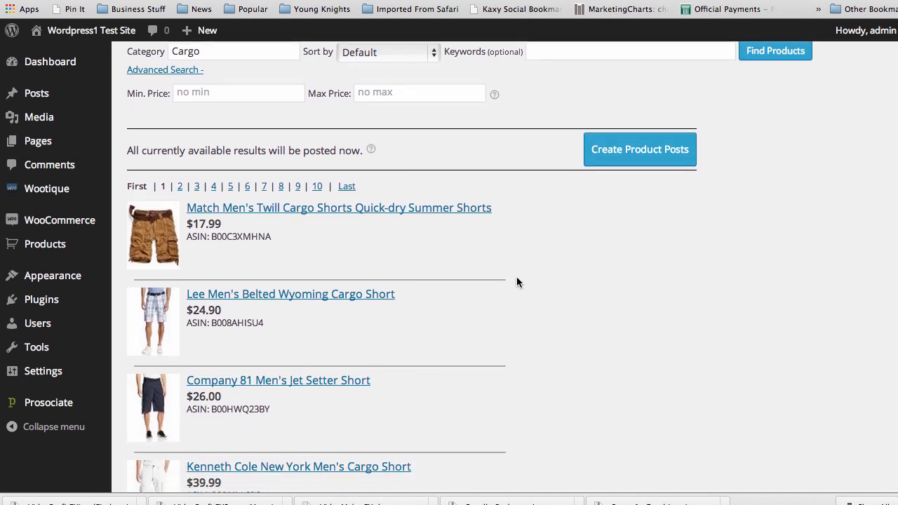
scroll(down, 3)
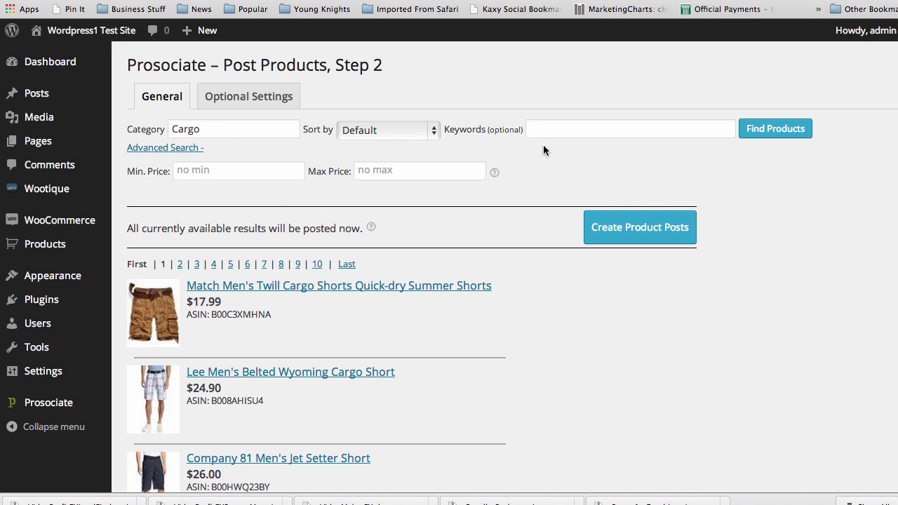
mouse_move(449, 255)
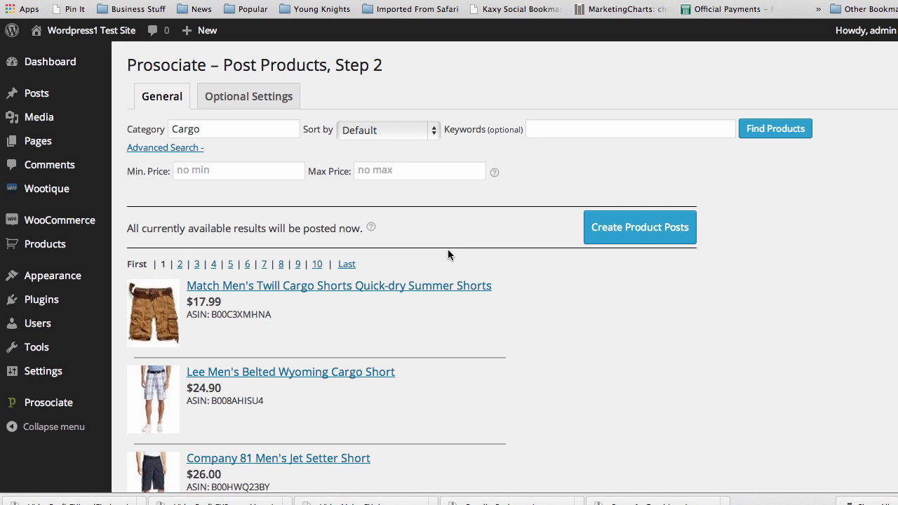
mouse_move(533, 310)
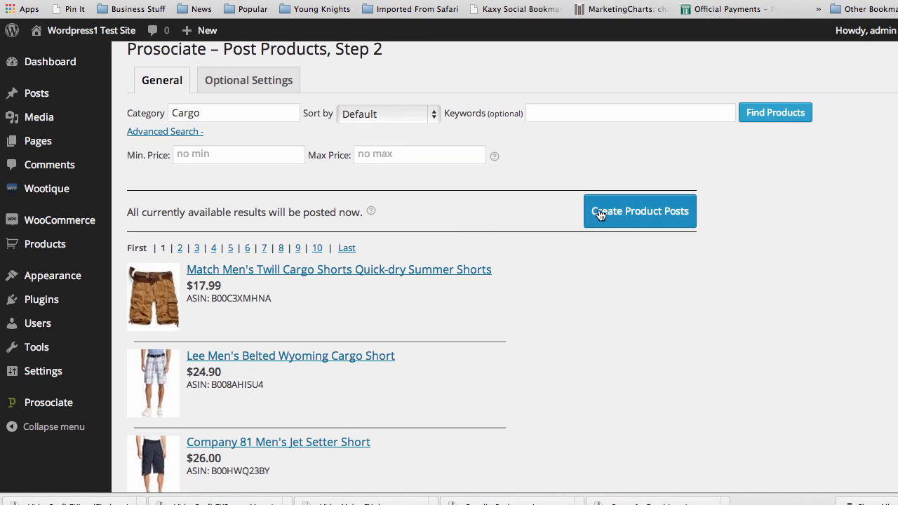
mouse_move(476, 233)
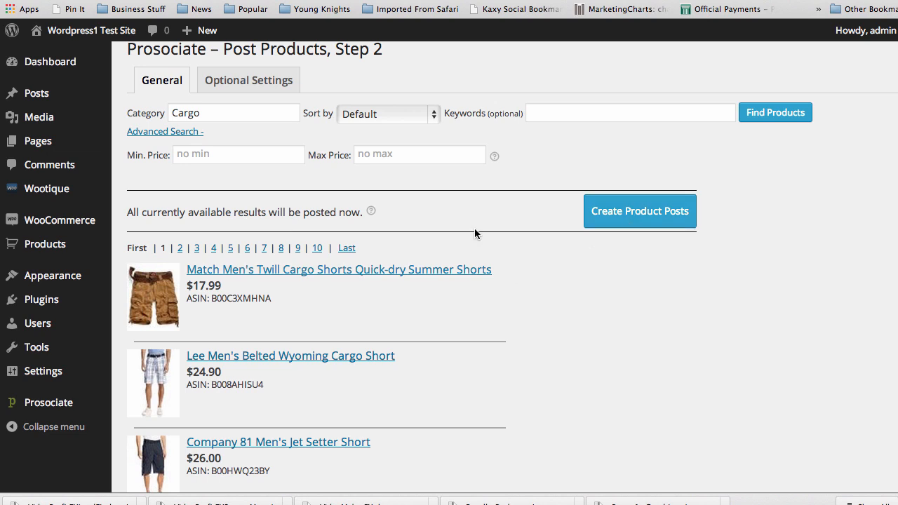
mouse_move(603, 237)
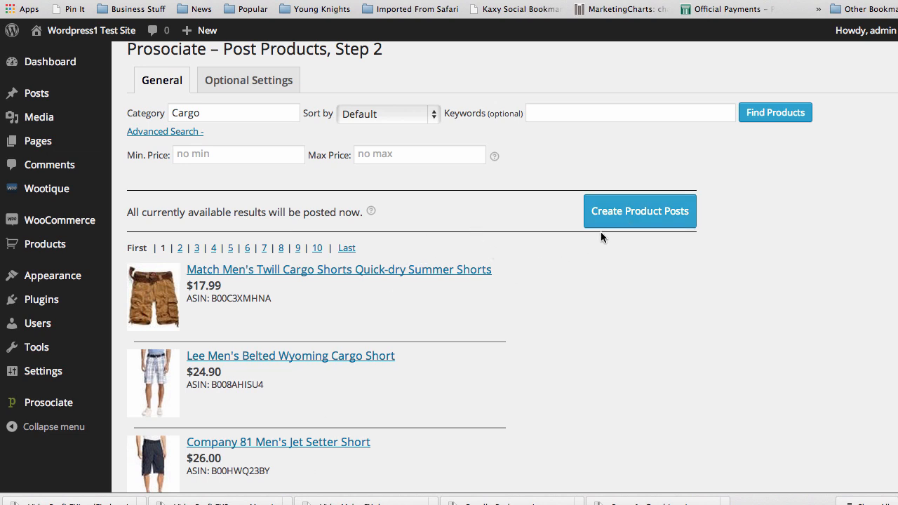
mouse_move(637, 213)
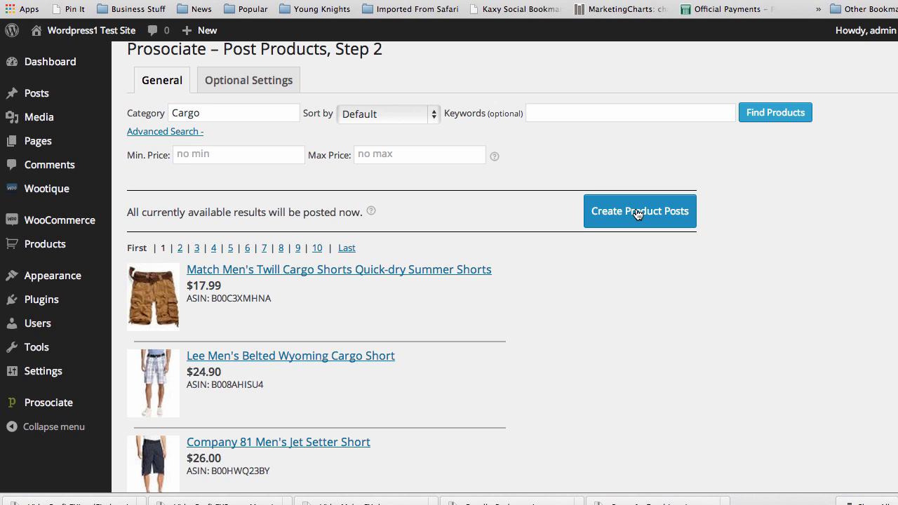
- Create product posts from all the cargo shorts results
click(640, 211)
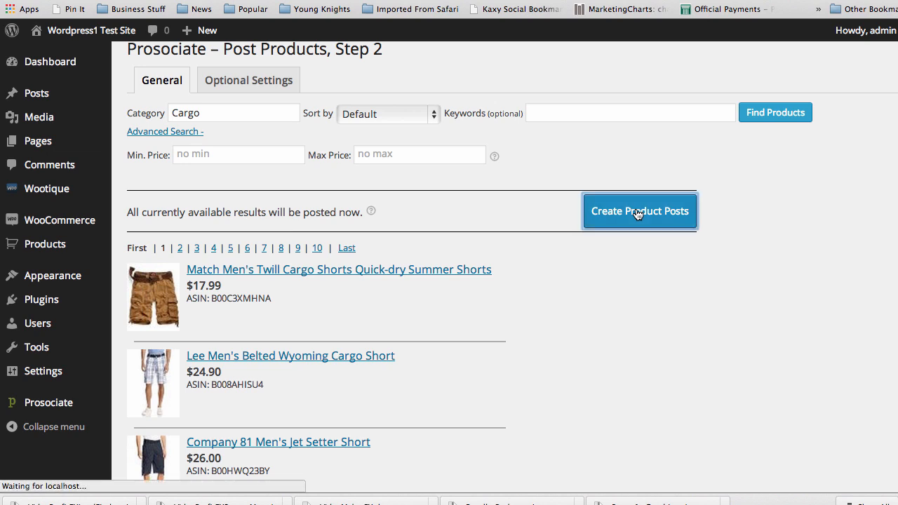
click(640, 210)
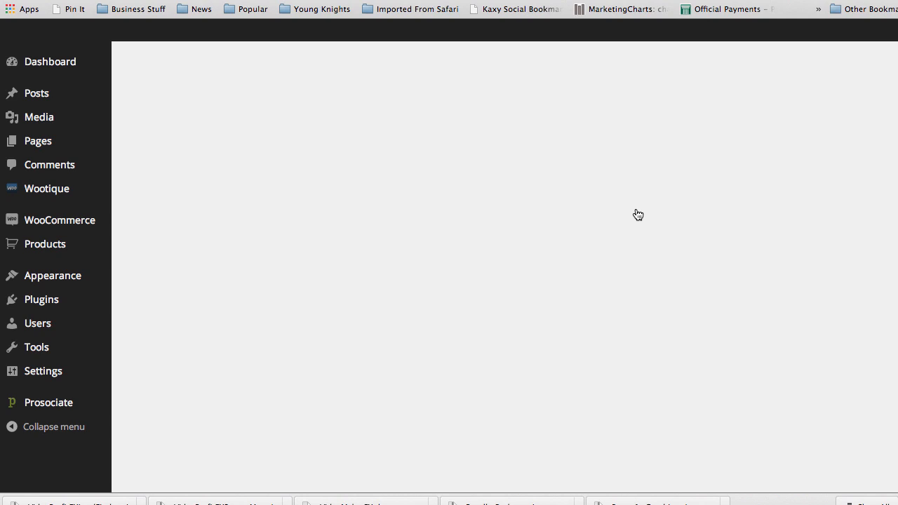
mouse_move(558, 223)
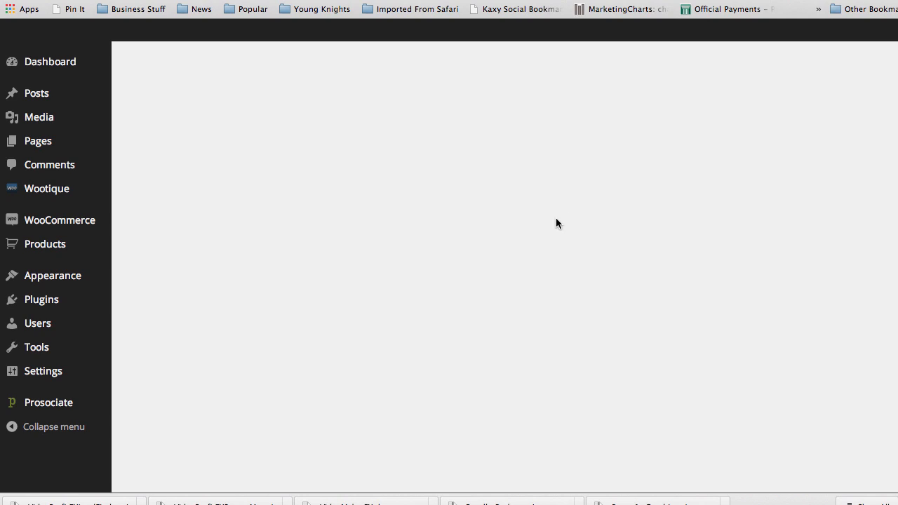
mouse_move(433, 204)
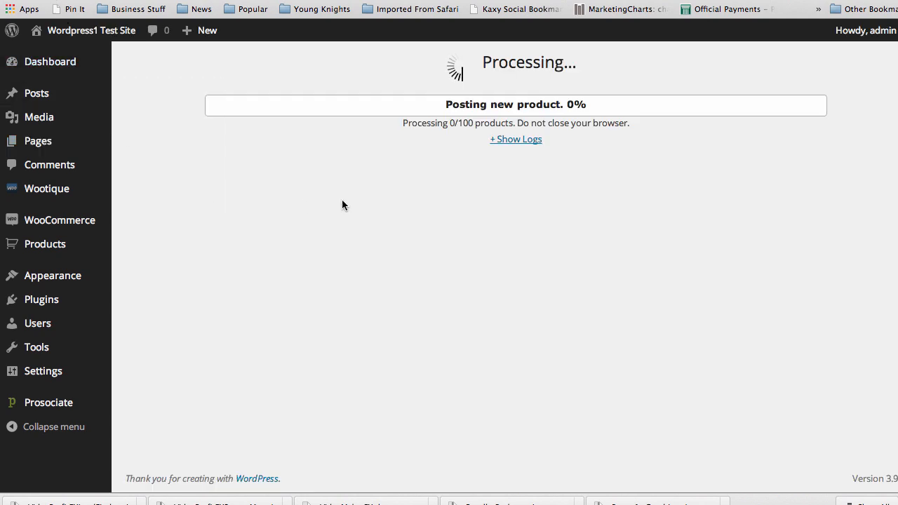
mouse_move(452, 253)
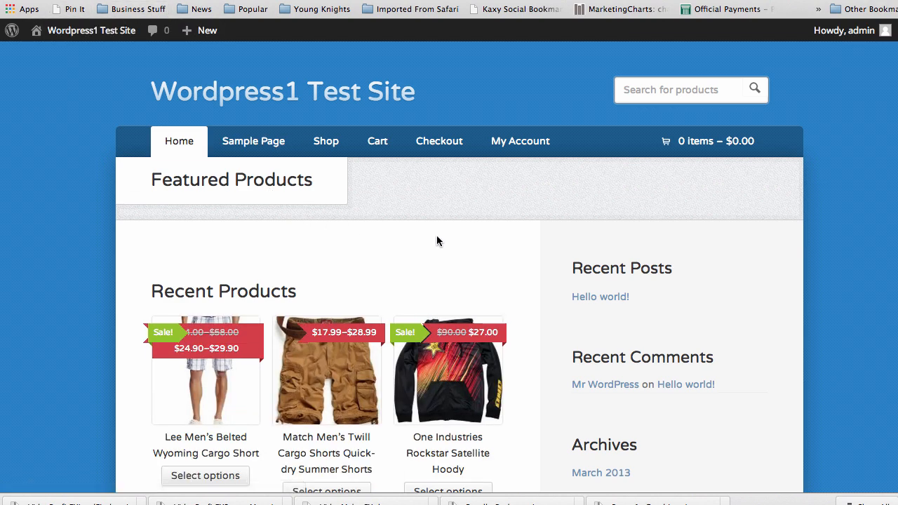
- On the Lee Belted Wyoming Cargo Short, choose size 29 and try Bungee Camo, Fern and Khaki Monell Plaid
scroll(down, 3)
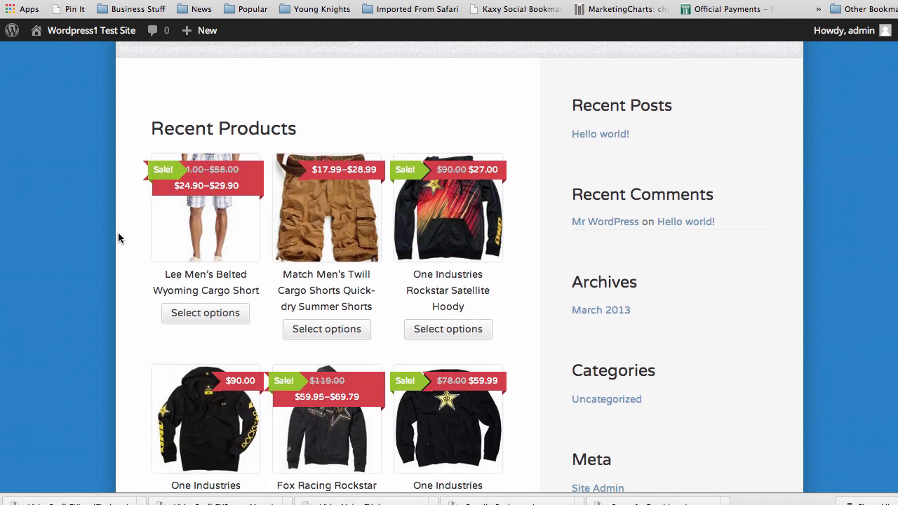
mouse_move(385, 213)
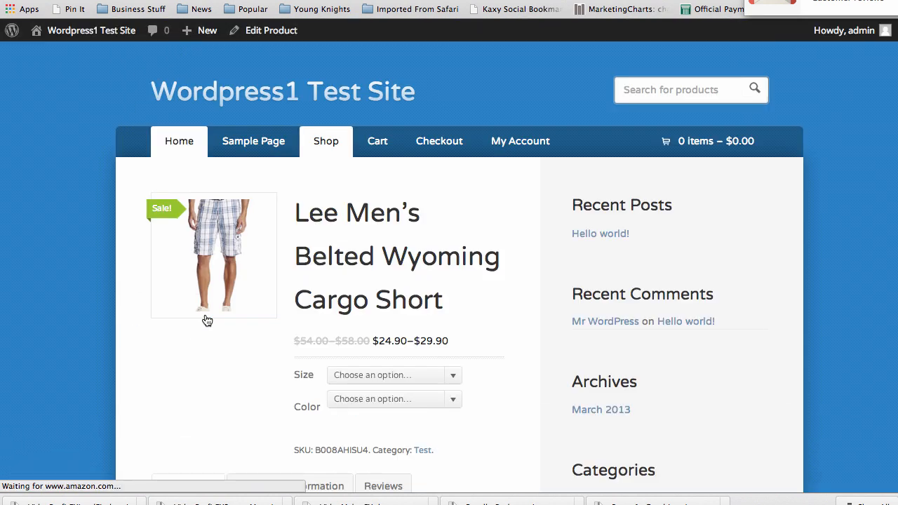
scroll(down, 3)
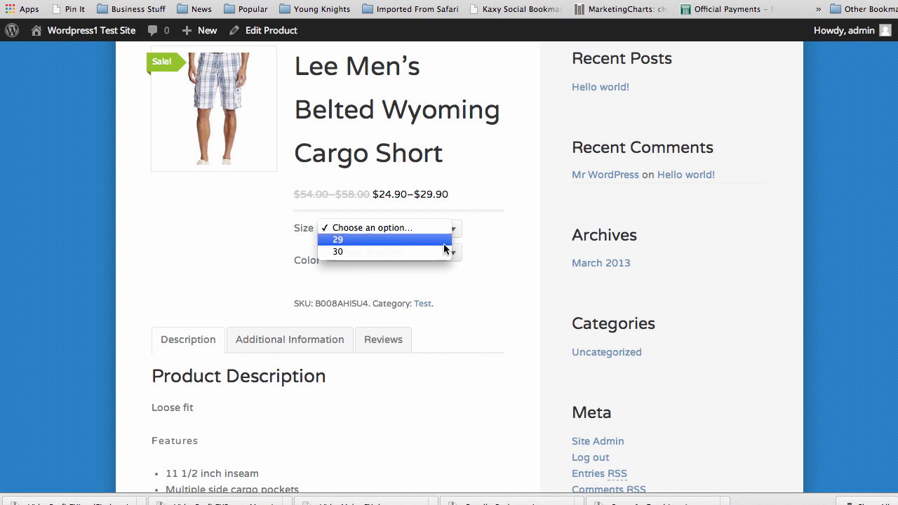
click(339, 238)
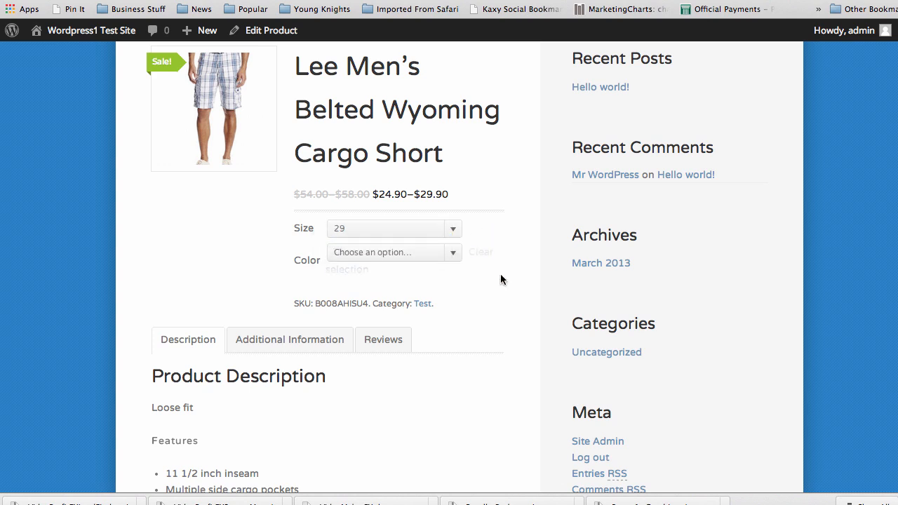
click(393, 253)
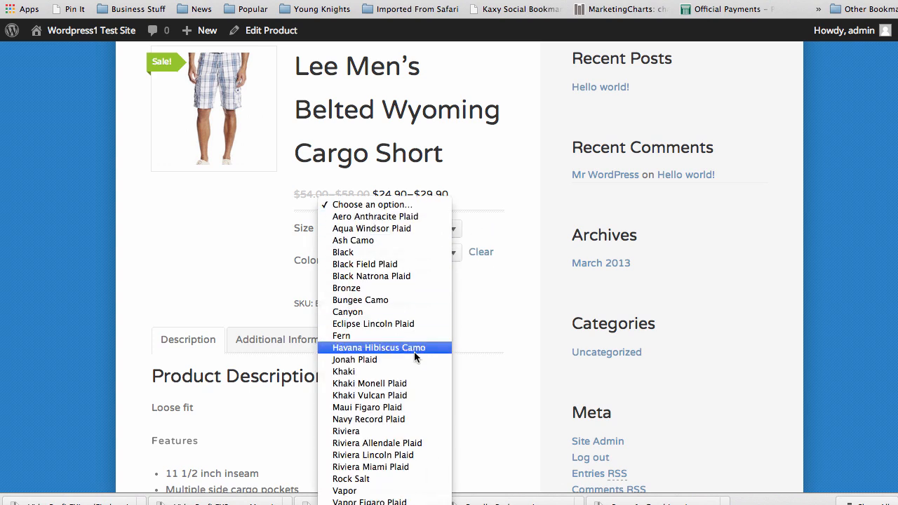
mouse_move(382, 300)
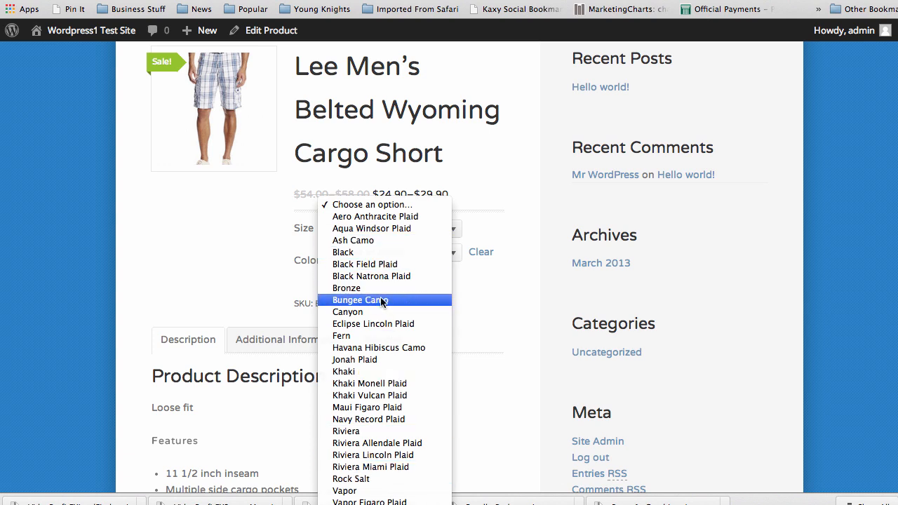
click(358, 301)
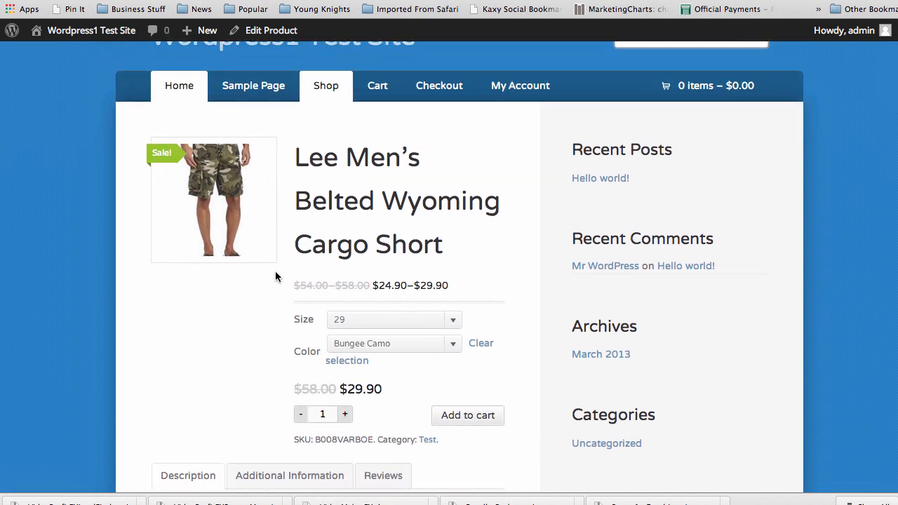
click(393, 344)
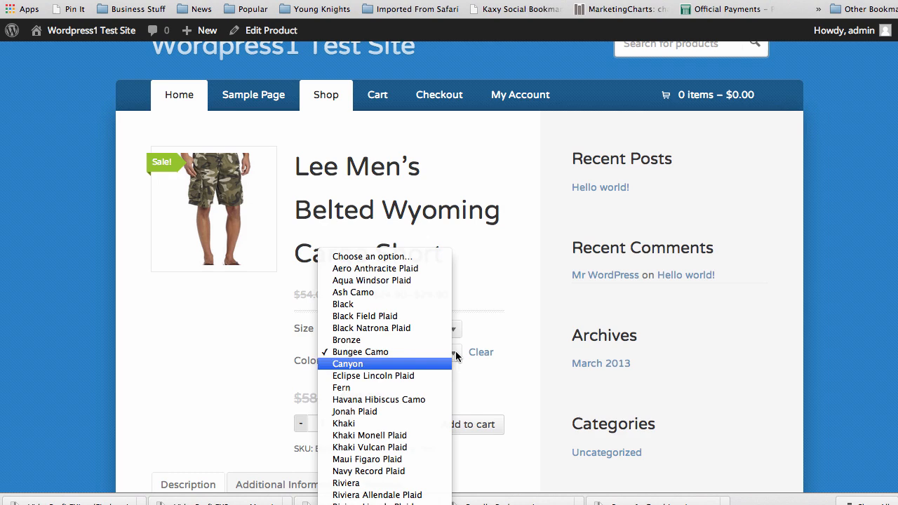
click(341, 387)
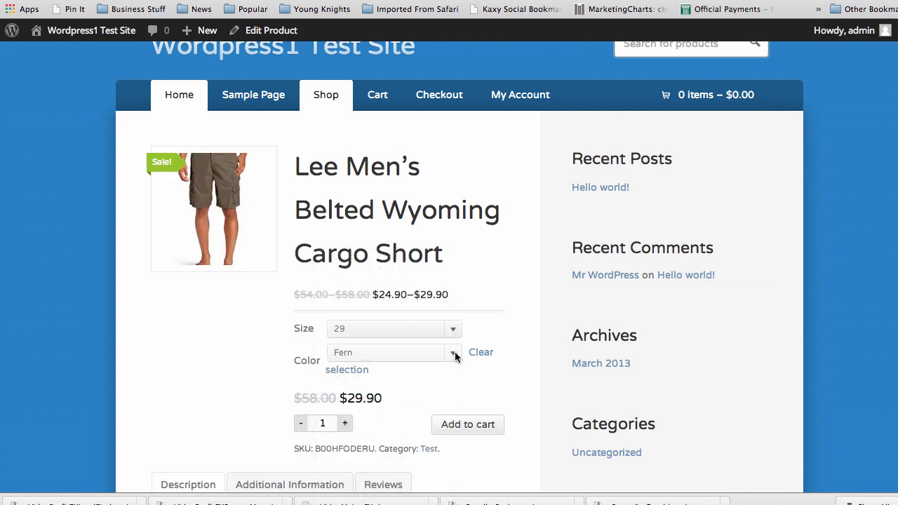
click(452, 353)
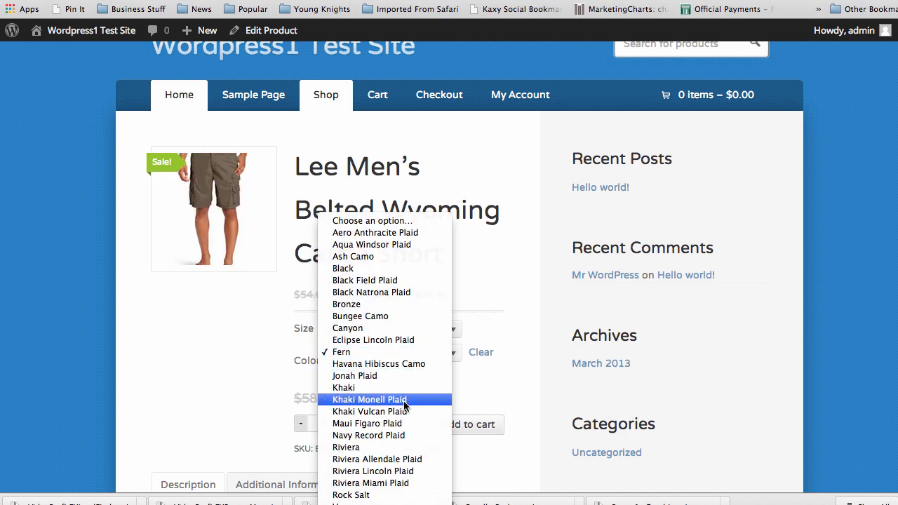
click(370, 399)
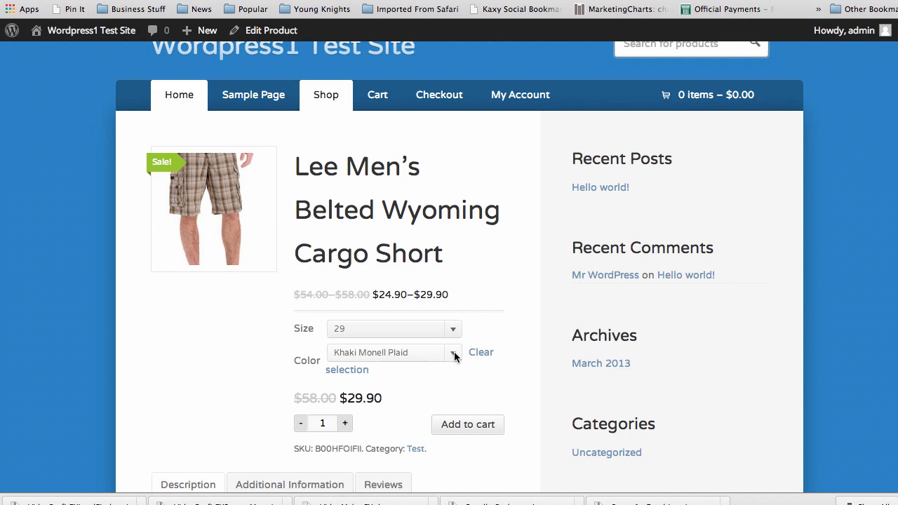
- Try Riviera Miami Plaid and Vapor, settling on Vapor Loramie Plaid at $29.90
click(393, 354)
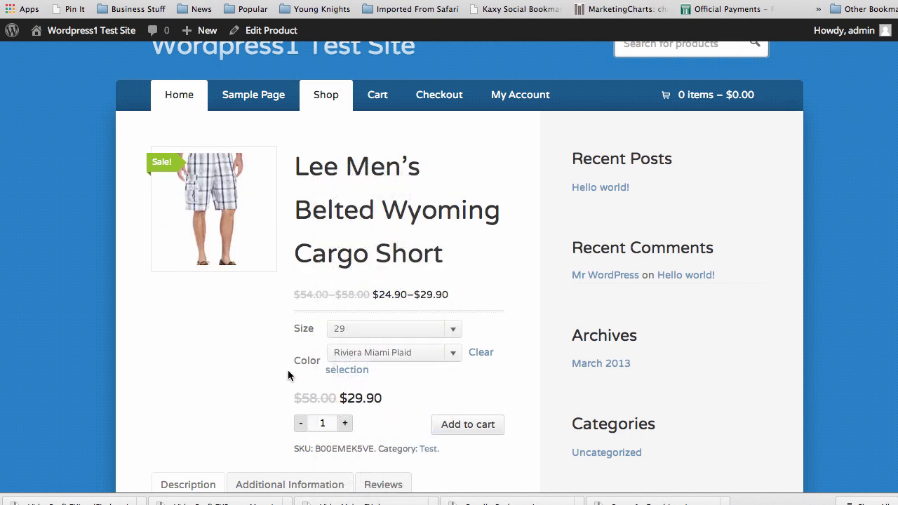
click(392, 353)
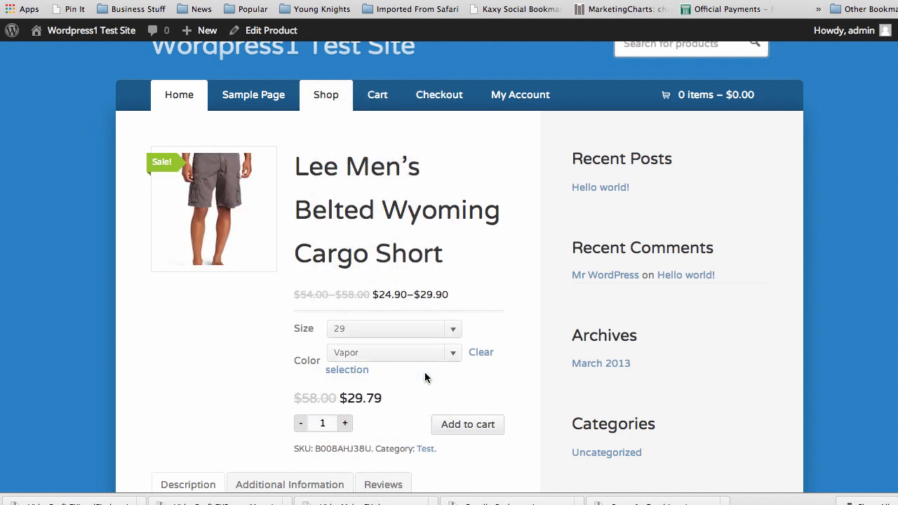
scroll(down, 3)
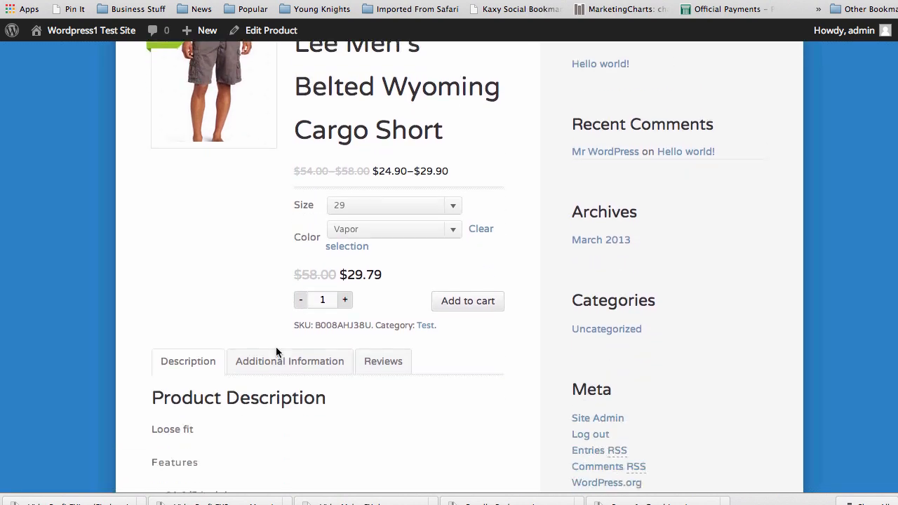
scroll(down, 3)
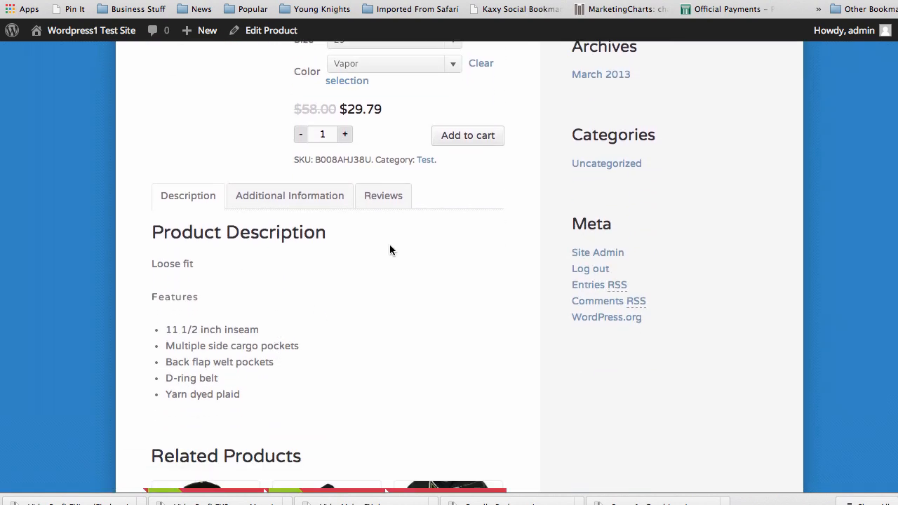
click(393, 64)
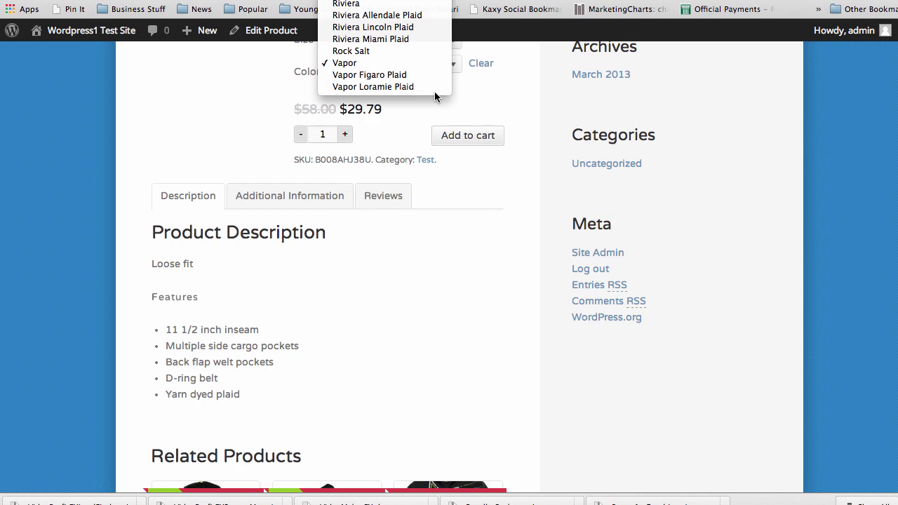
click(372, 87)
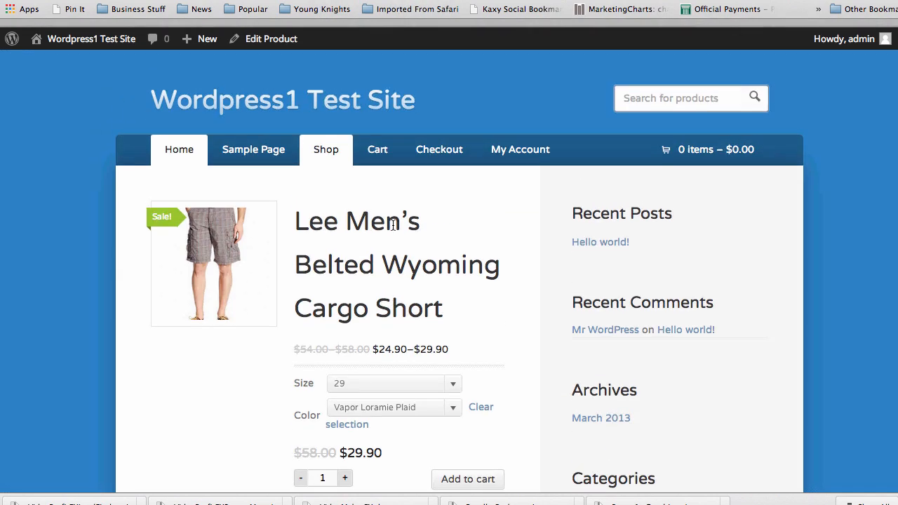
scroll(down, 3)
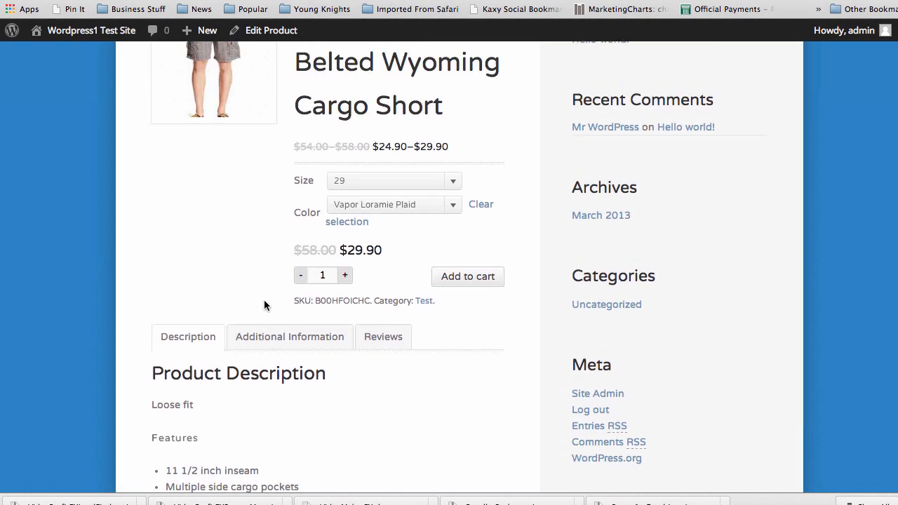
scroll(up, 3)
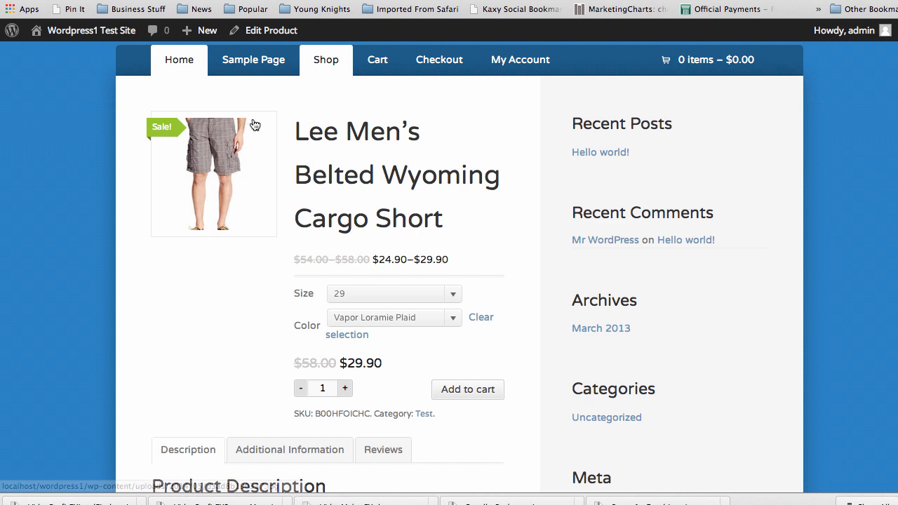
mouse_move(404, 223)
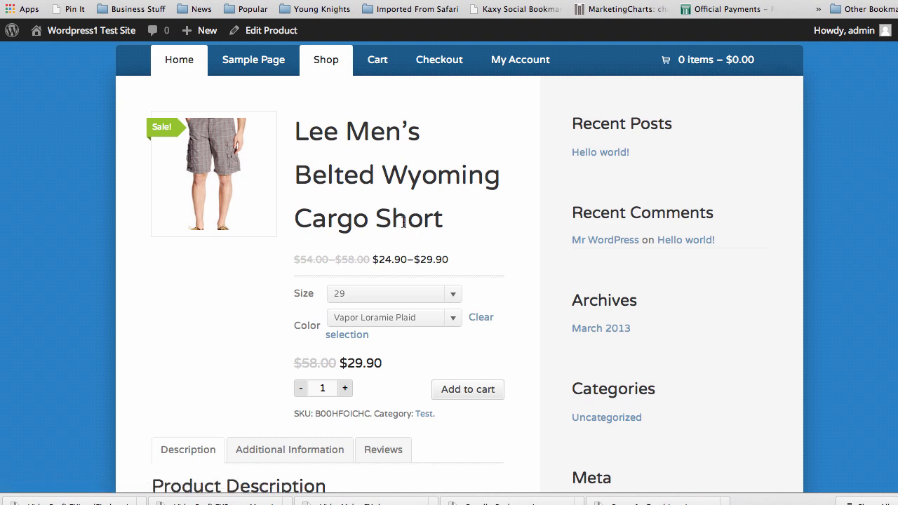
mouse_move(245, 250)
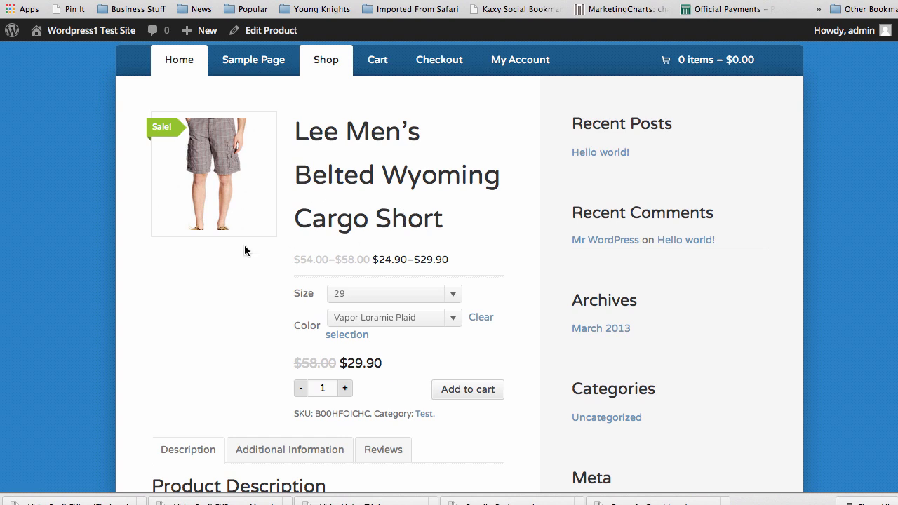
mouse_move(264, 281)
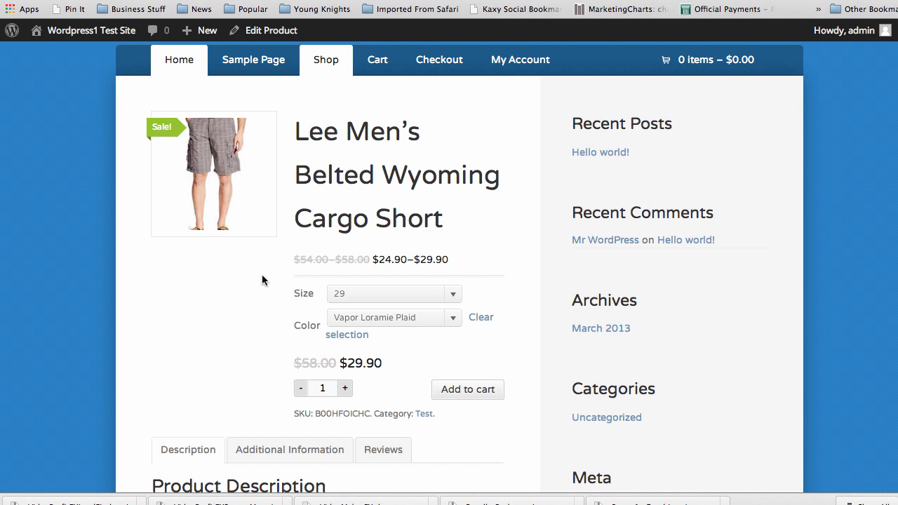
click(393, 295)
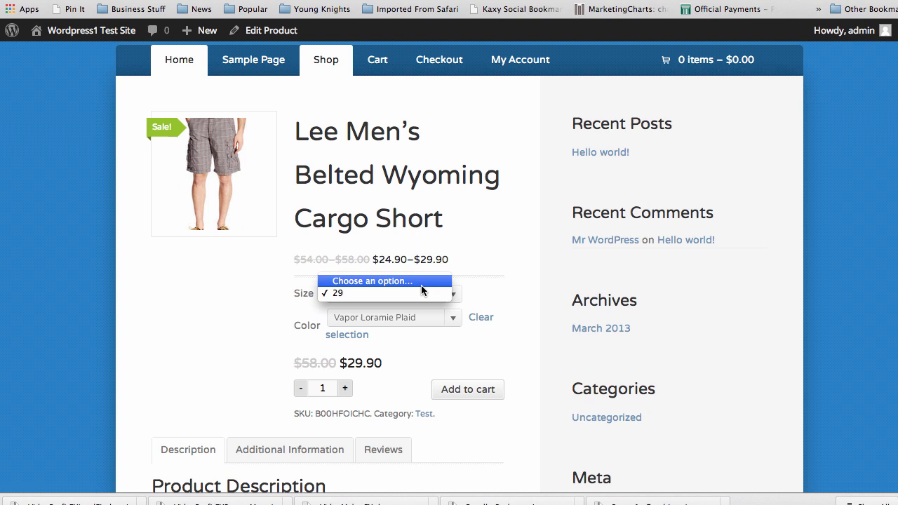
click(390, 294)
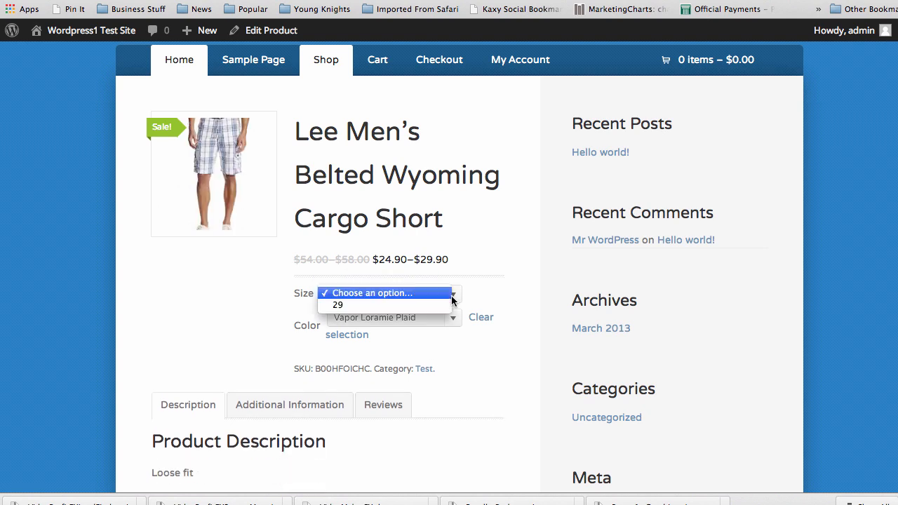
click(338, 306)
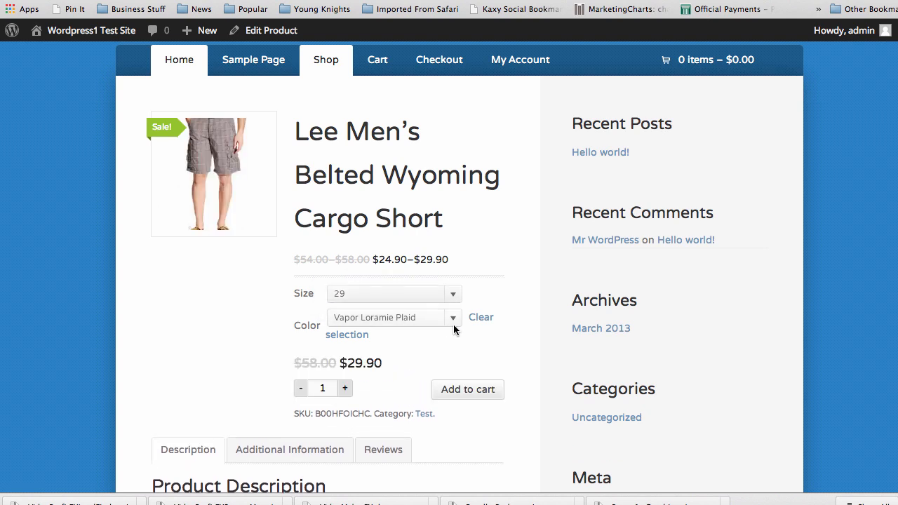
click(390, 317)
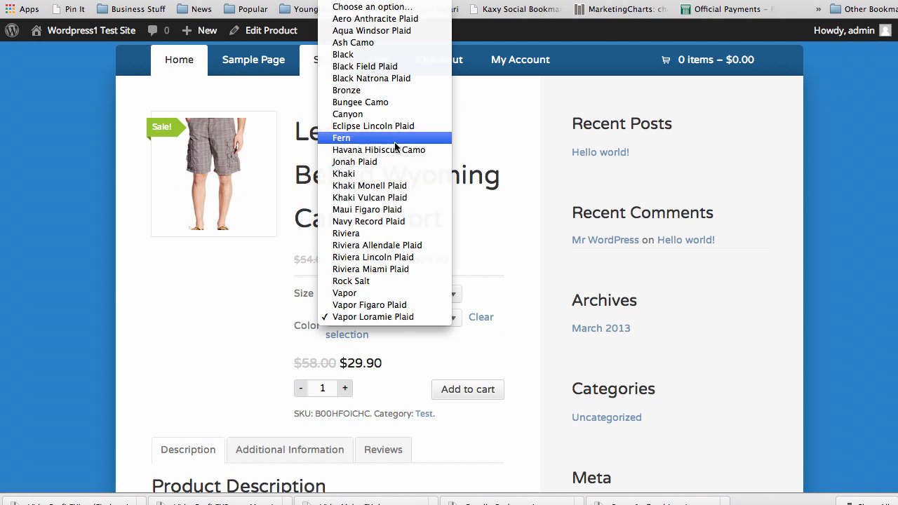
mouse_move(232, 318)
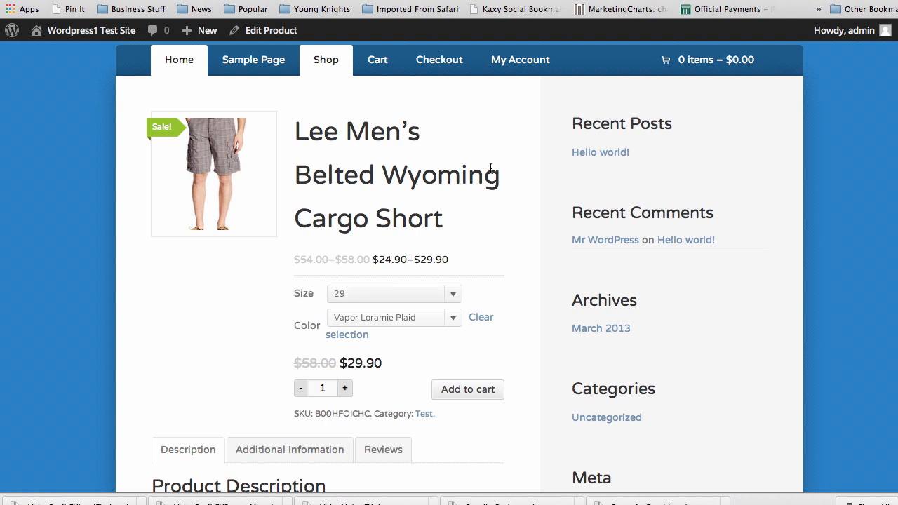
mouse_move(330, 185)
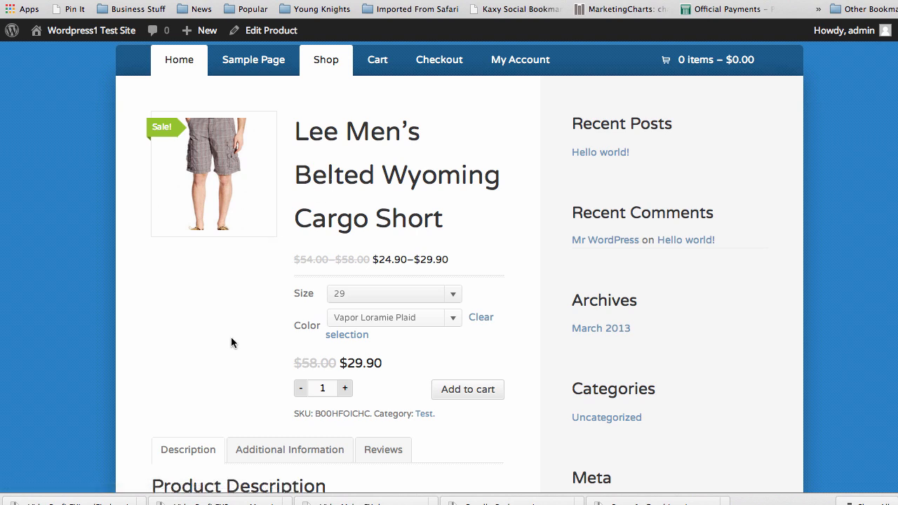
mouse_move(699, 120)
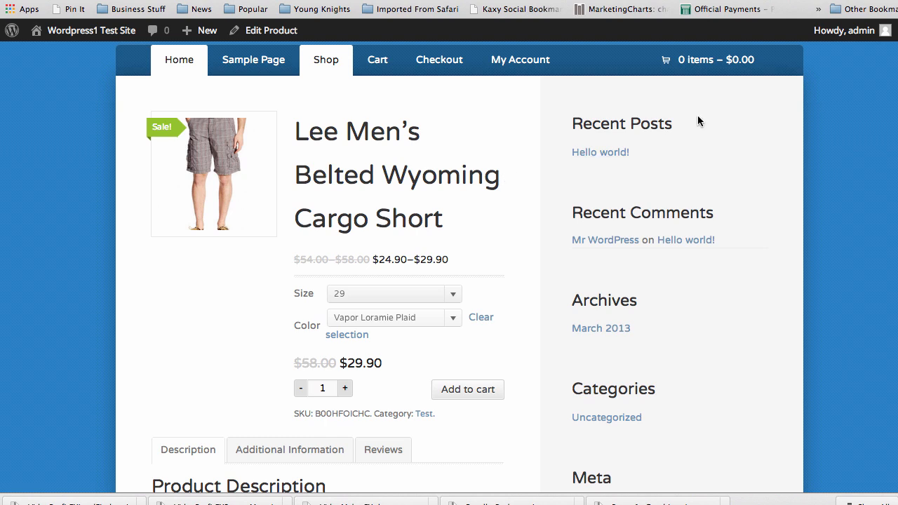
mouse_move(484, 171)
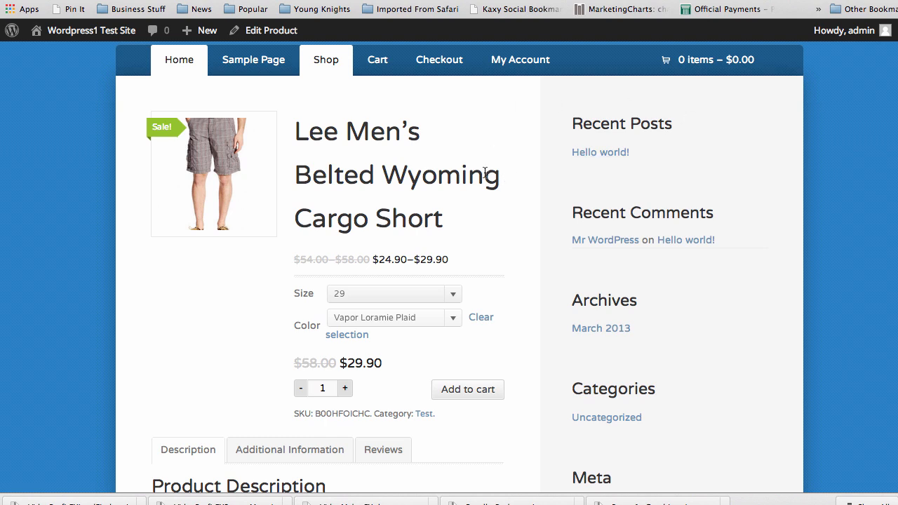
mouse_move(522, 143)
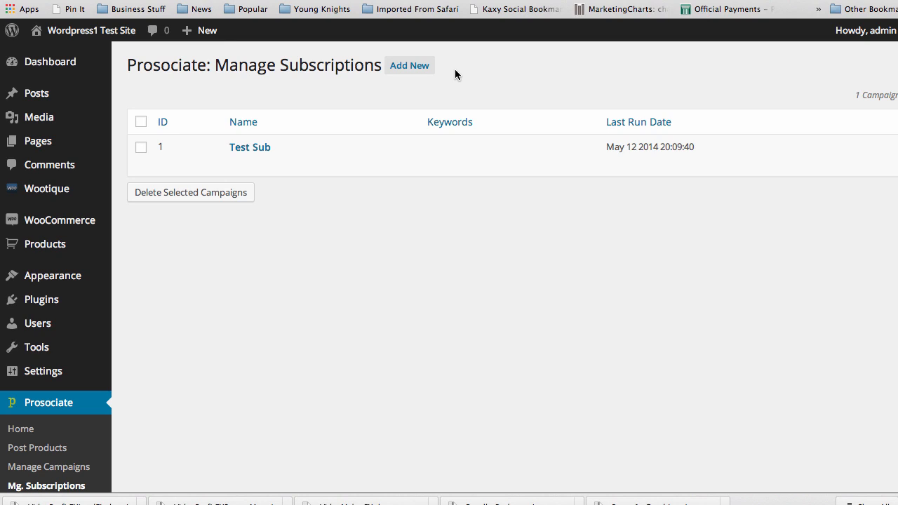
mouse_move(238, 166)
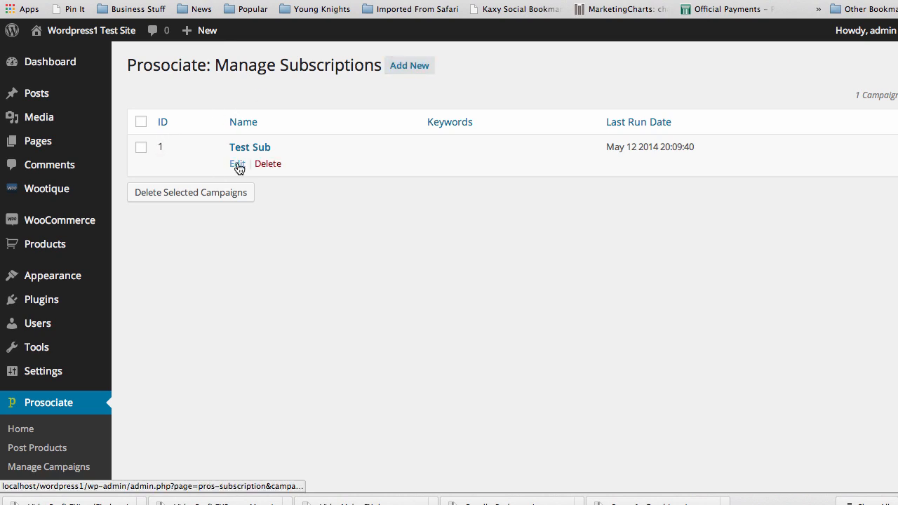
- Edit the Test Sub campaign from Mg. Subscriptions, loading its Cargo results
click(236, 162)
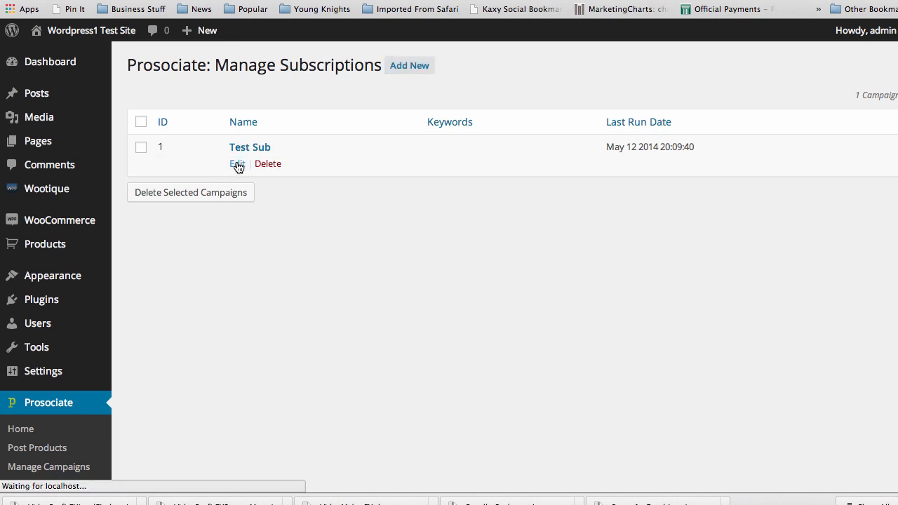
click(237, 163)
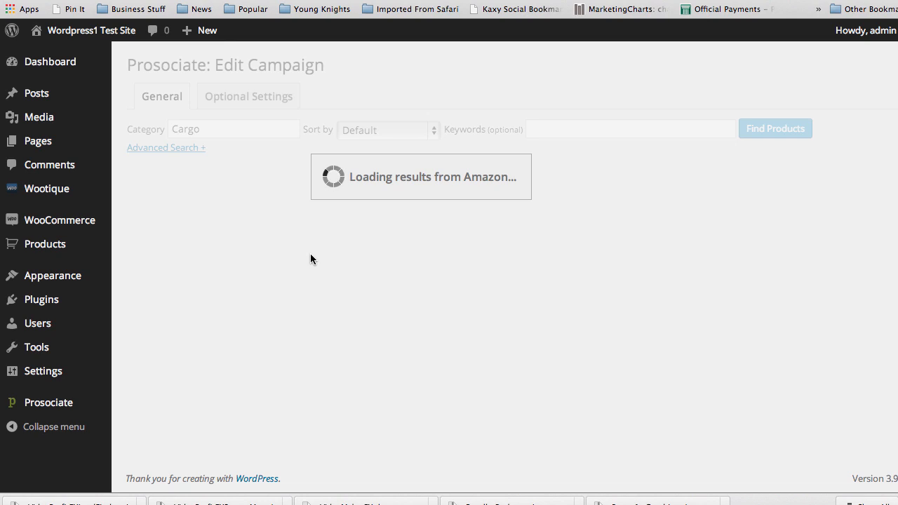
mouse_move(617, 176)
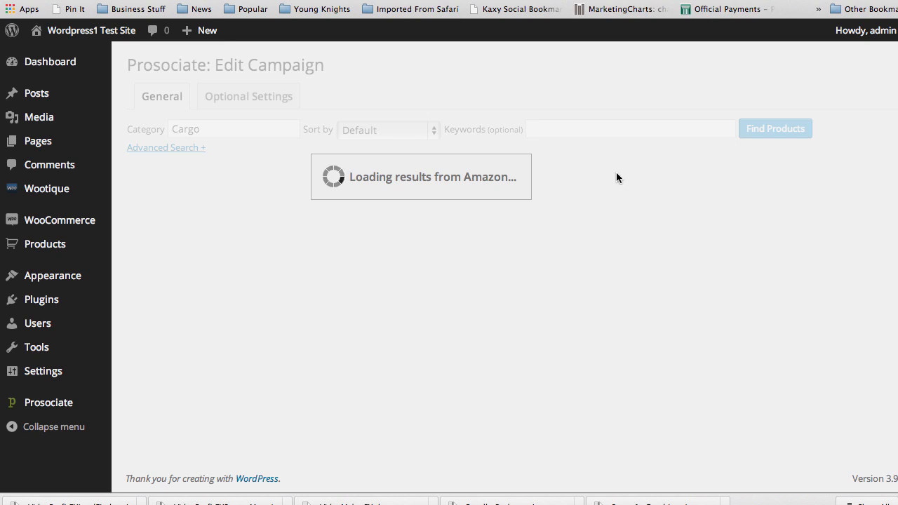
mouse_move(618, 153)
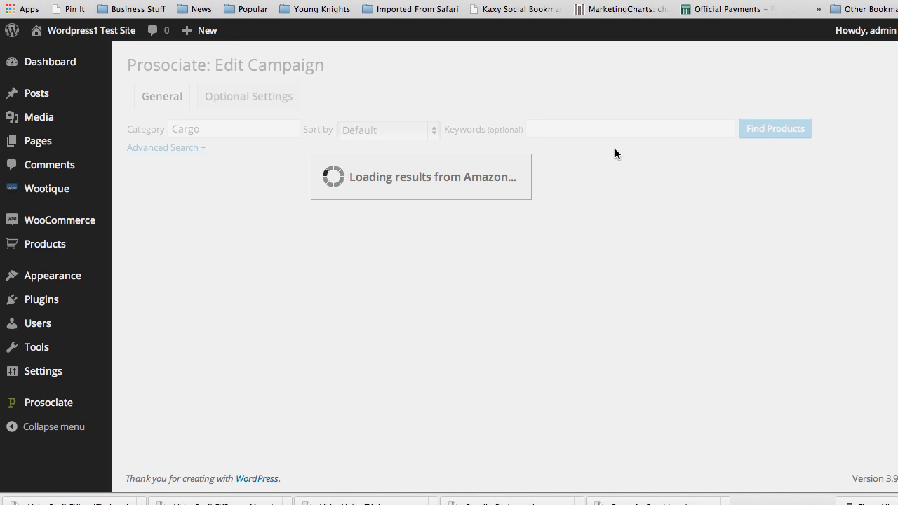
mouse_move(497, 89)
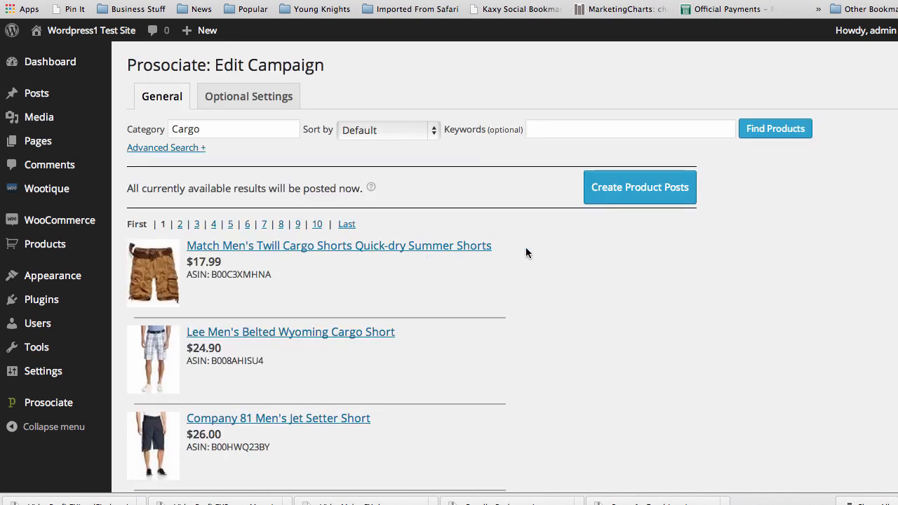
mouse_move(528, 264)
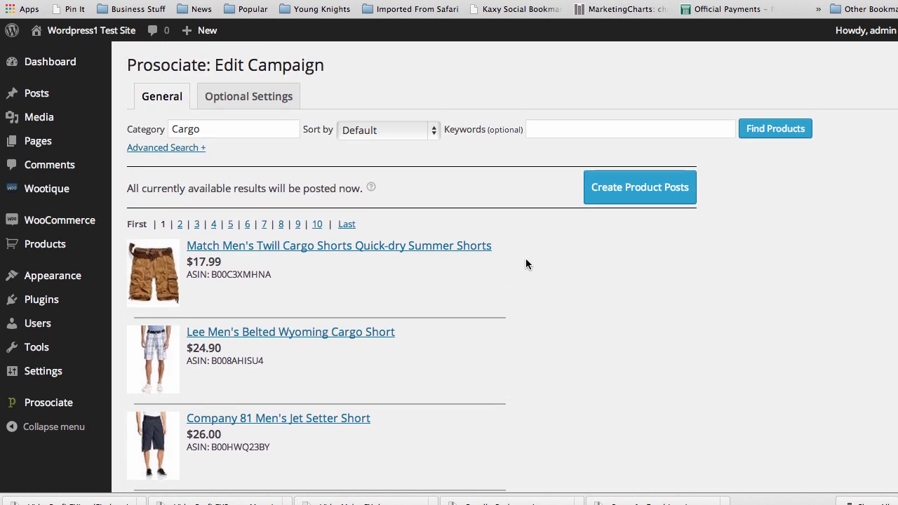
mouse_move(85, 426)
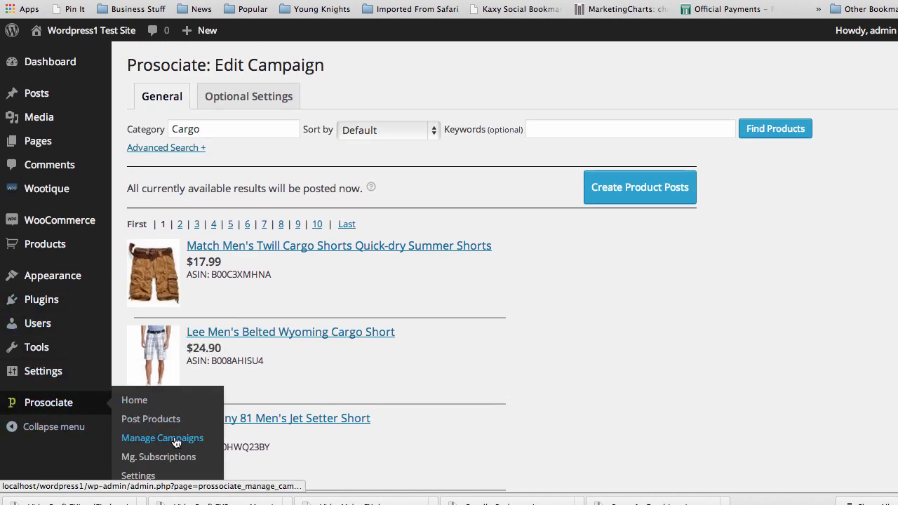
- Visit the Manage Campaigns and Mg. Subscriptions lists showing Test Sub, then return to Post Products
click(163, 438)
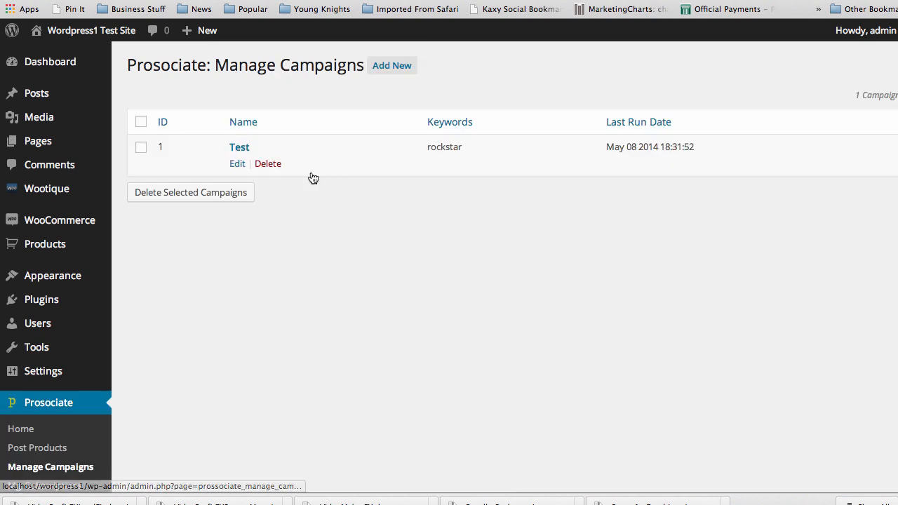
mouse_move(379, 89)
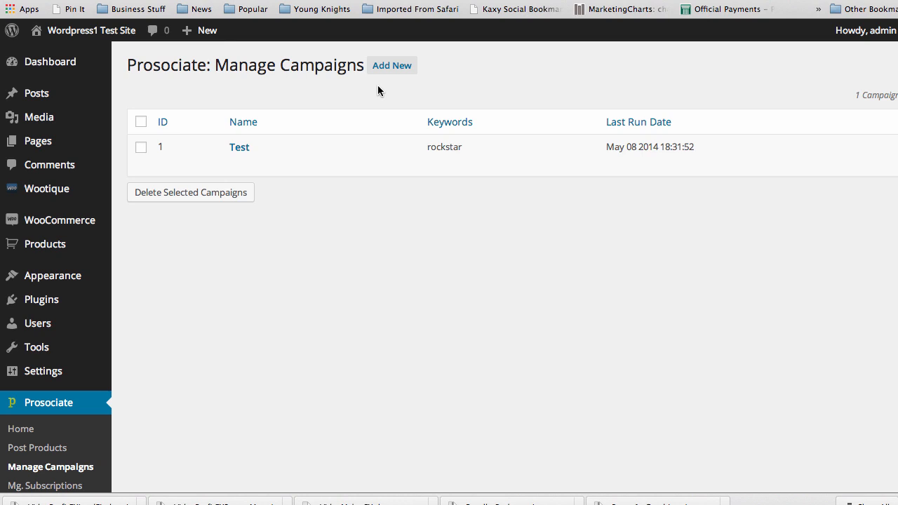
mouse_move(393, 69)
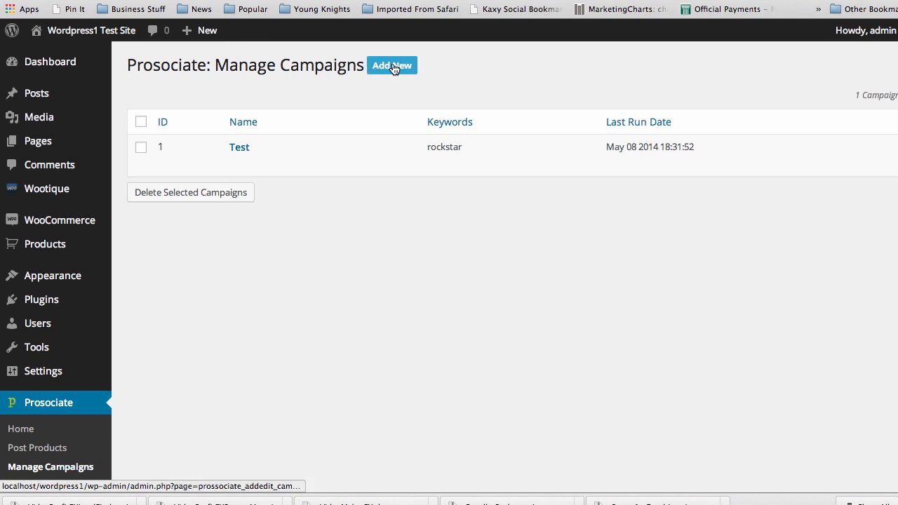
scroll(down, 3)
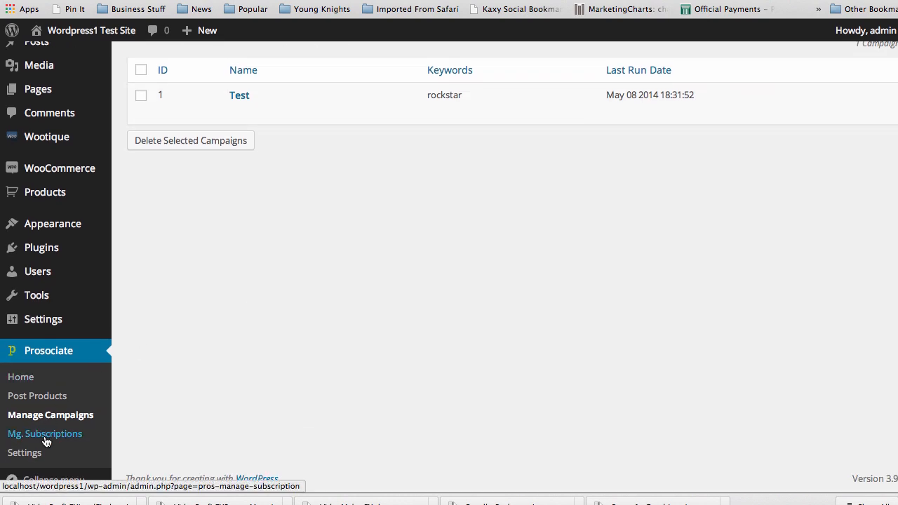
click(45, 434)
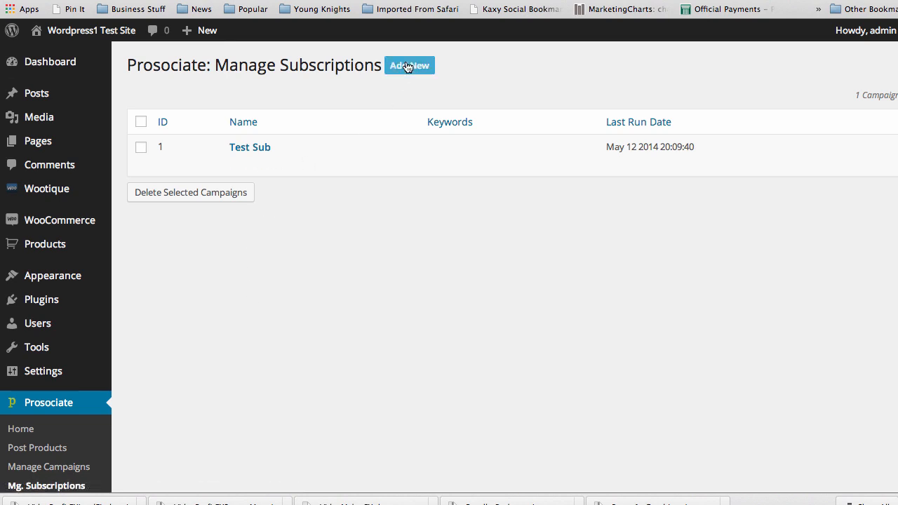
mouse_move(294, 263)
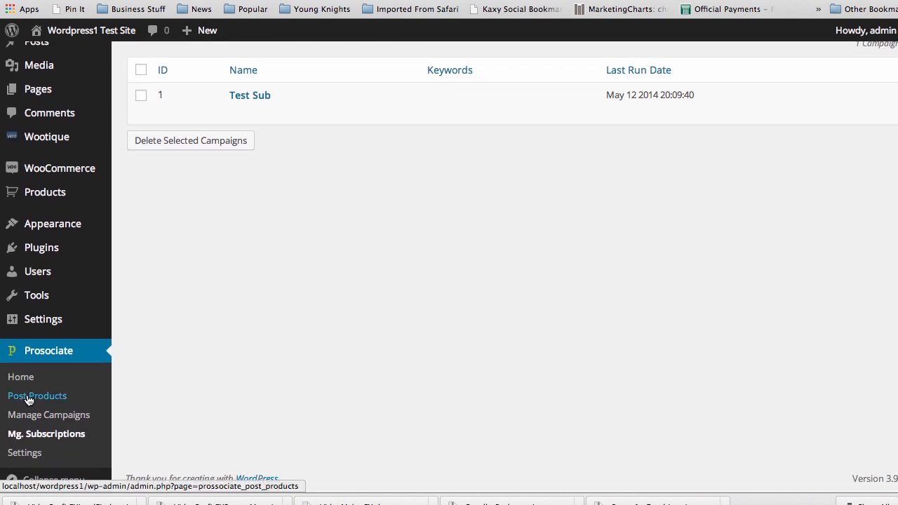
click(36, 395)
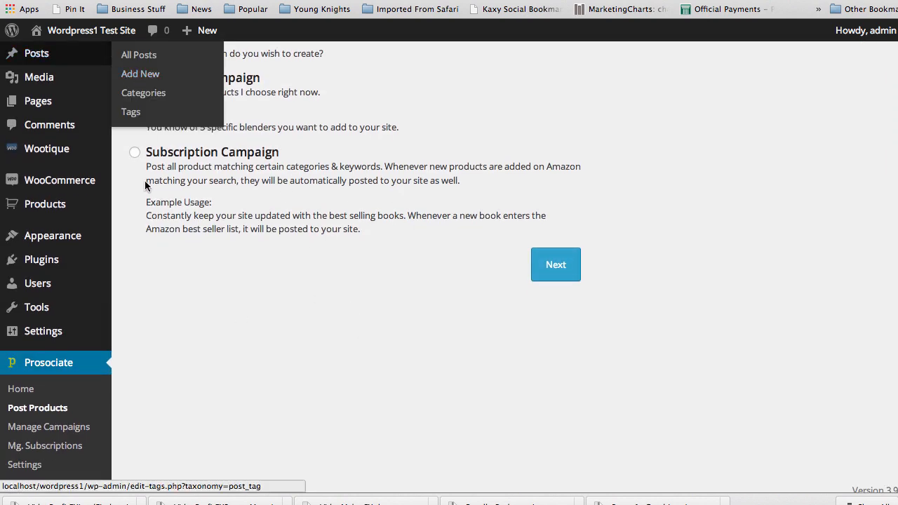
mouse_move(177, 188)
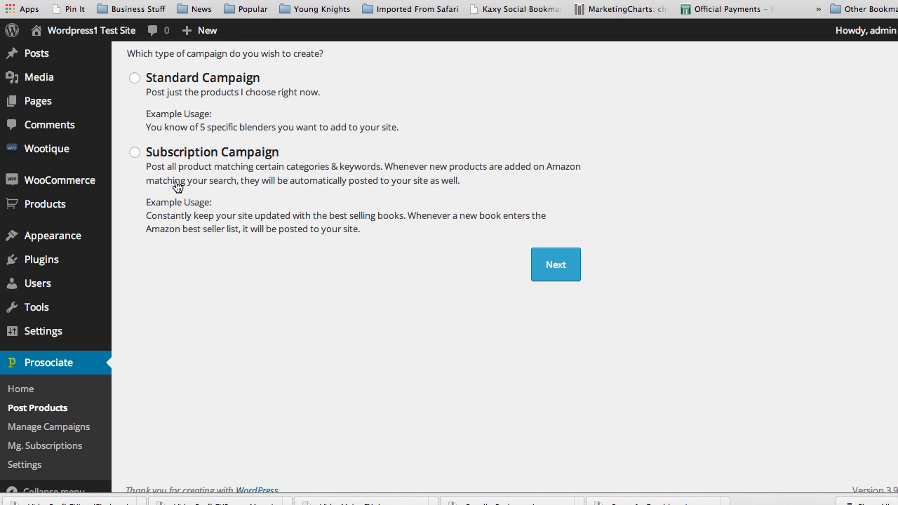
mouse_move(280, 285)
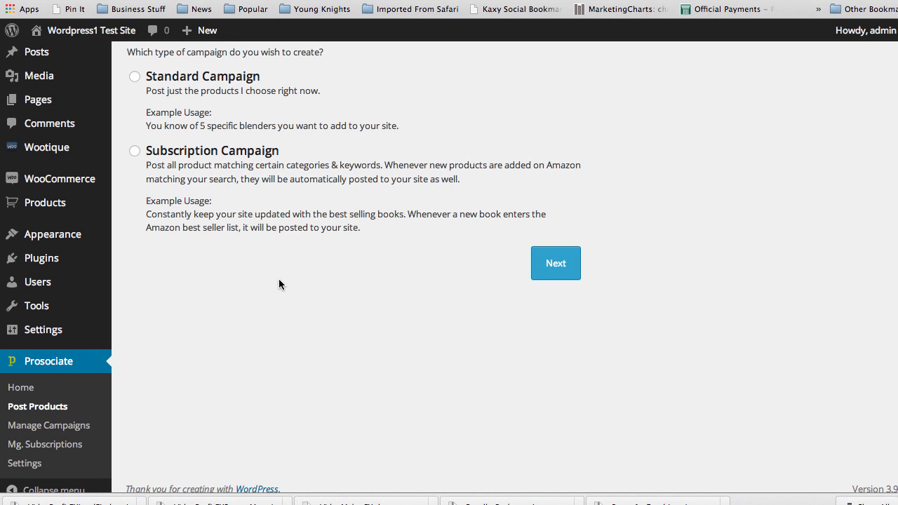
mouse_move(286, 294)
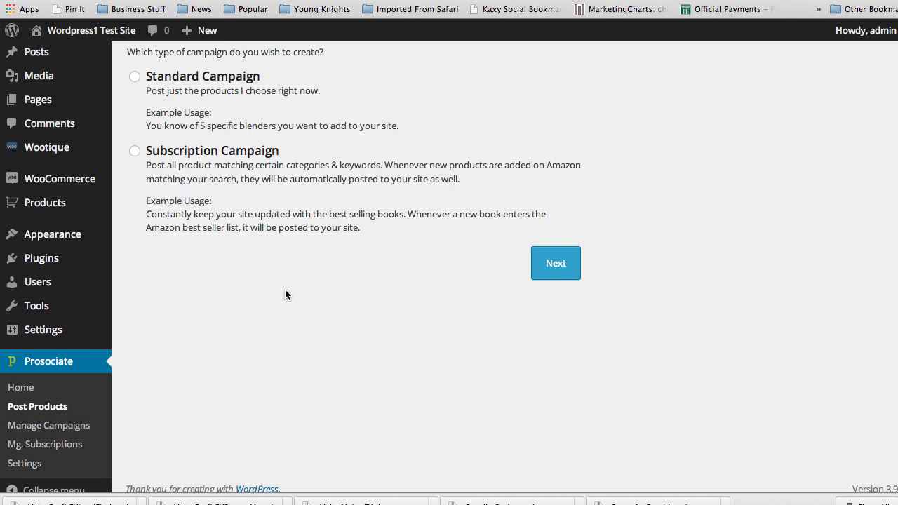
mouse_move(289, 335)
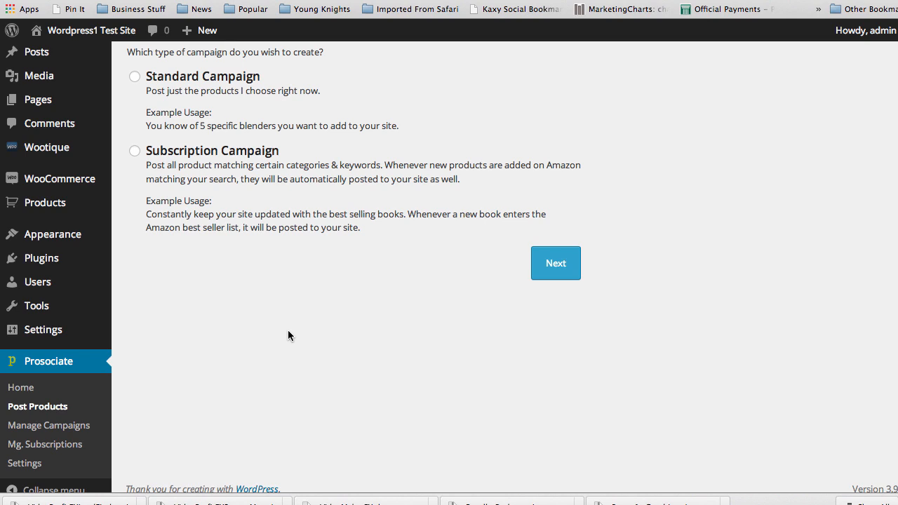